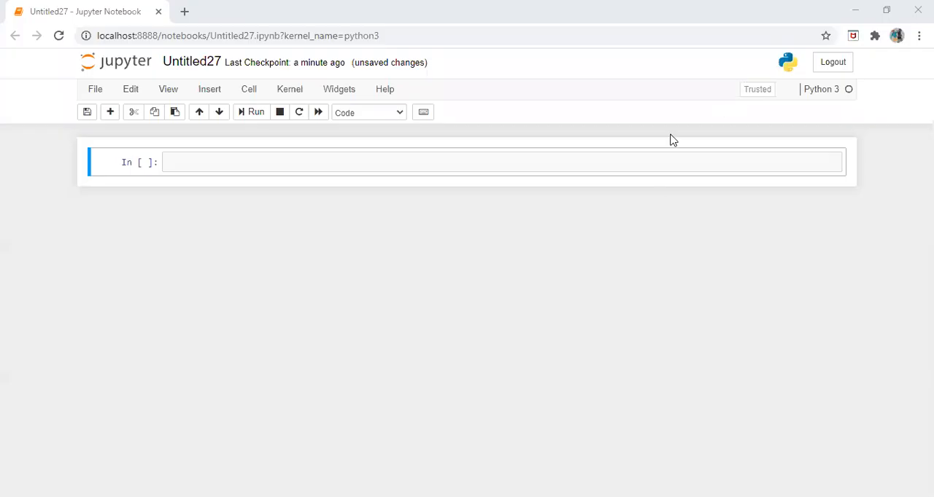
pyautogui.moveTo(612, 165)
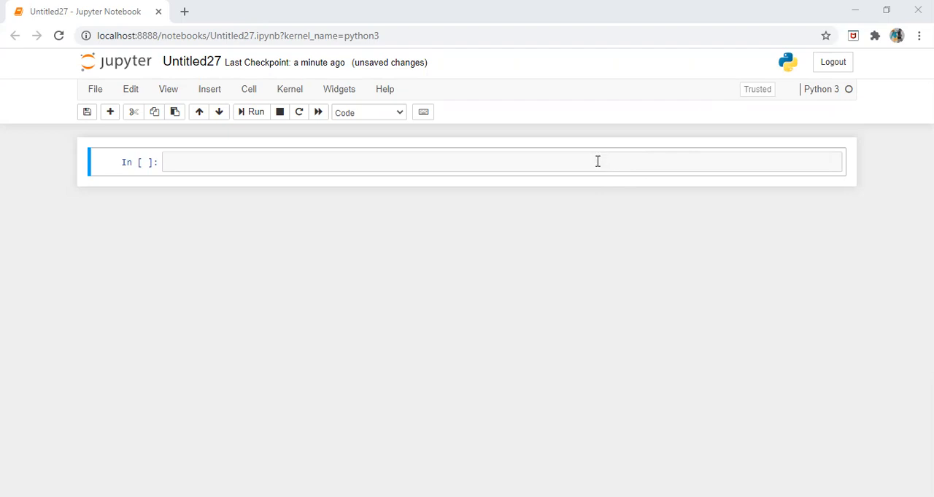
pyautogui.moveTo(615, 163)
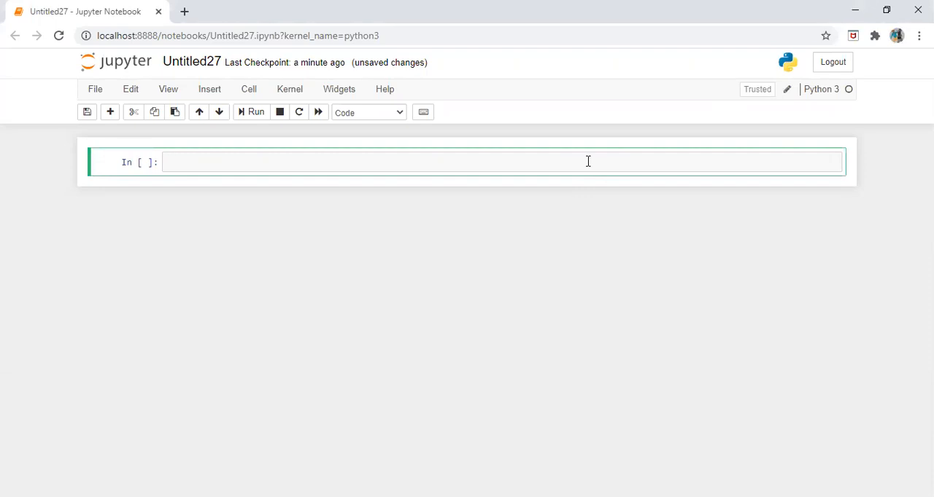
pyautogui.moveTo(639, 149)
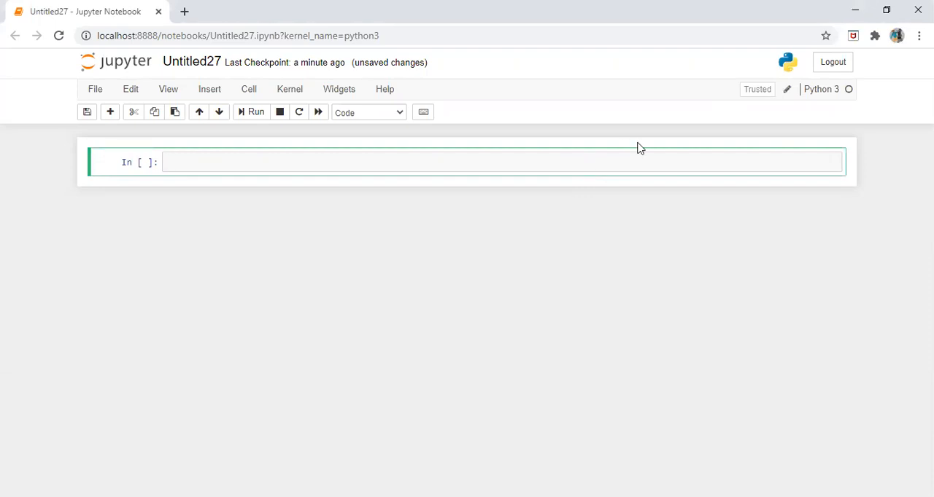
# Step: Write 'import pandas as pd' and 'import numpy as np' in the first cell and save the notebook
pyautogui.click(467, 162)
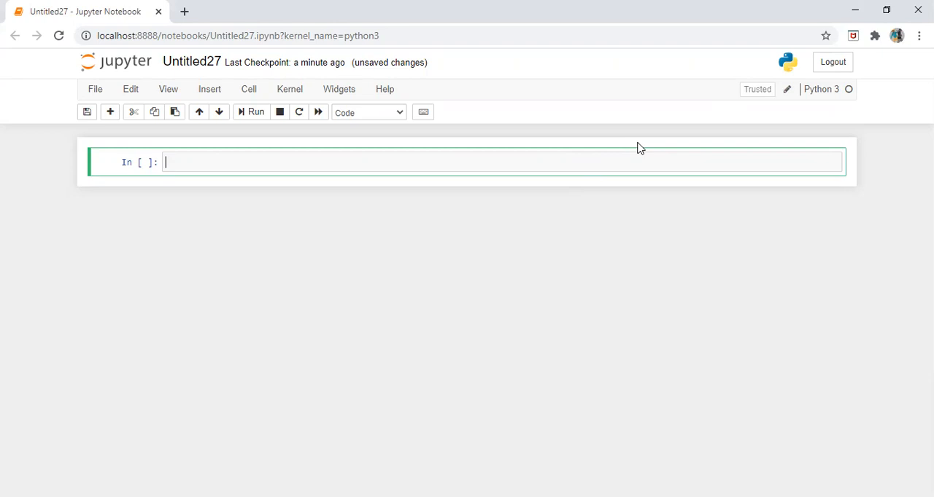
pyautogui.write('import')
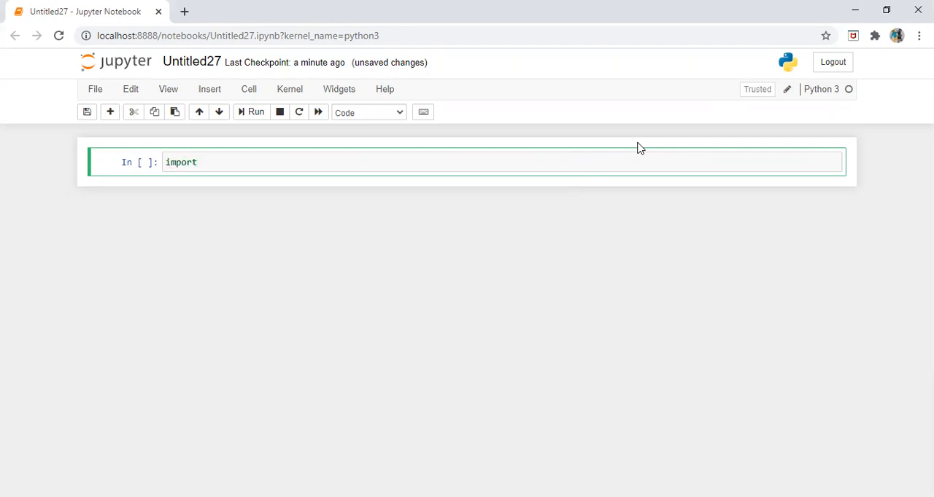
pyautogui.write('pandas as')
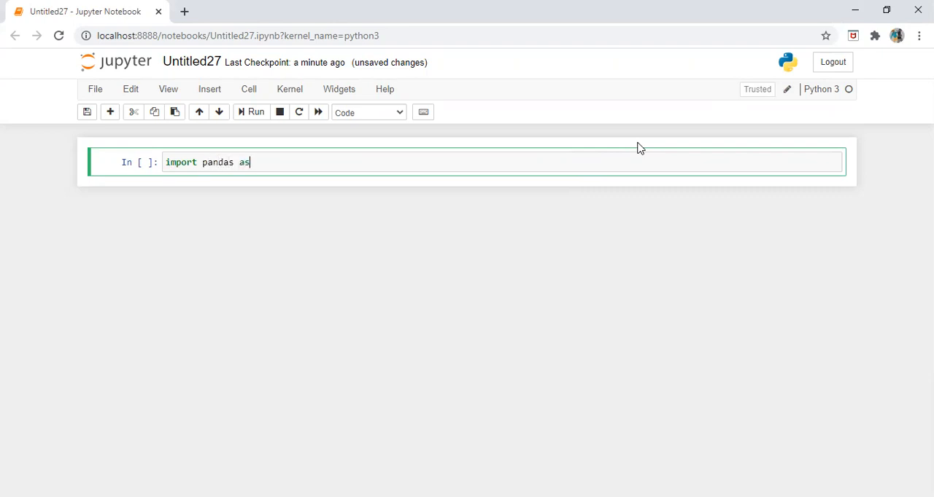
pyautogui.write('pd')
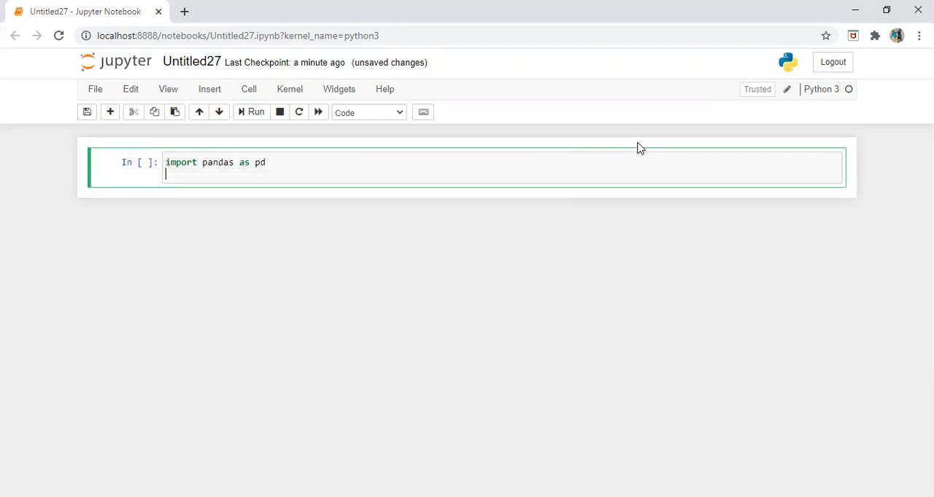
pyautogui.write('import num')
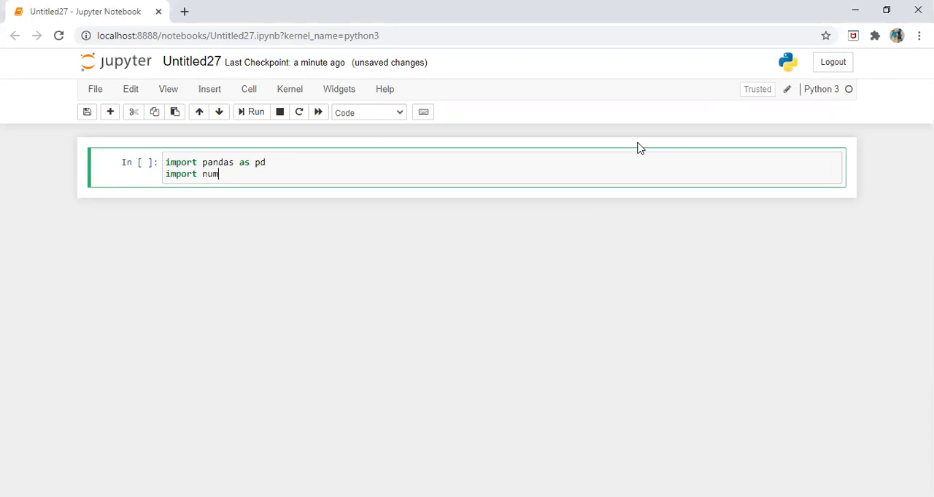
pyautogui.write('py as n')
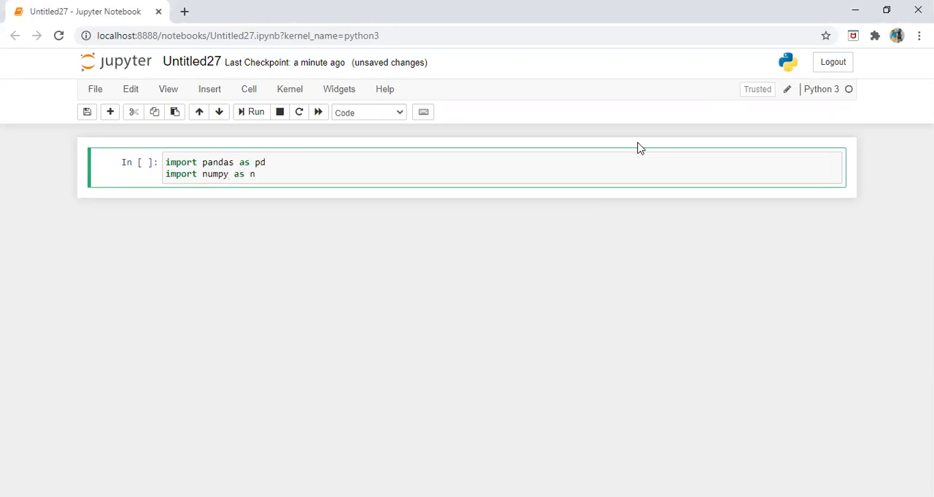
pyautogui.write('p')
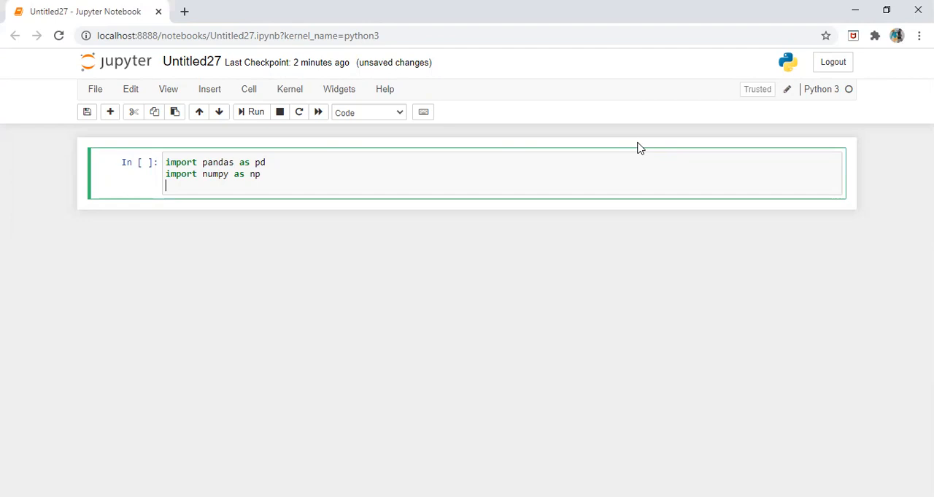
pyautogui.write('i')
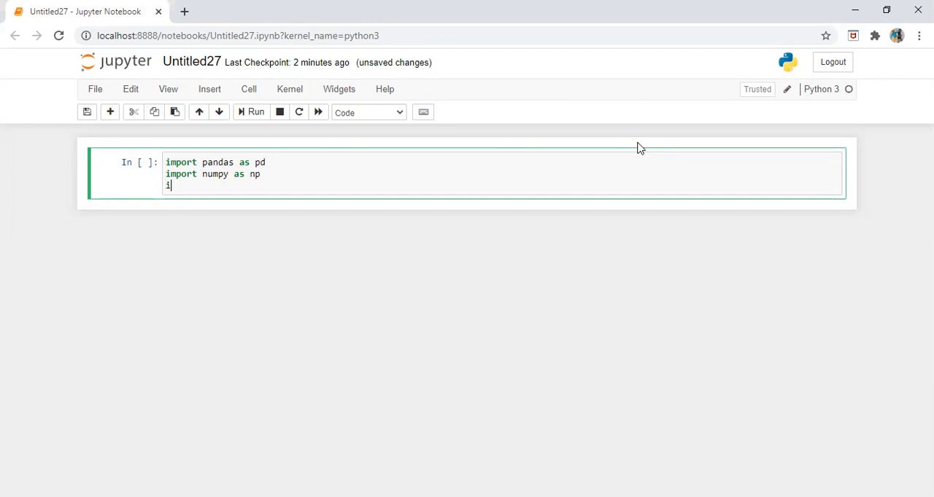
pyautogui.press('Backspace')
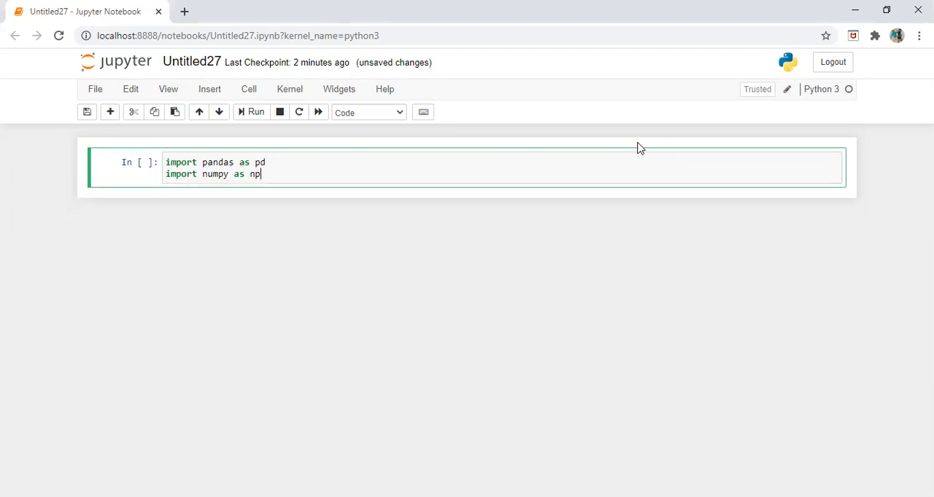
pyautogui.press('ctrl+s')
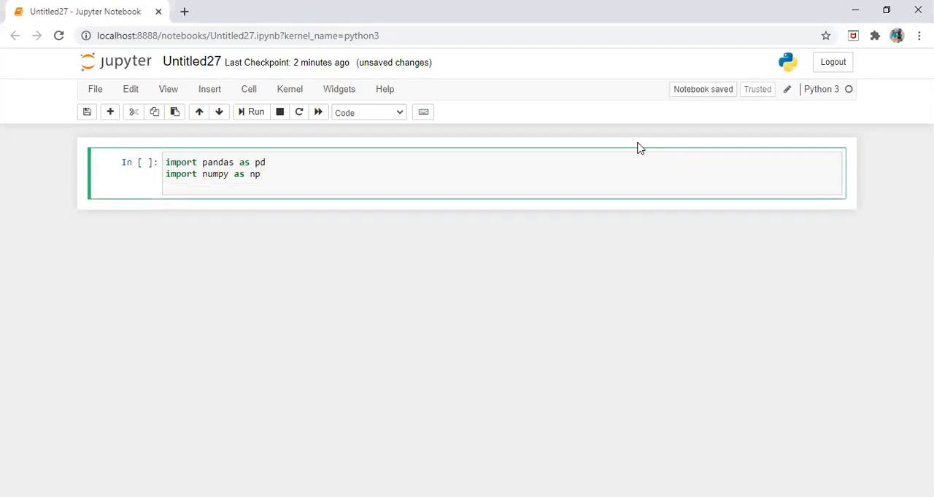
# Step: Add 'from scipy import stats' and 'from tabulate import tabulate' to the imports cell
pyautogui.write('from')
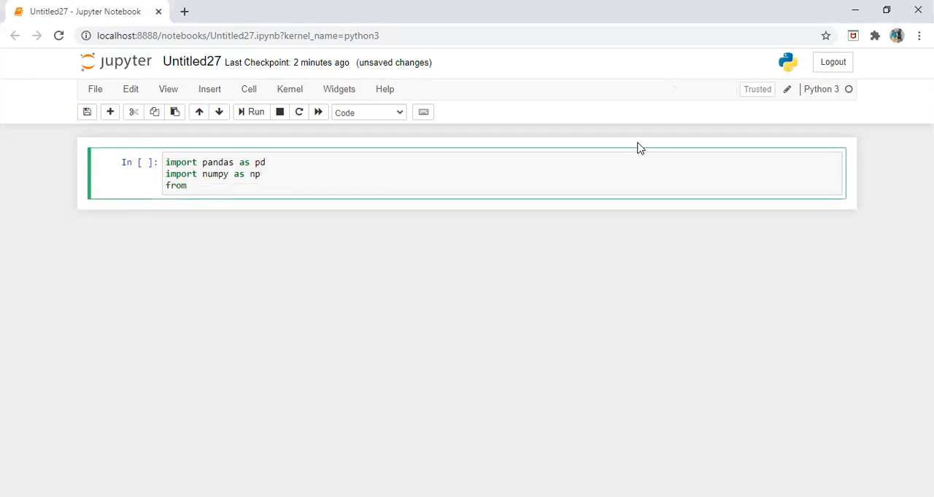
pyautogui.write('sci')
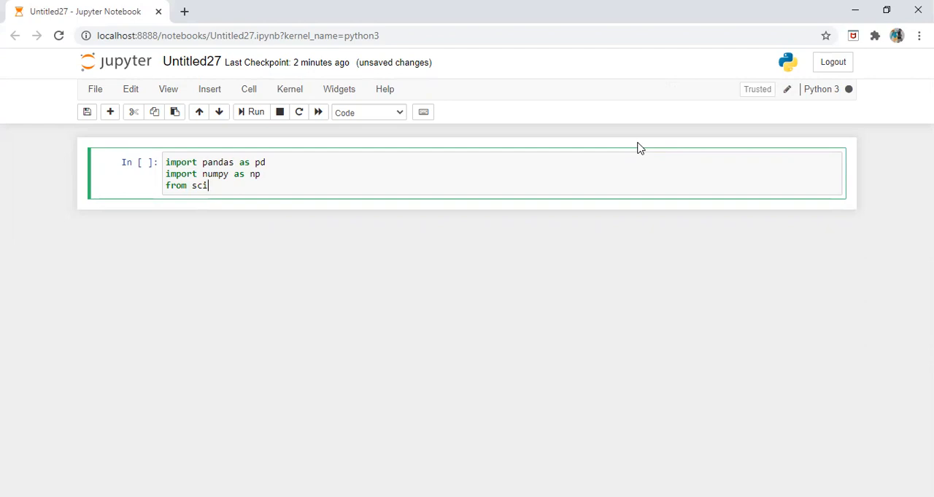
pyautogui.write('py')
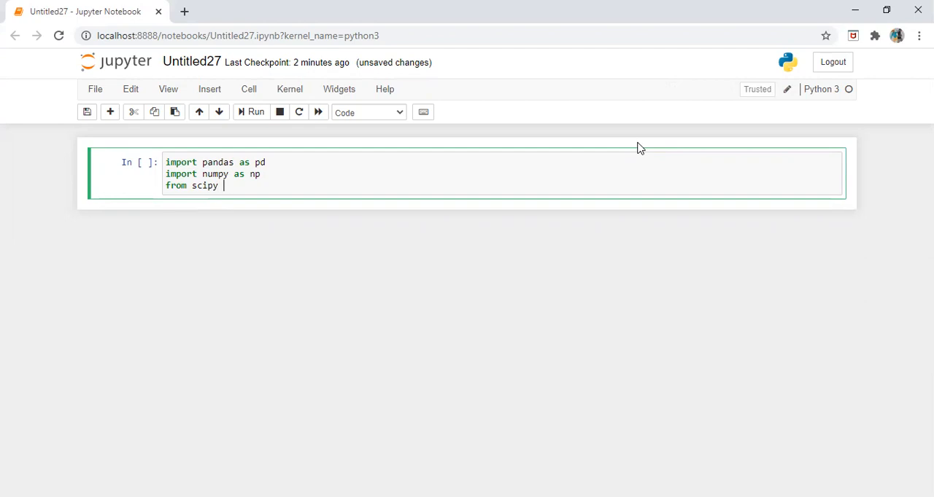
pyautogui.write('import stat')
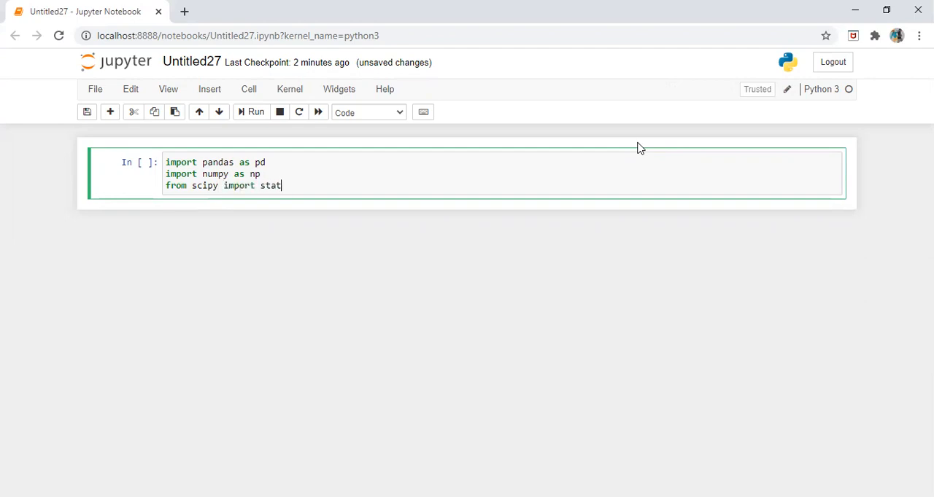
pyautogui.write('s')
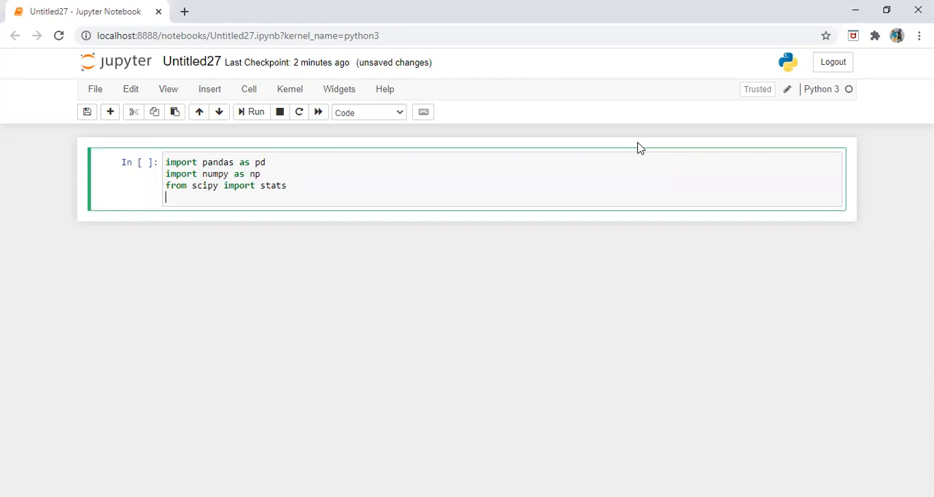
pyautogui.write('from')
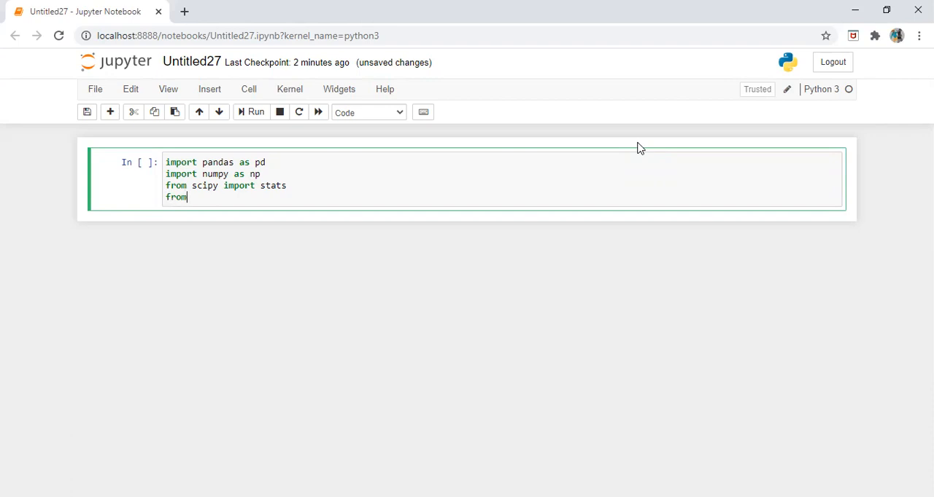
pyautogui.write('tabulate i')
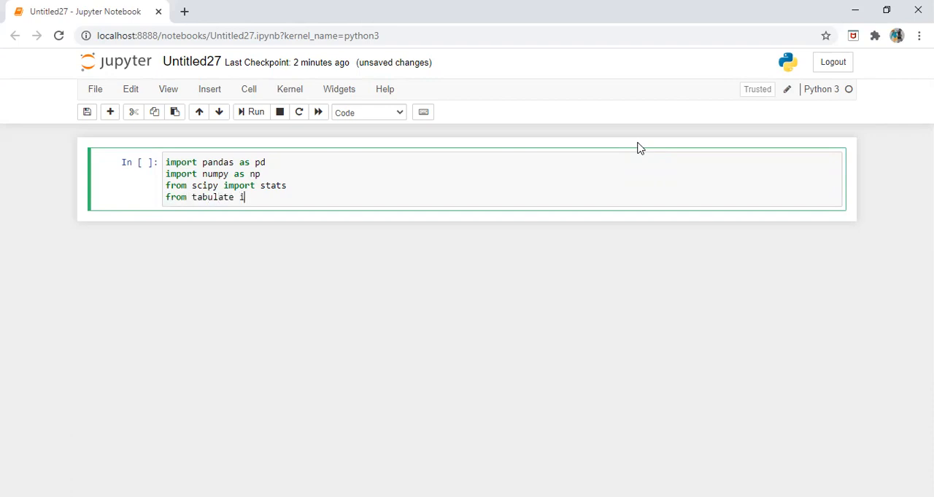
pyautogui.write('mport tabu')
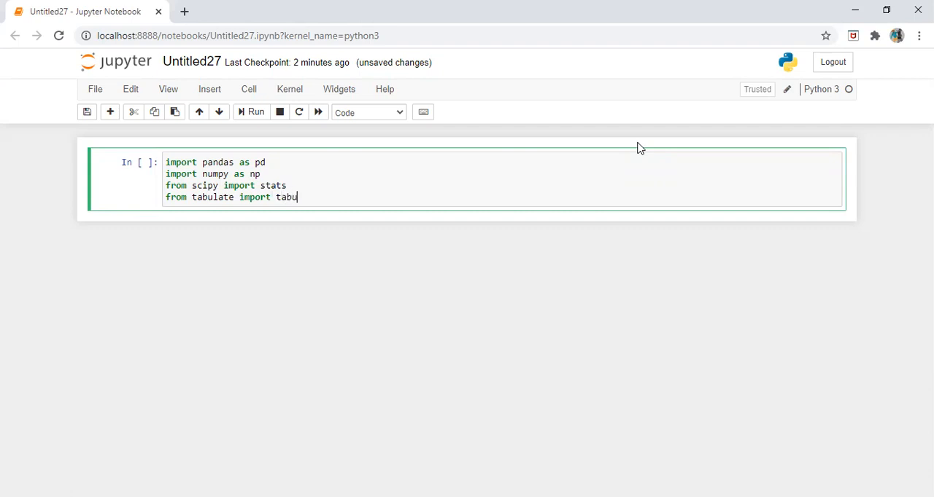
pyautogui.write('late')
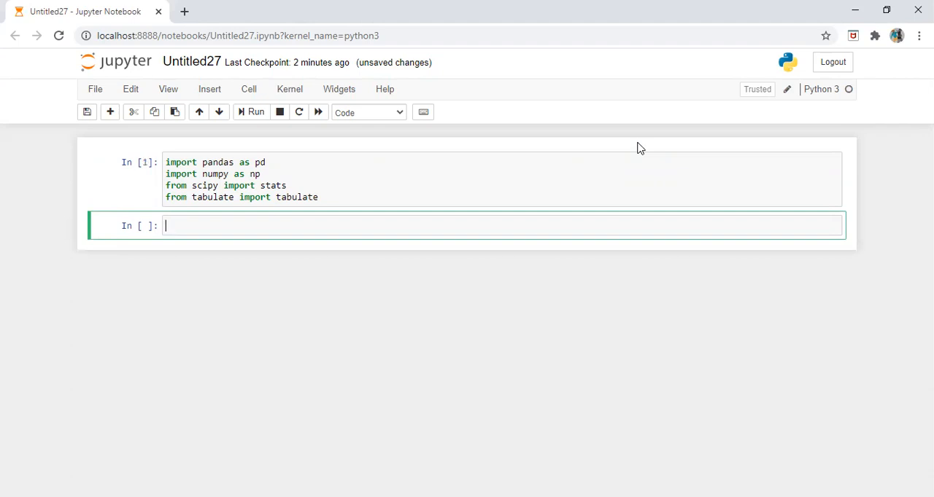
# Step: Begin 'data =' in the second cell and add 'import pandas_datareader as web' to the imports
pyautogui.write('data')
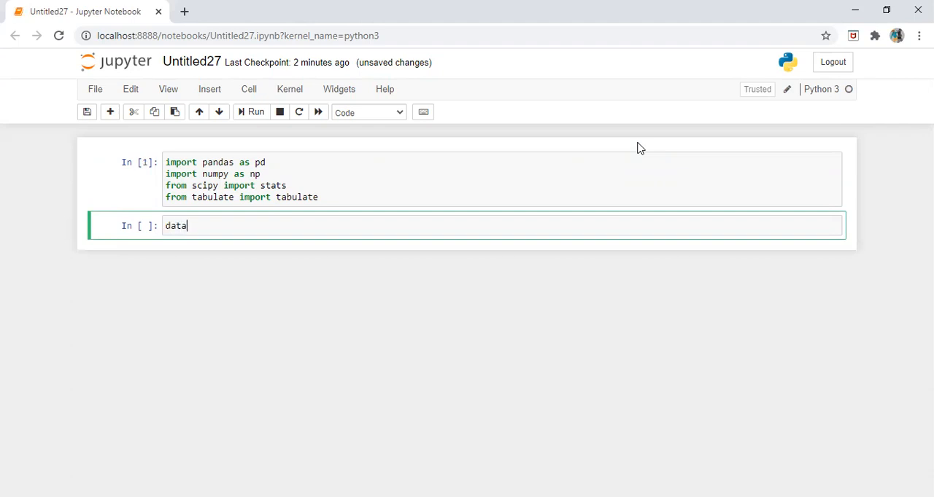
pyautogui.write('=')
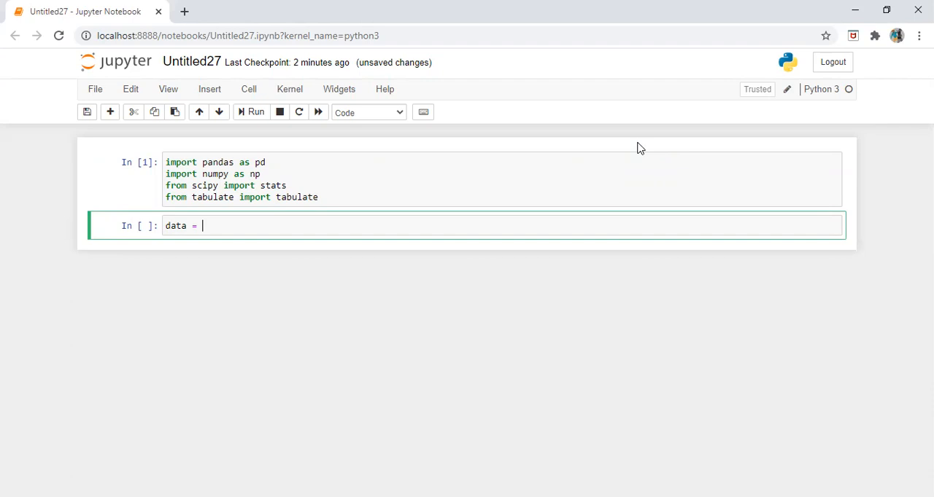
pyautogui.moveTo(578, 188)
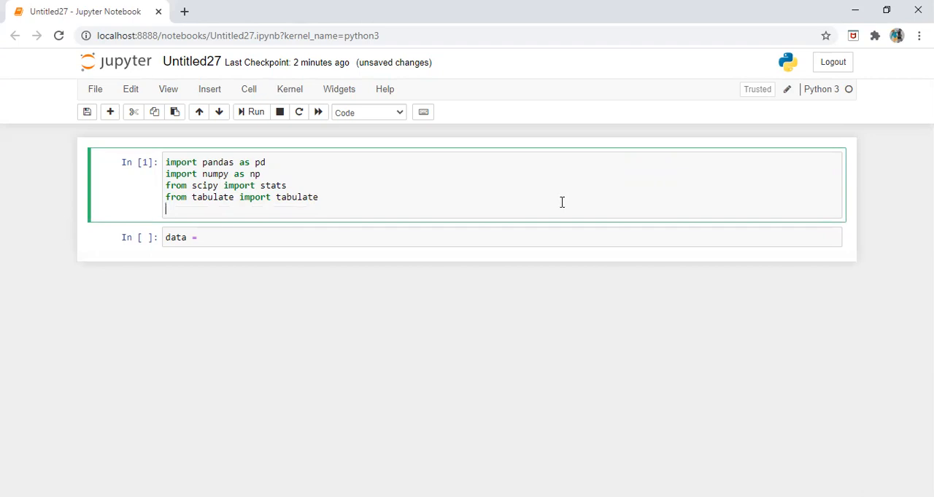
pyautogui.write('import pna')
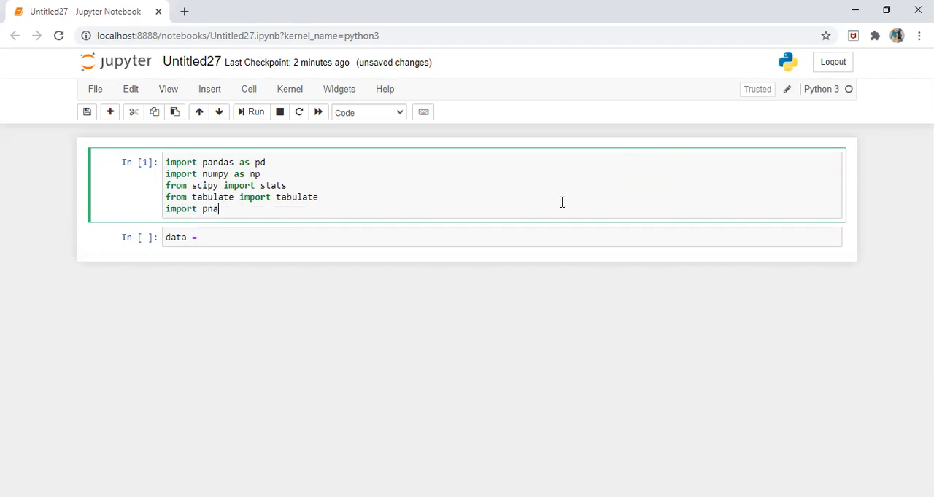
pyautogui.write('d')
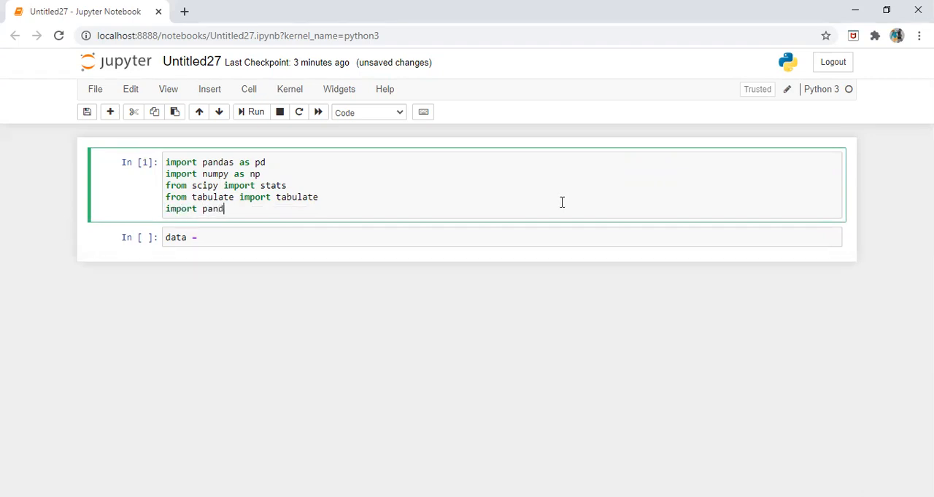
pyautogui.write('as_da')
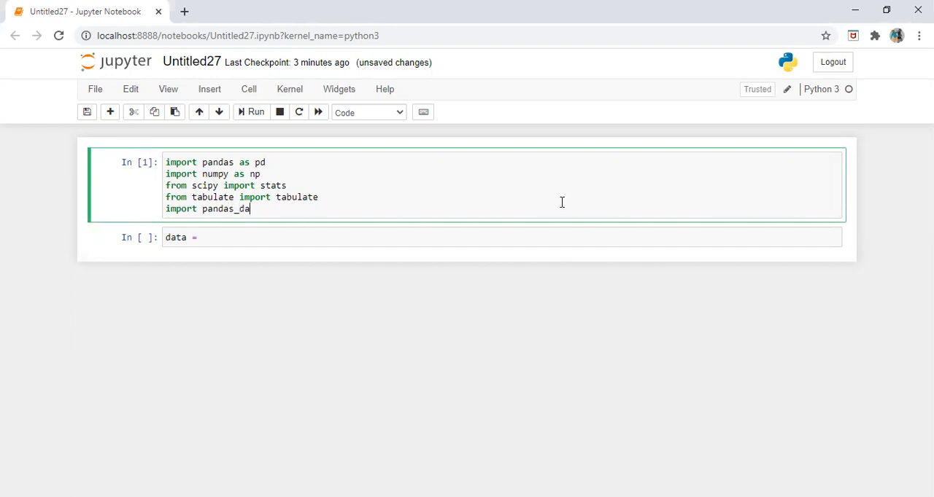
pyautogui.write('tareader as')
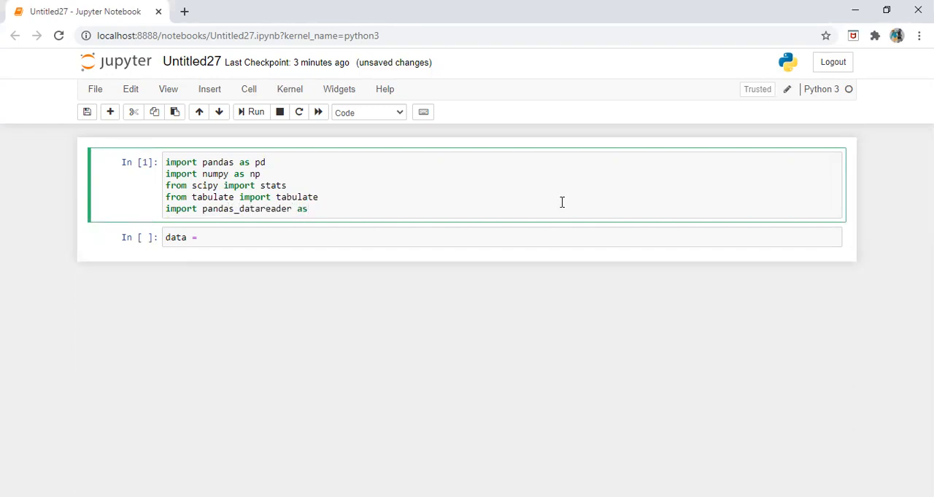
pyautogui.write('web')
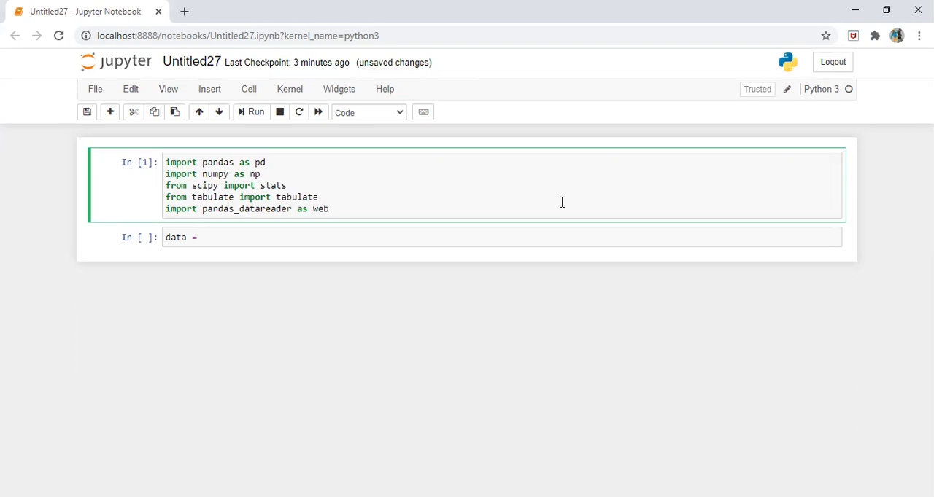
# Step: Re-run the imports and start data = web.DataReader('AAPL', data_source='yahoo', ...)
pyautogui.click(253, 111)
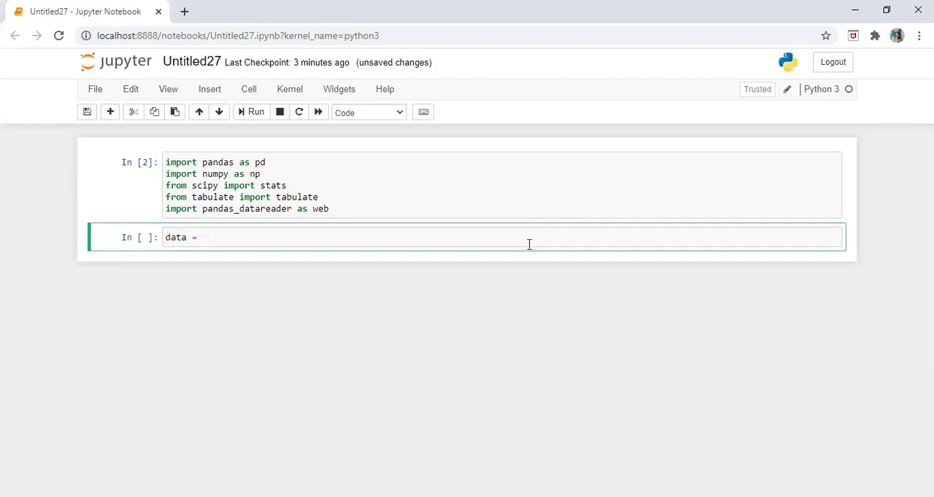
pyautogui.write('wed')
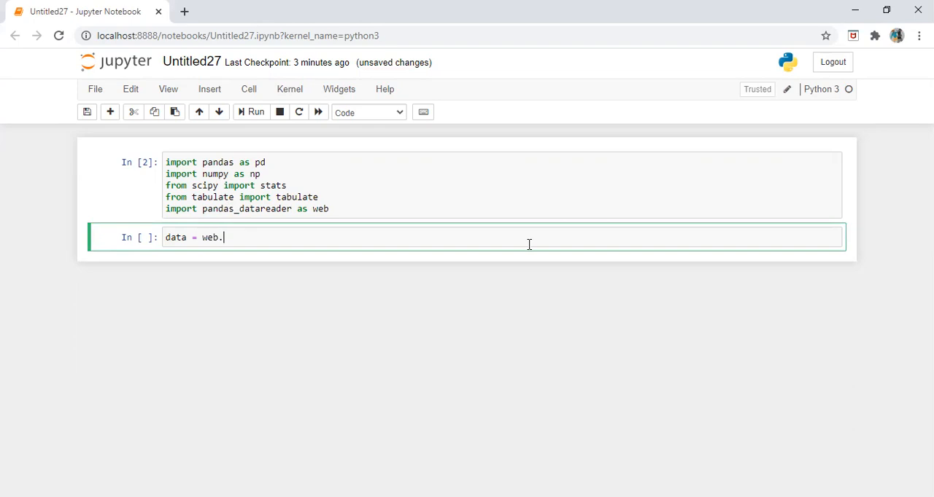
pyautogui.write('DataReader()')
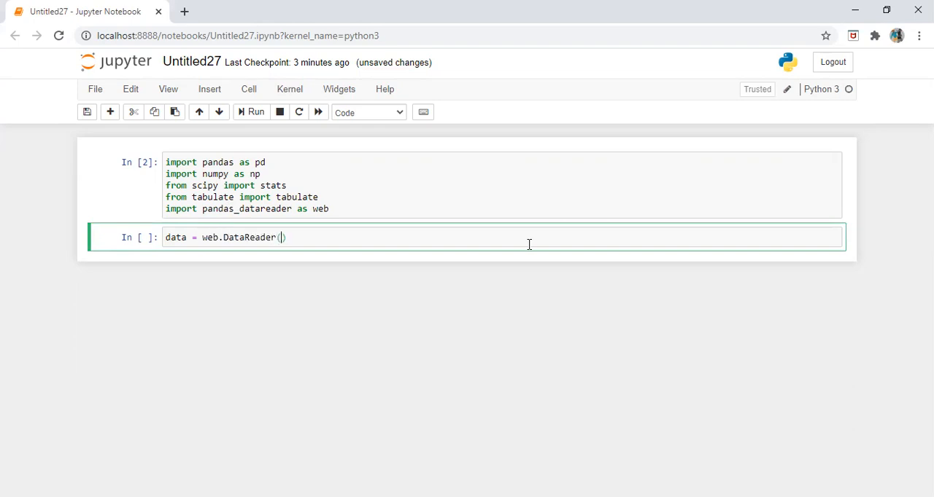
pyautogui.write("''")
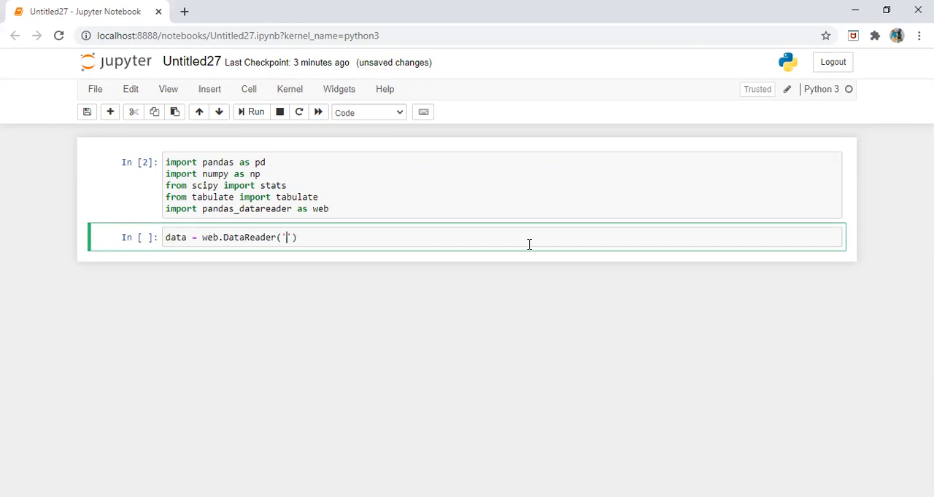
pyautogui.write('AAPL')
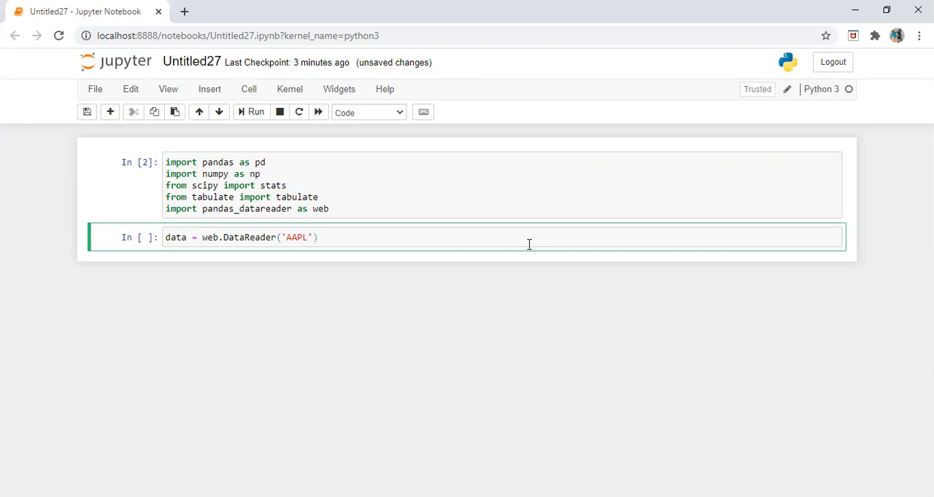
pyautogui.write(',')
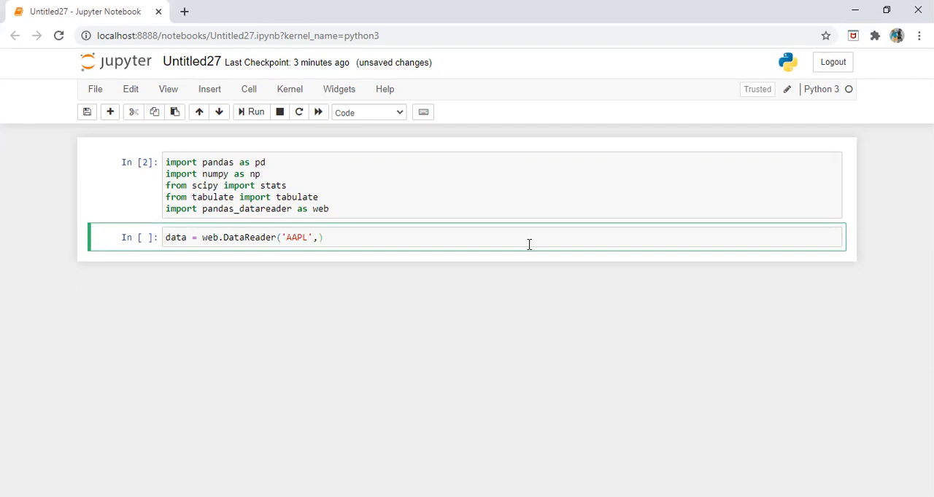
pyautogui.write("data_source='yahoo")
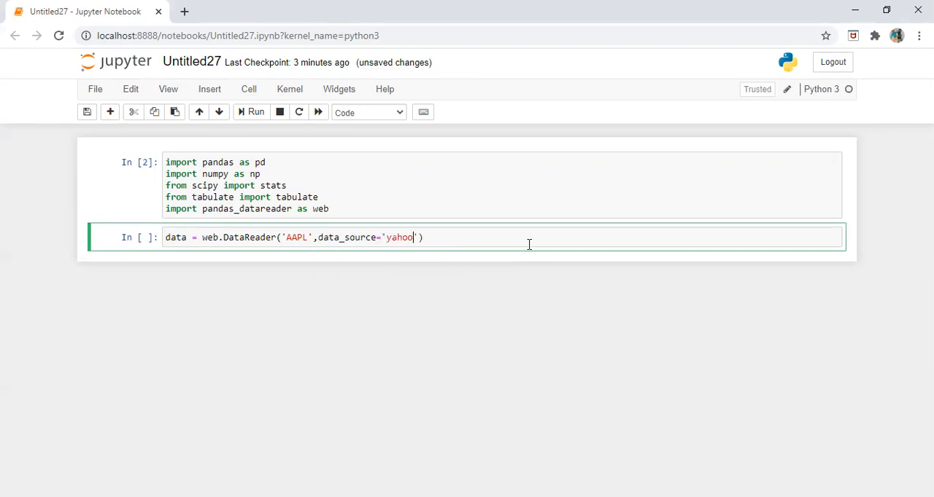
# Step: Complete the DataReader call with start='2020-1-1', end='2020-12-31' and ['Adj Close'], then run it
pyautogui.write(',')
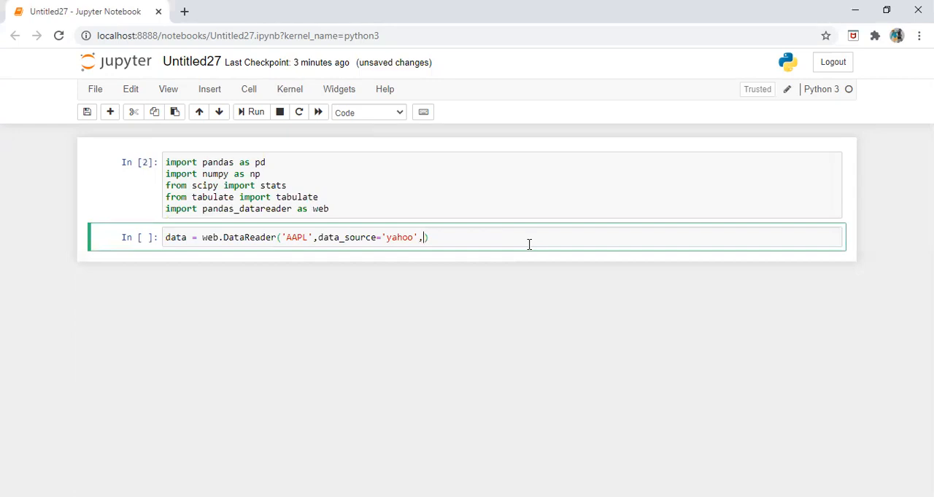
pyautogui.write('start=')
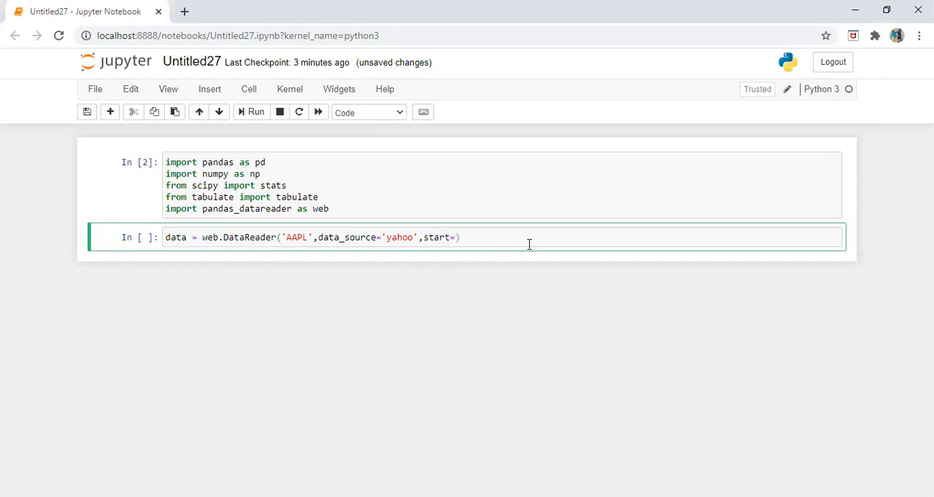
pyautogui.write("'2020-")
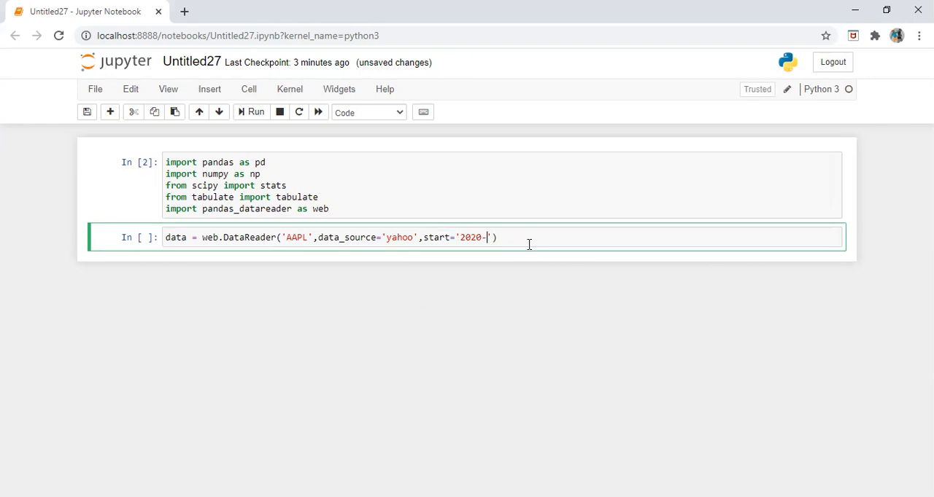
pyautogui.write('1-1')
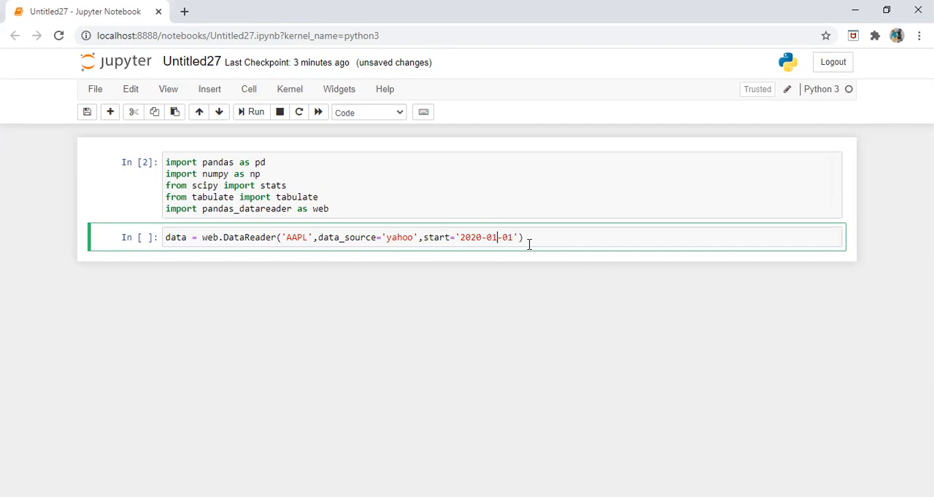
pyautogui.write(',')
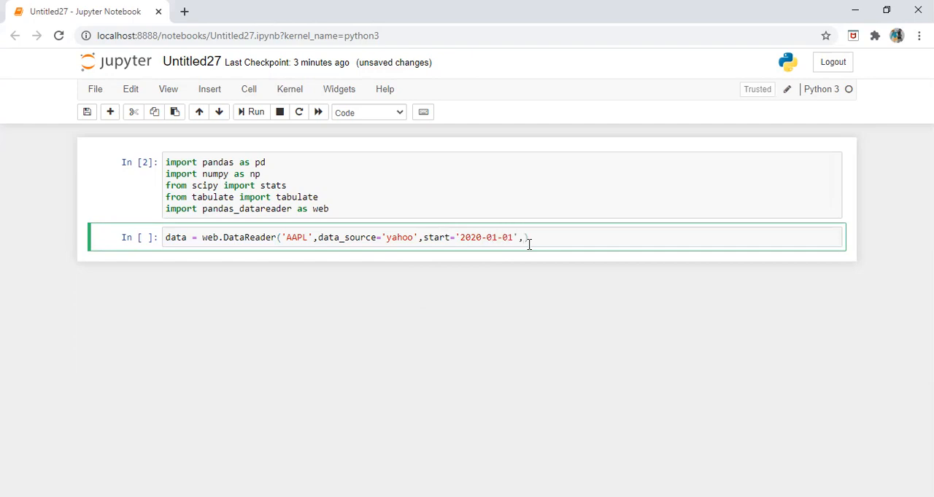
pyautogui.write('end=')
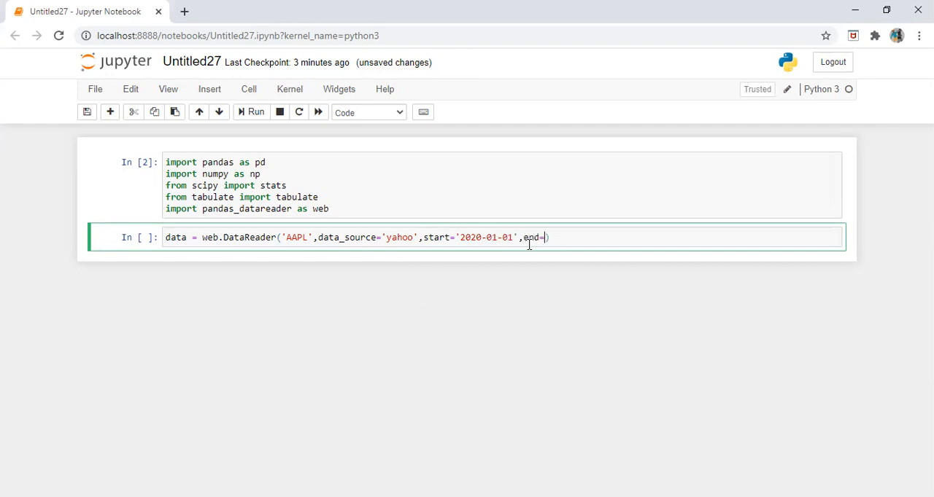
pyautogui.write("'2020-'")
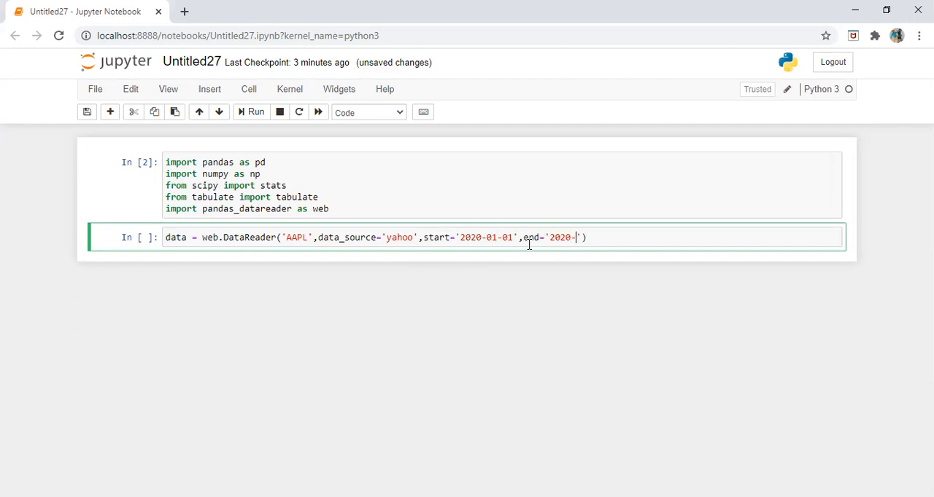
pyautogui.write('12-31')
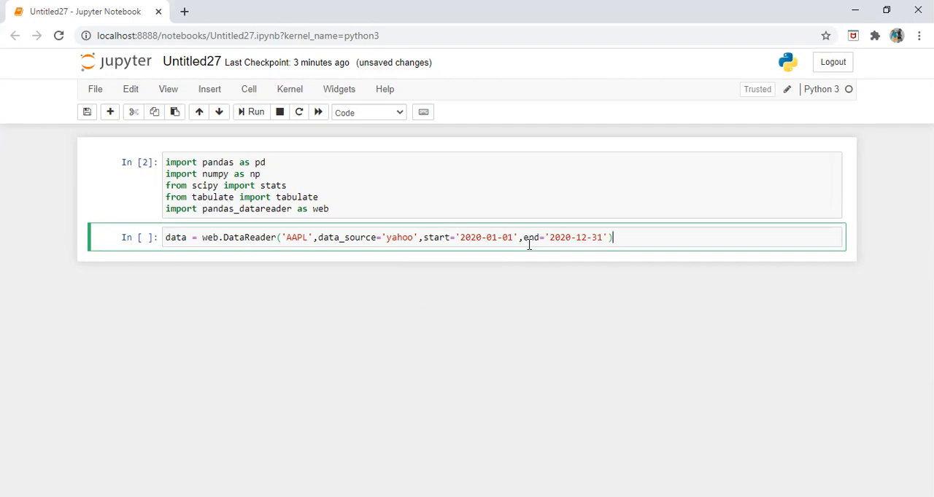
pyautogui.write('[Adj]')
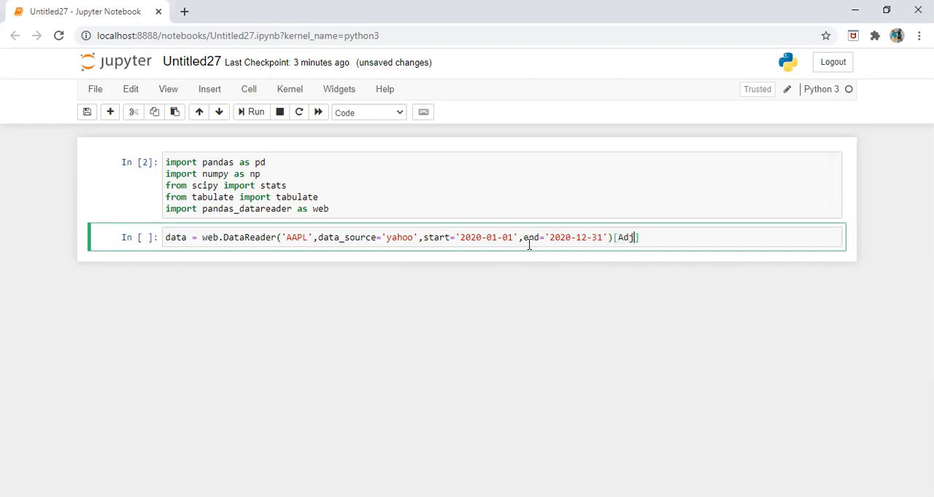
pyautogui.write("'A'")
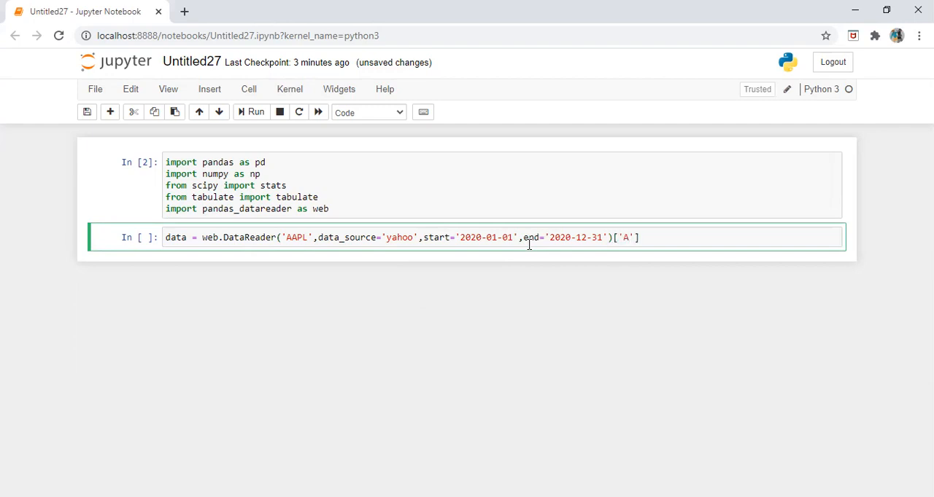
pyautogui.write('dj Close')
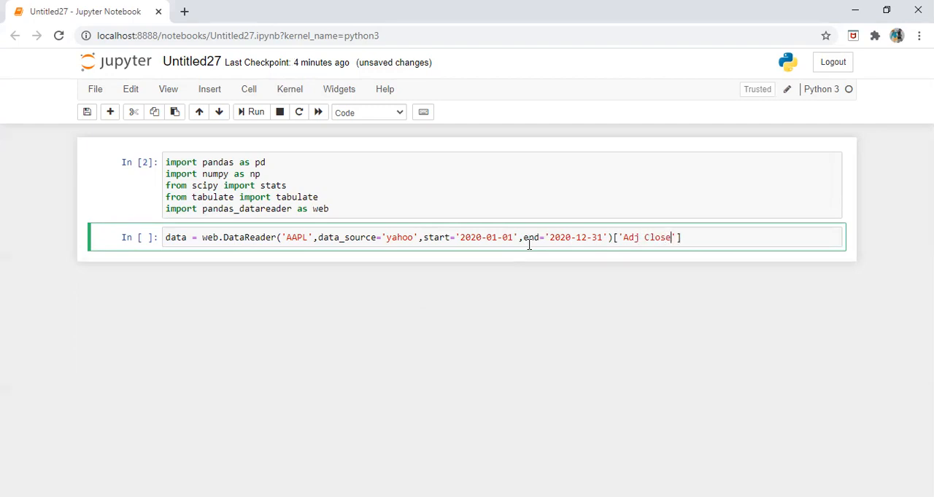
pyautogui.click(251, 111)
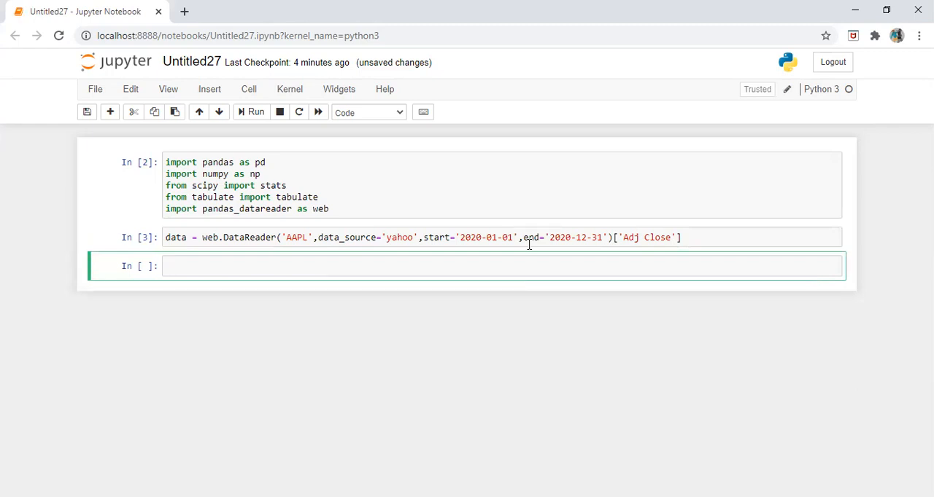
# Step: Run data.head() to show the first five AAPL adjusted closes, starting 74.444603 on 2020-01-02
pyautogui.write('data')
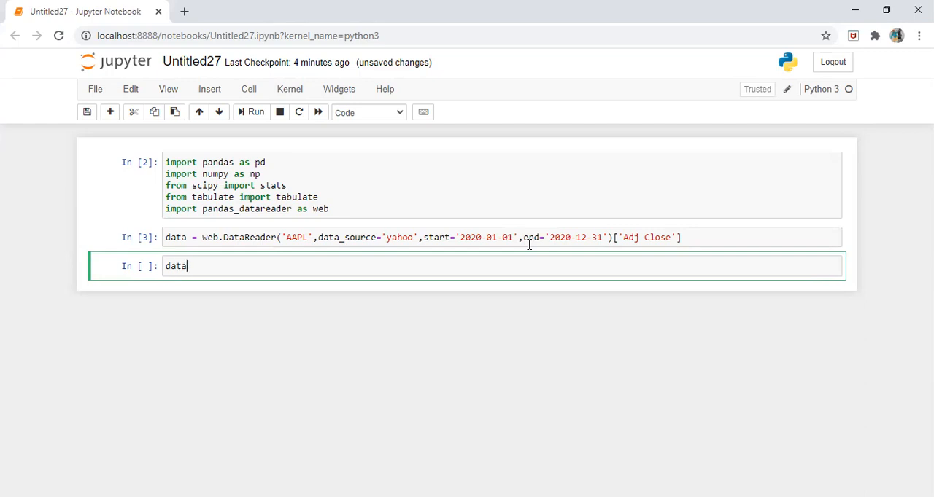
pyautogui.write('.head()')
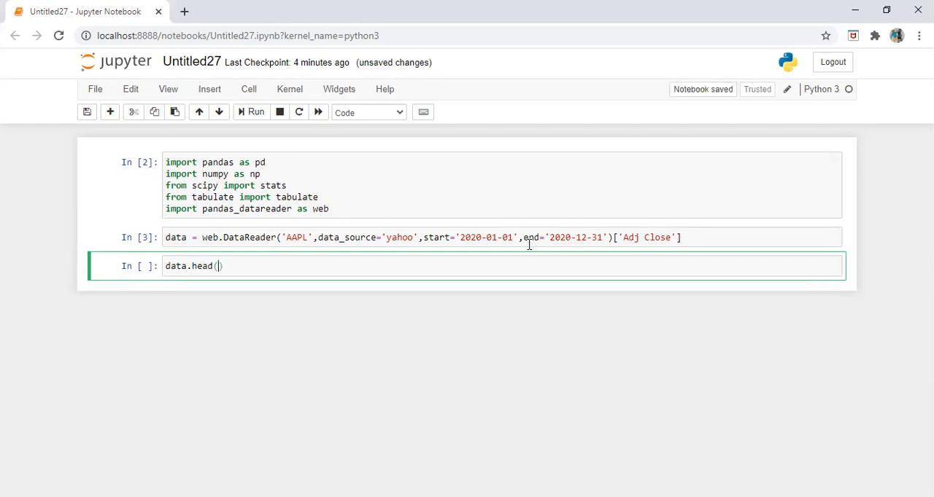
pyautogui.click(251, 111)
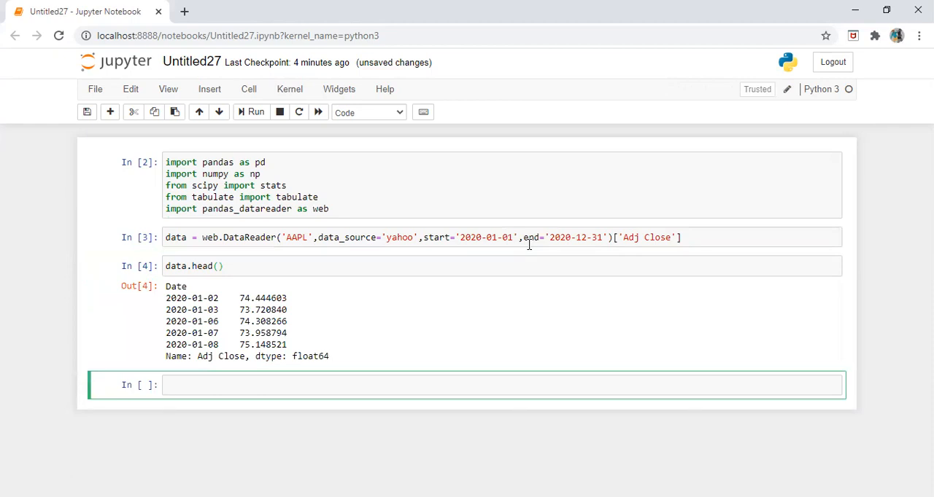
# Step: Compute daily_return = data.pct_change() and preview its first five values, beginning with NaN
pyautogui.write('da')
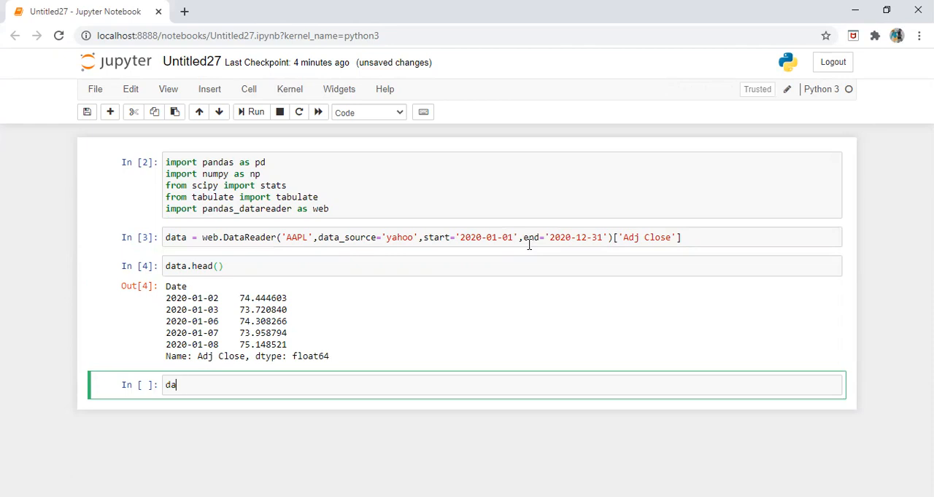
pyautogui.write('ret')
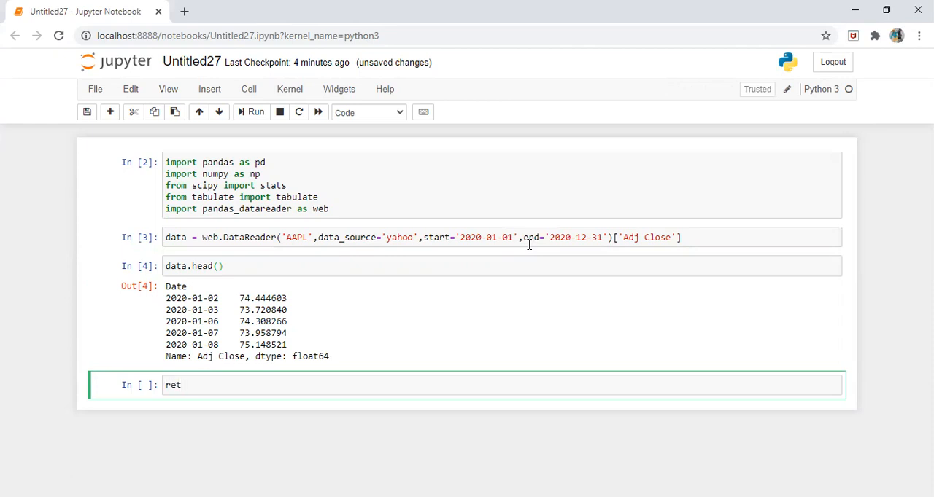
pyautogui.write('dail')
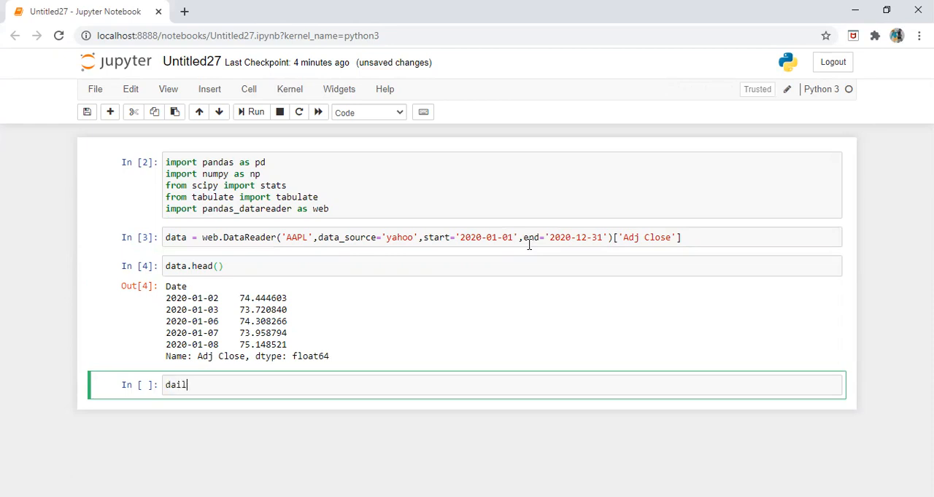
pyautogui.write('y_return')
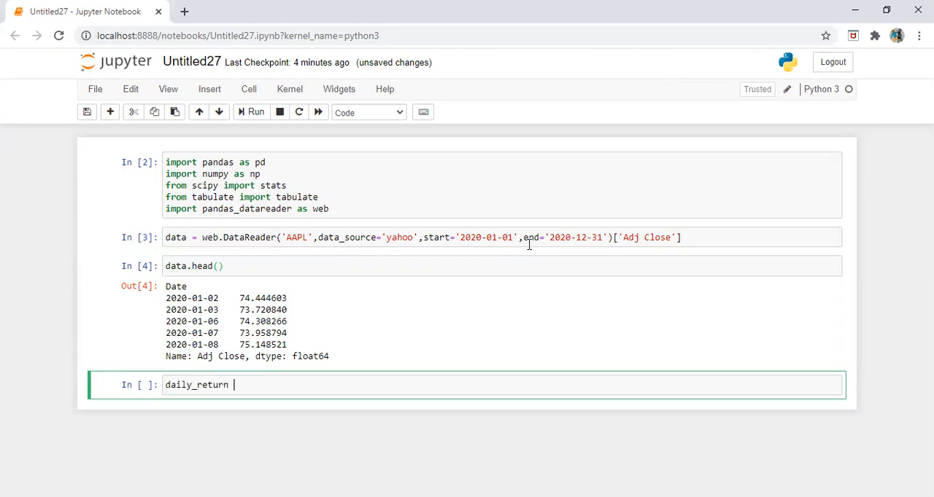
pyautogui.write('= data.pc')
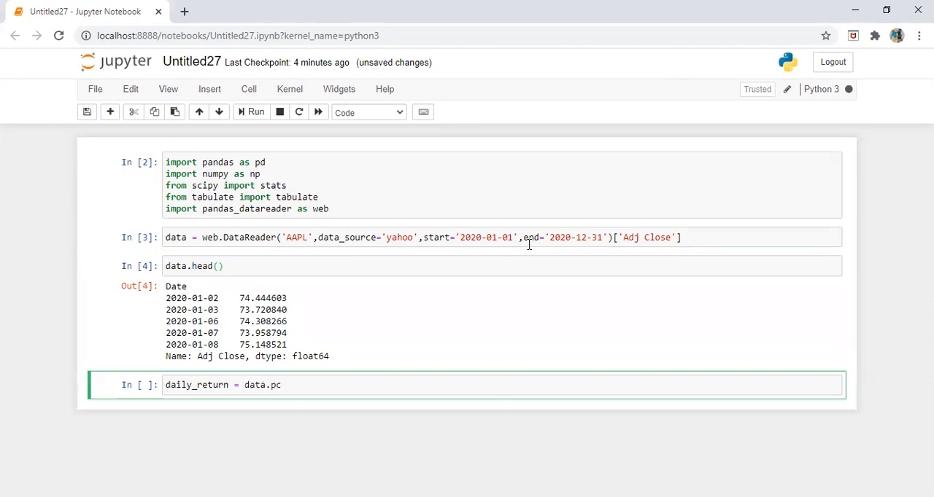
pyautogui.write('t_change(')
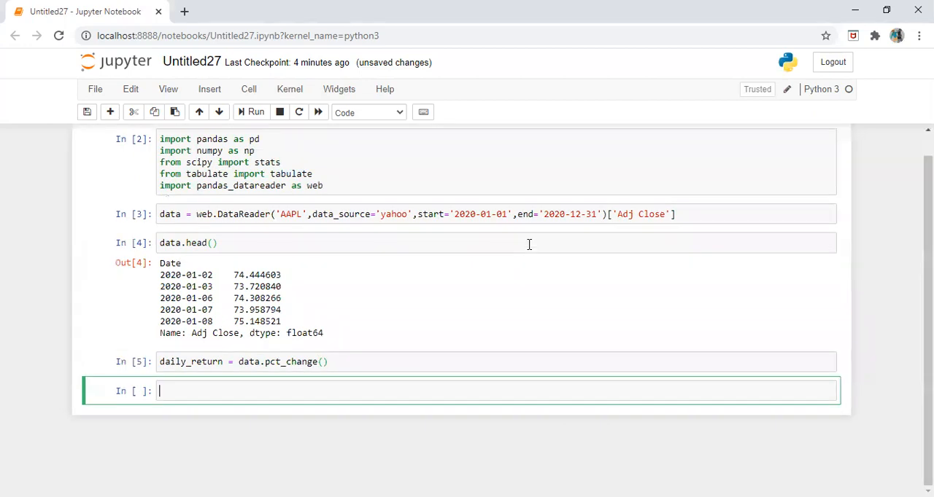
pyautogui.write('daily_return.head(')
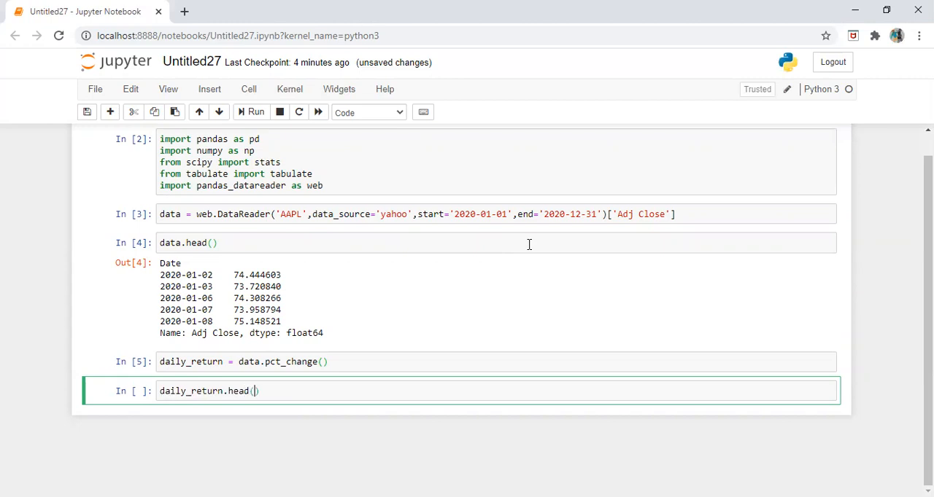
pyautogui.click(251, 111)
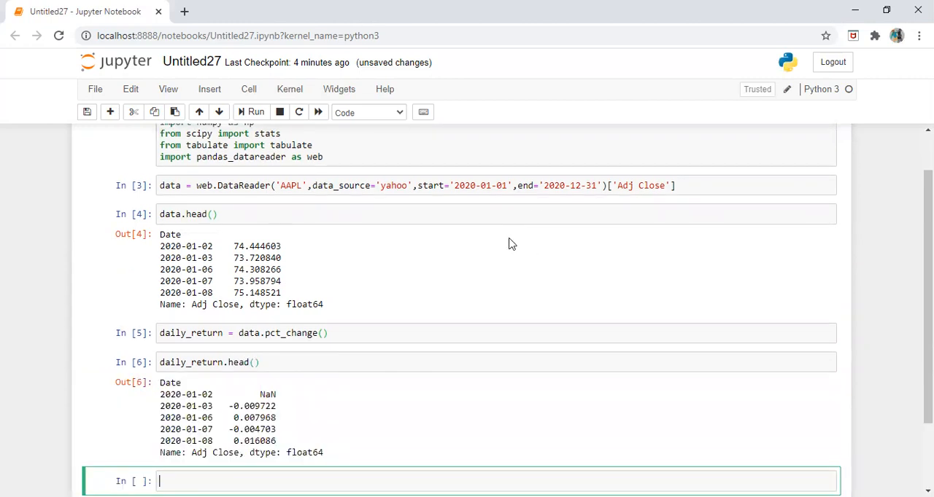
pyautogui.scroll(-3)
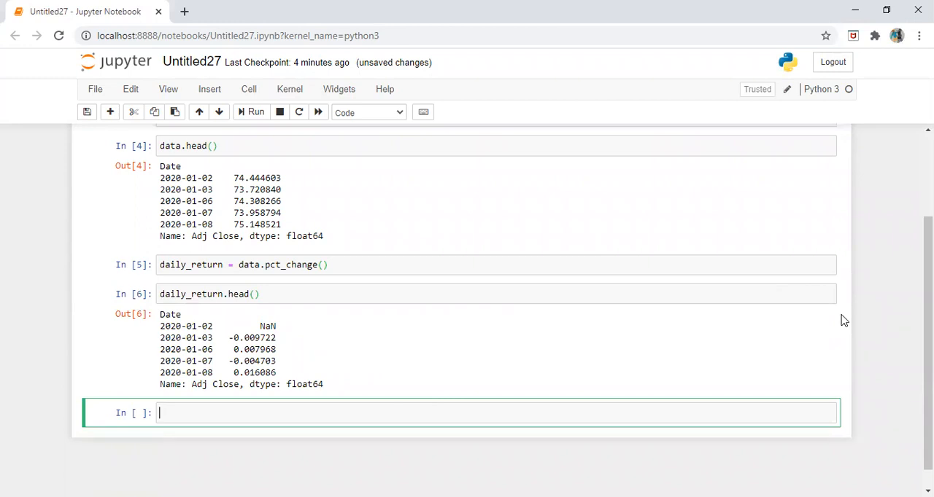
# Step: Compute cumu_ret = (data[-1] / data[0]) - 1 and display it as 0.7823992224319847
pyautogui.write('cu')
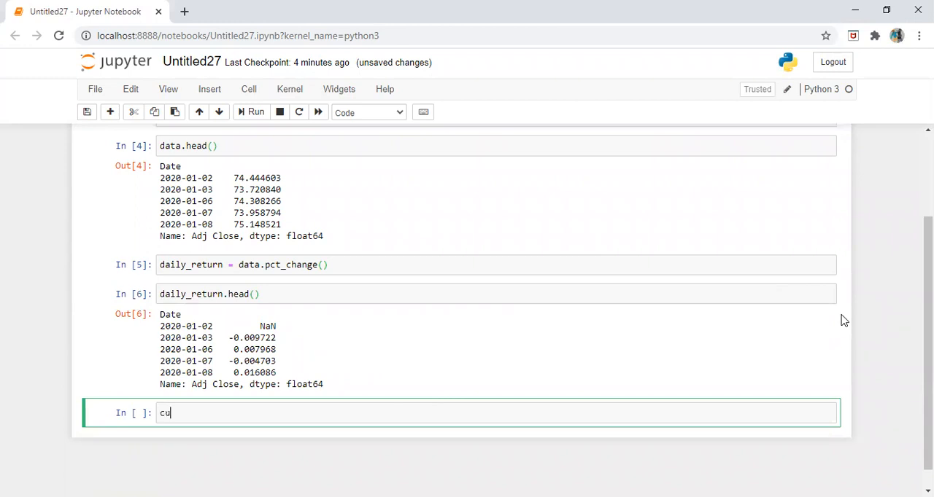
pyautogui.write('mu_ret =')
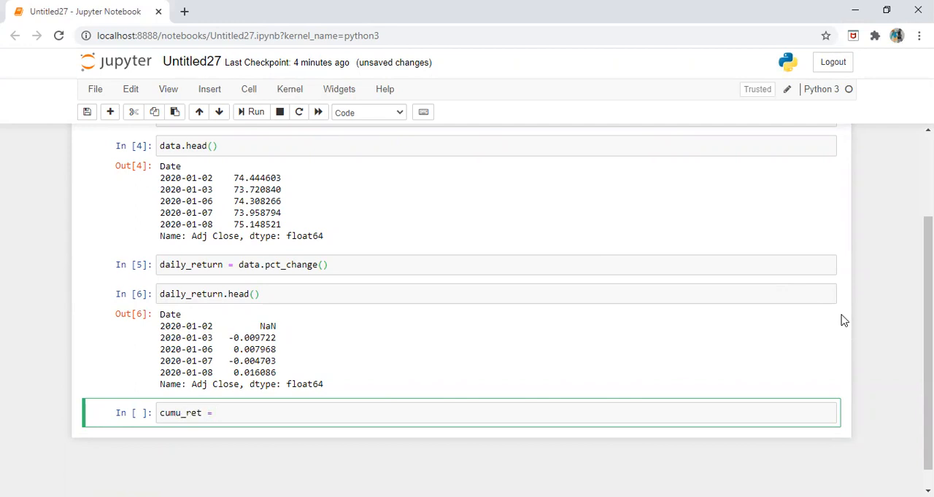
pyautogui.click(218, 413)
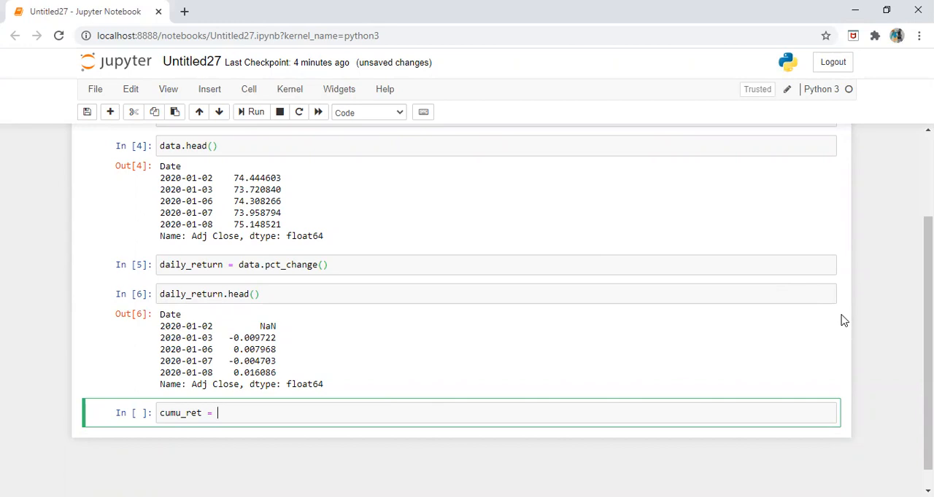
pyautogui.write('data')
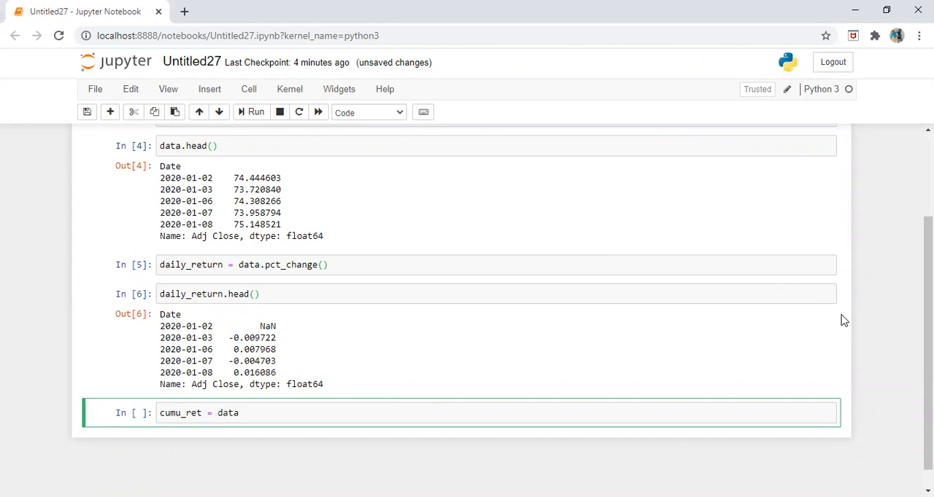
pyautogui.write('[]')
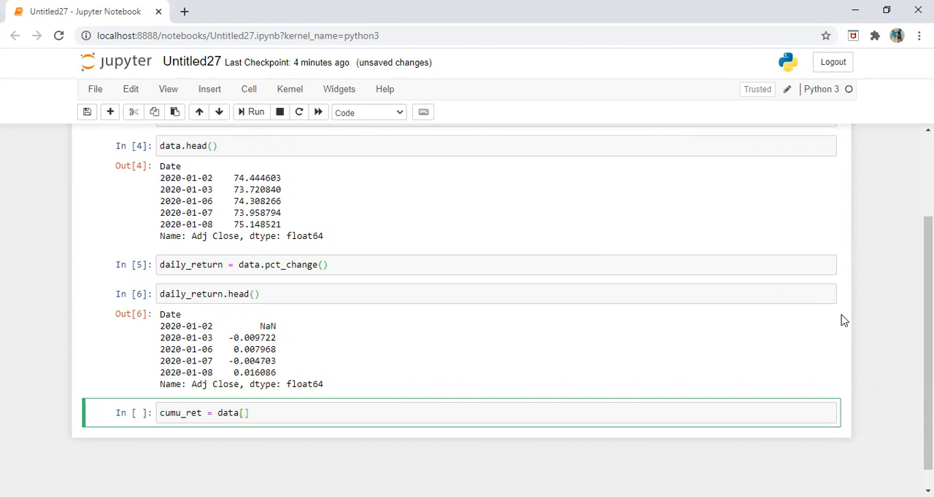
pyautogui.write('-1')
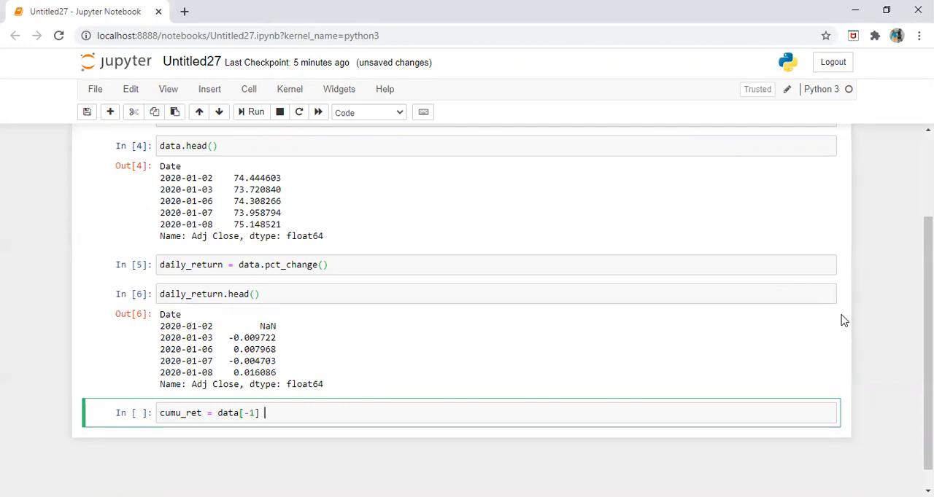
pyautogui.write('/ data')
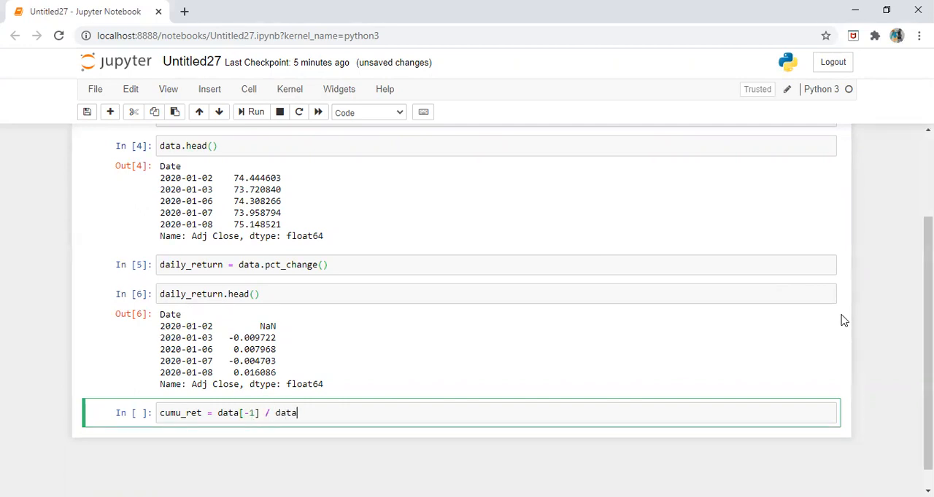
pyautogui.write('[0]')
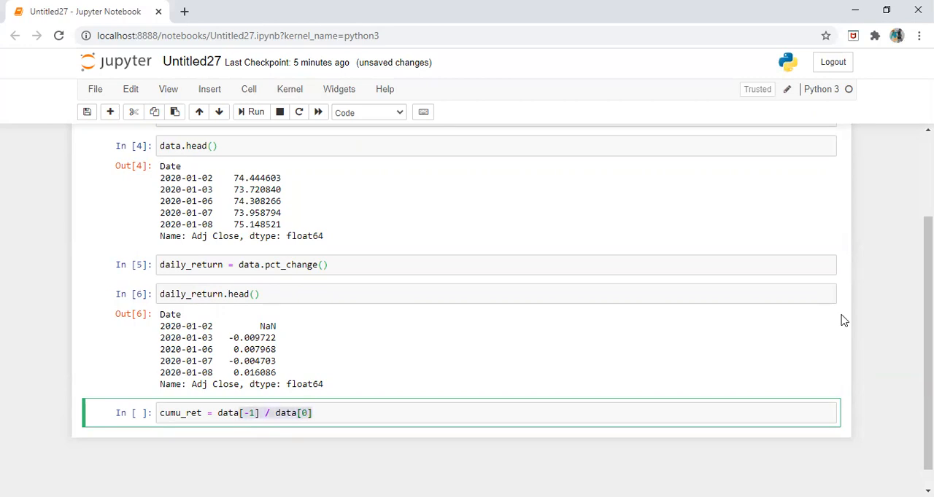
pyautogui.write('(')
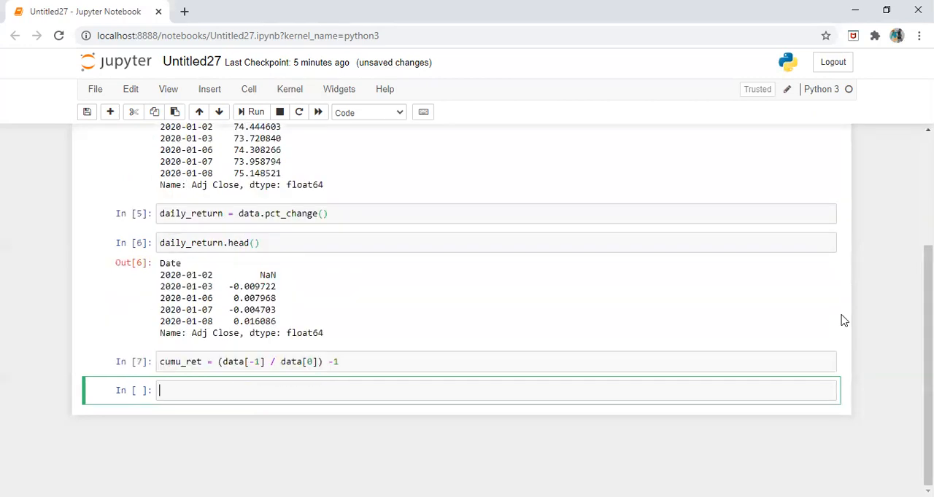
pyautogui.write('cumu_ret')
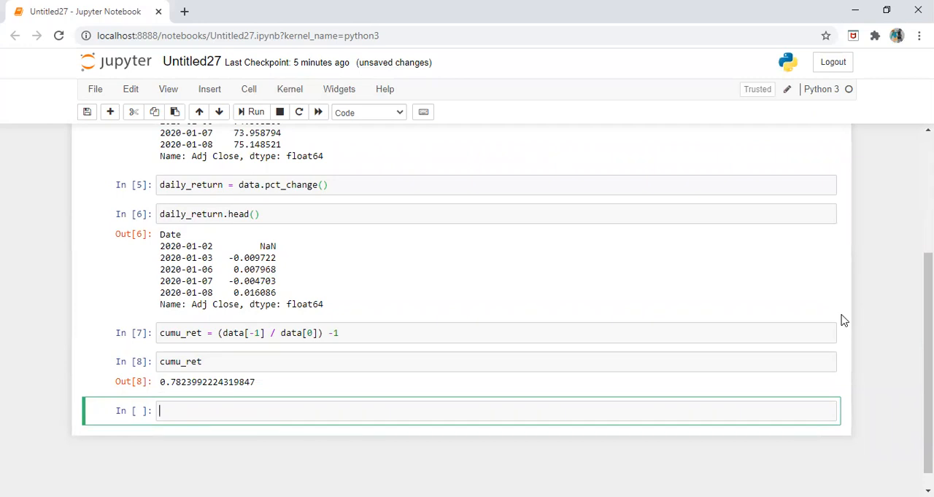
# Step: Compute std = daily_return.std()*np.sqrt(252), fixing the square-root typo, and run it
pyautogui.write('stf')
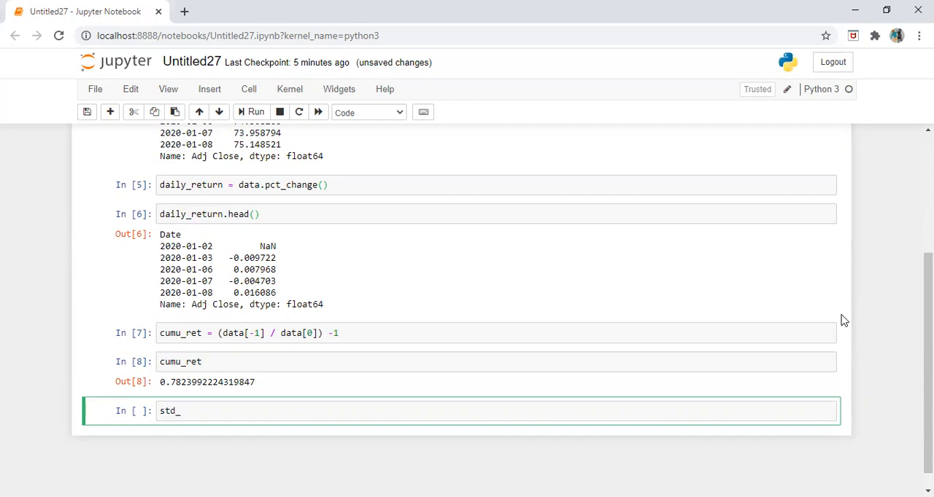
pyautogui.write('=')
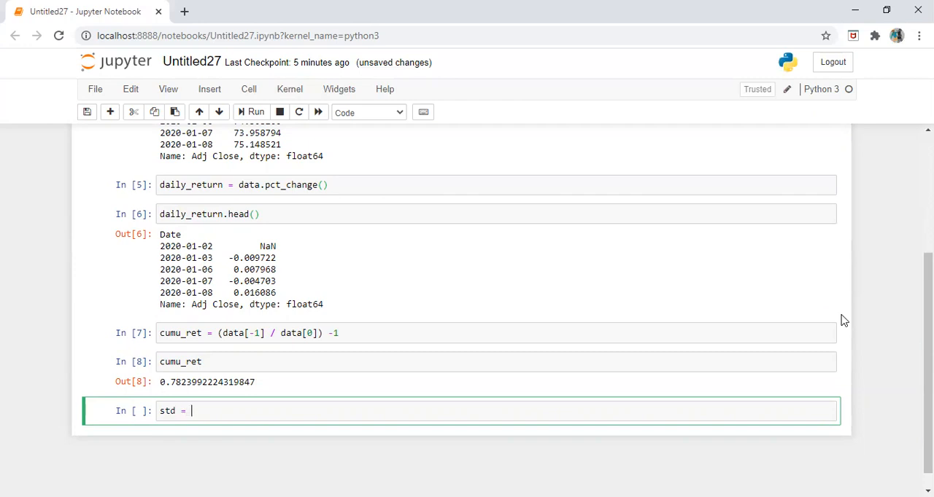
pyautogui.write('daily_return.')
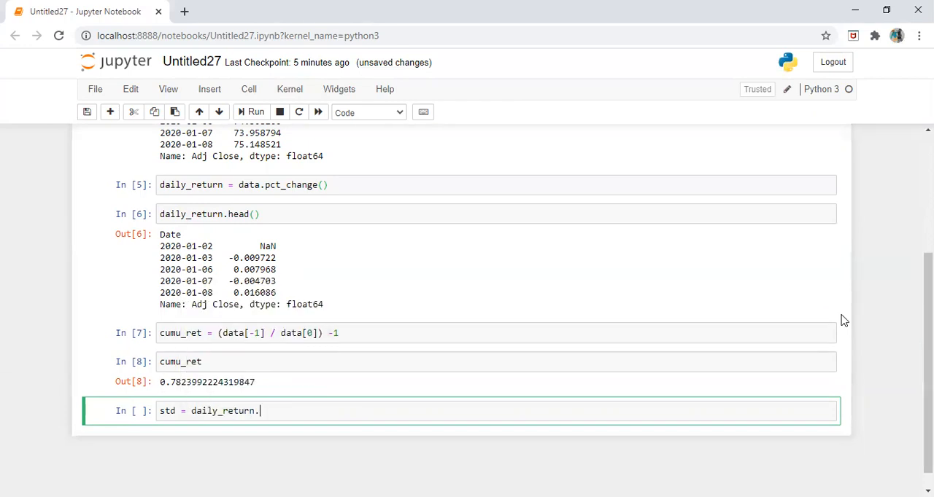
pyautogui.write('std()')
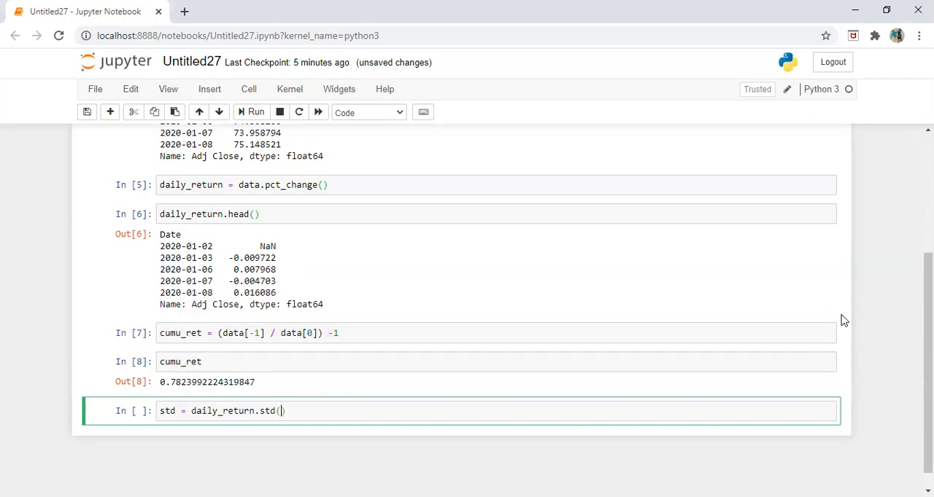
pyautogui.write('.')
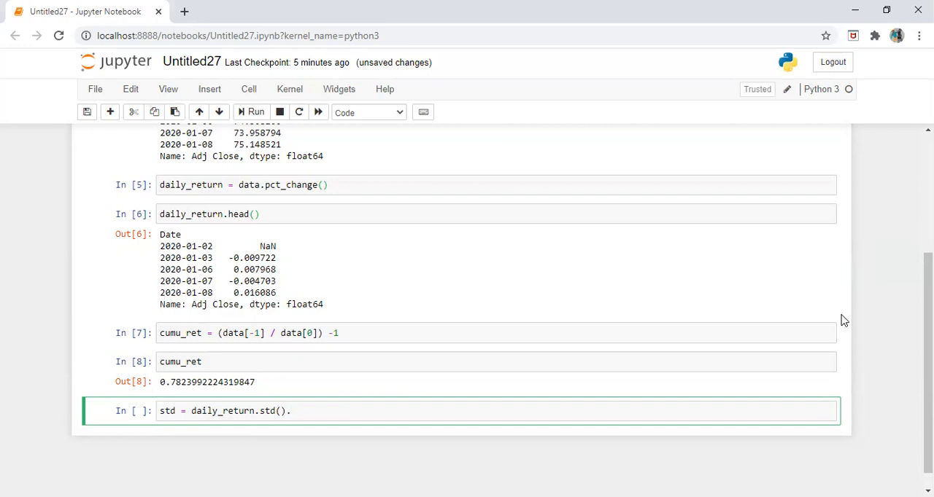
pyautogui.write('np')
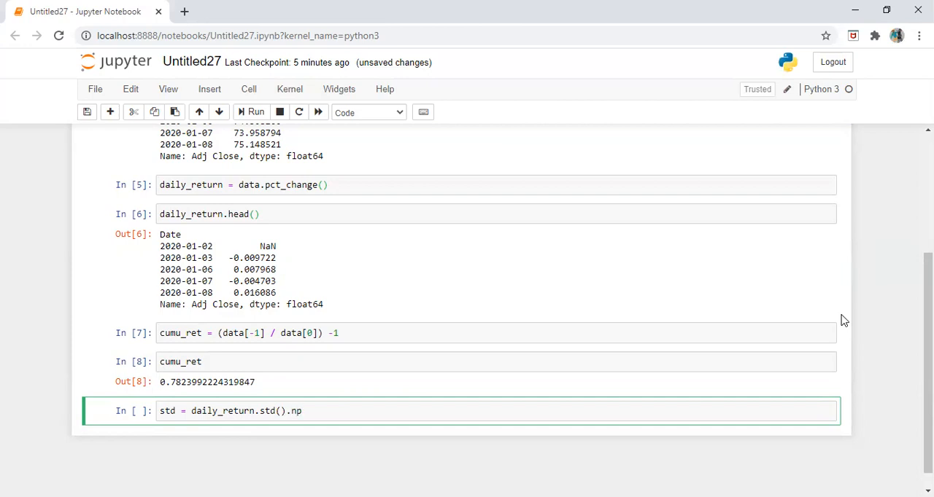
pyautogui.write('.')
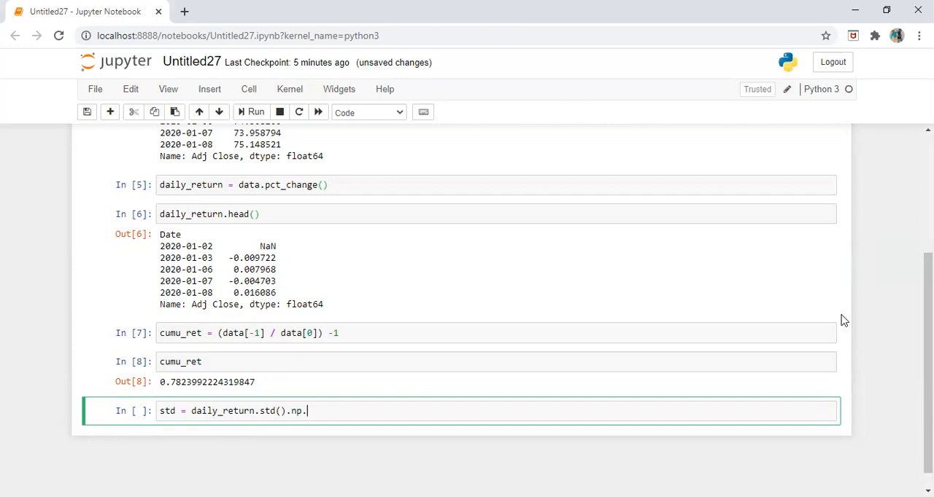
pyautogui.write('sqt')
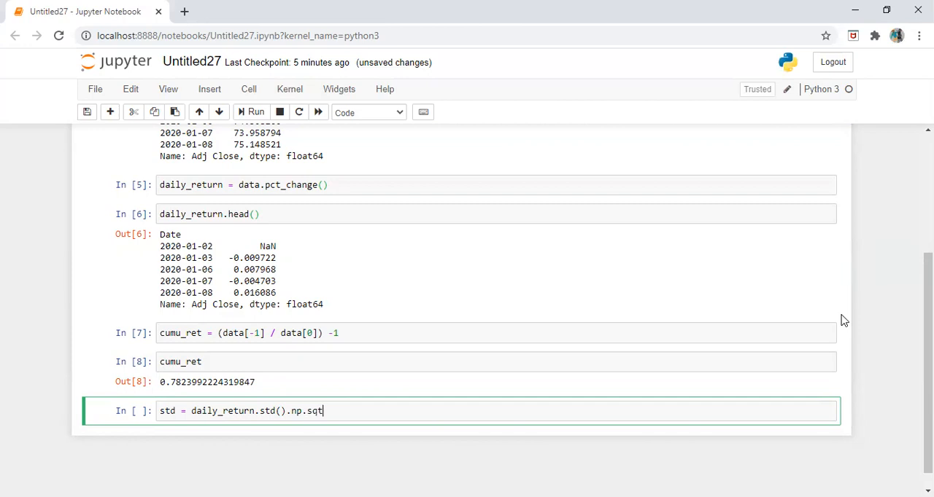
pyautogui.write('()')
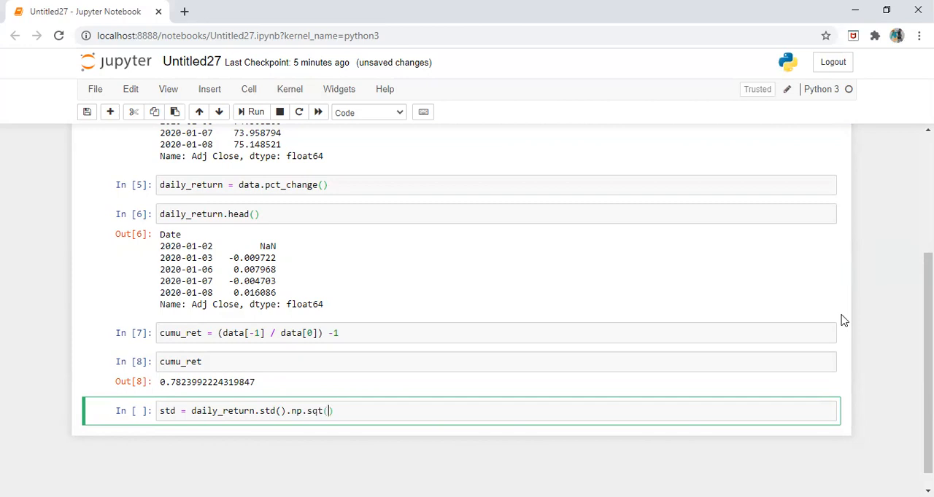
pyautogui.write('252')
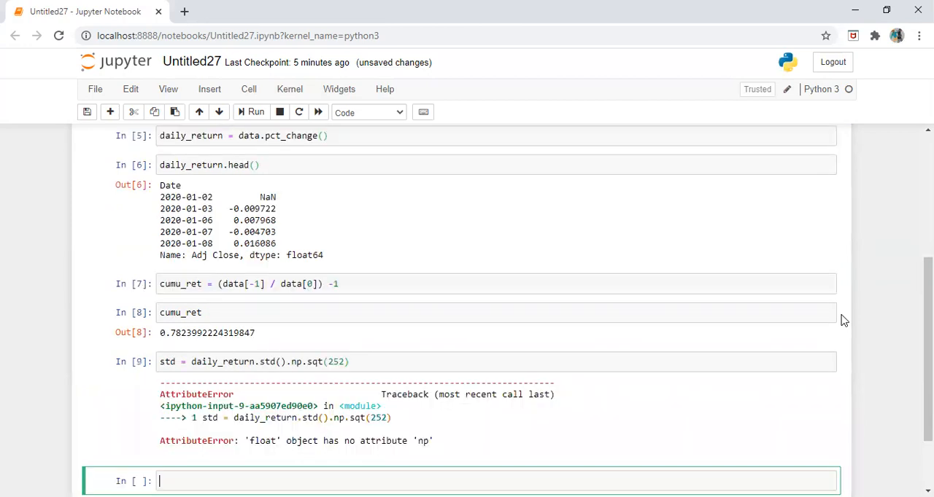
pyautogui.moveTo(481, 373)
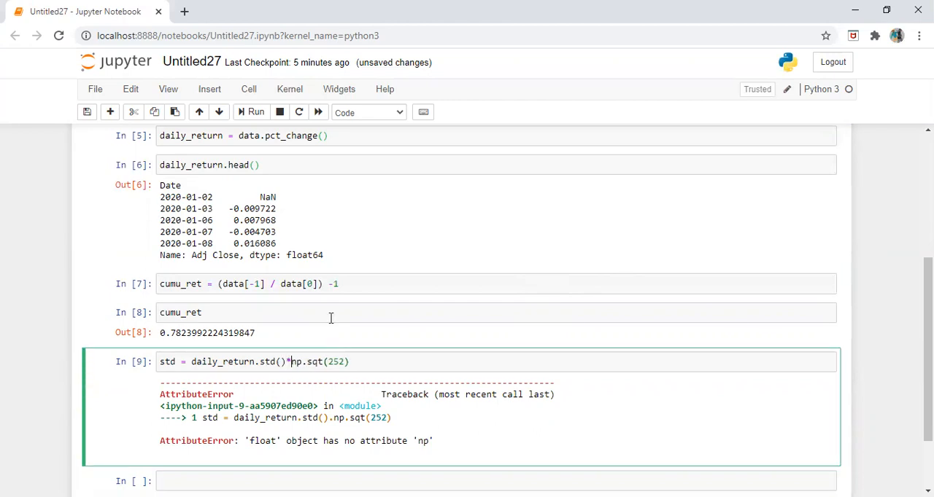
pyautogui.click(250, 111)
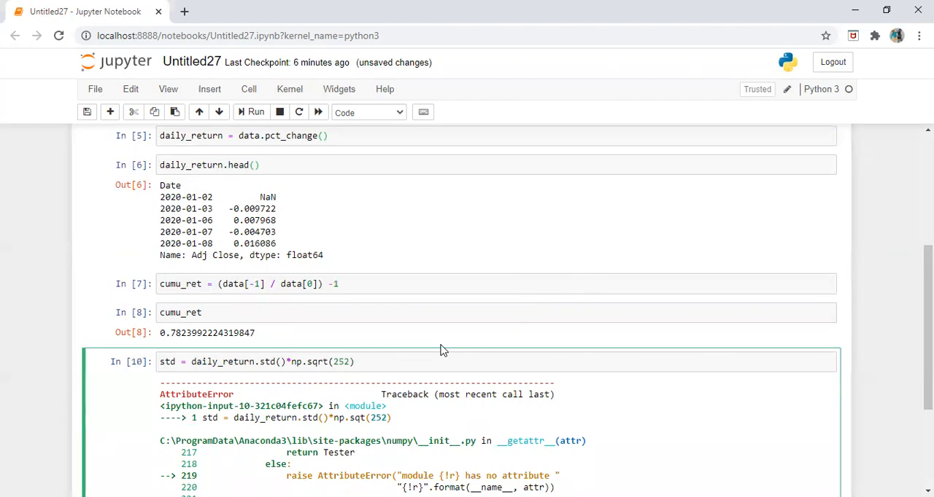
# Step: Display std in a new cell, giving 0.466993332386848
pyautogui.click(251, 111)
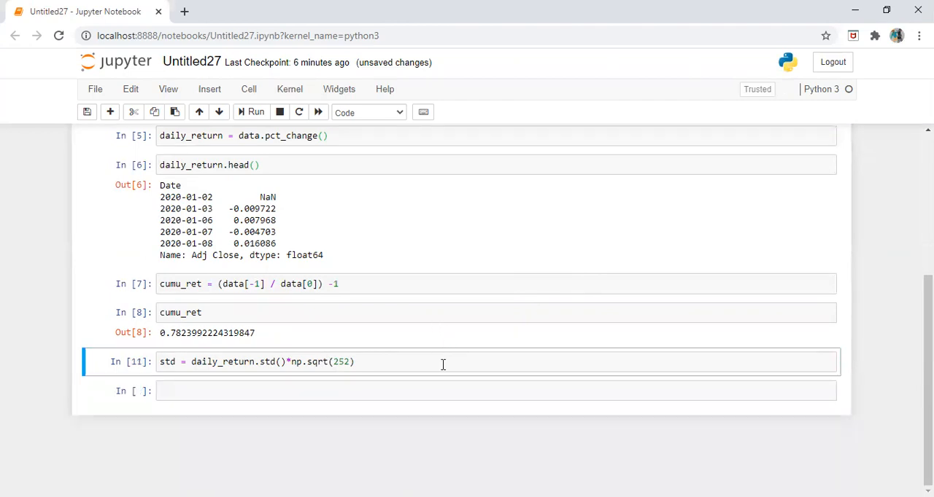
pyautogui.write('std')
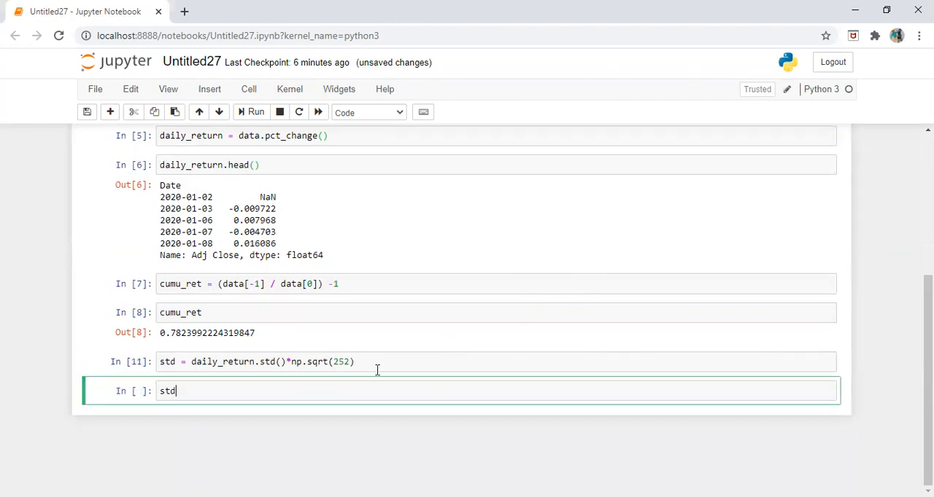
pyautogui.press('shift+enter')
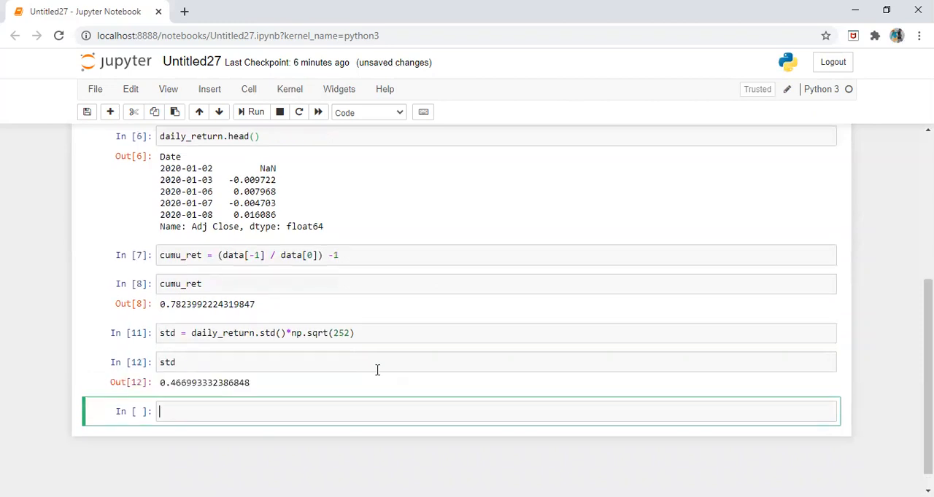
pyautogui.moveTo(391, 406)
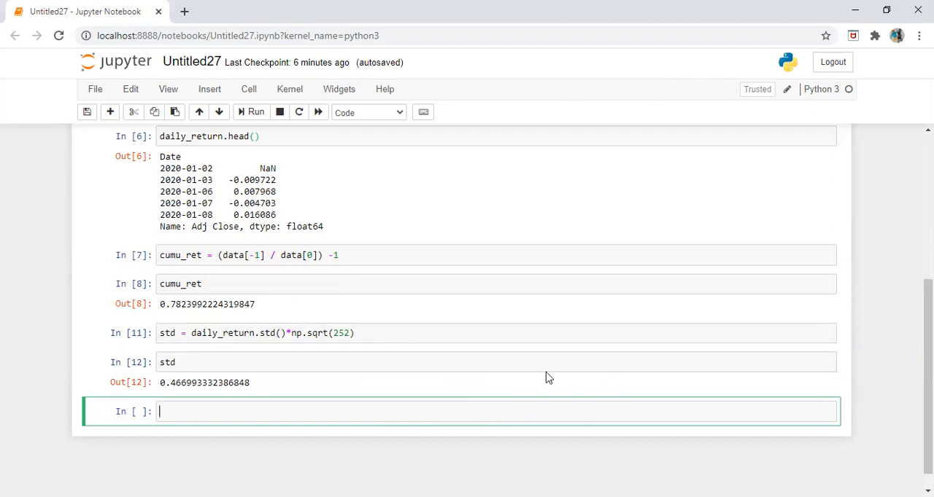
# Step: Write the comment '# Treynor Ratio = Return - Risk Free Rate / Beta' as a fraction and run the cell
pyautogui.write('#')
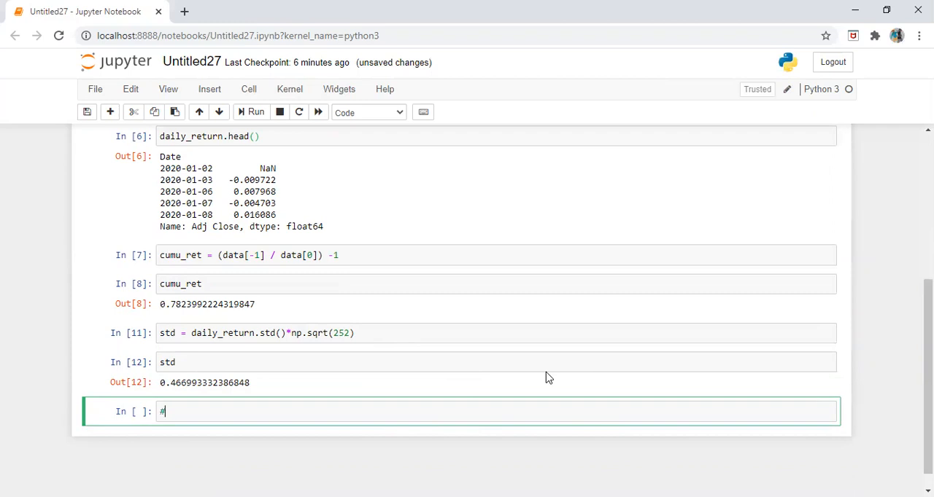
pyautogui.write('Tryenor')
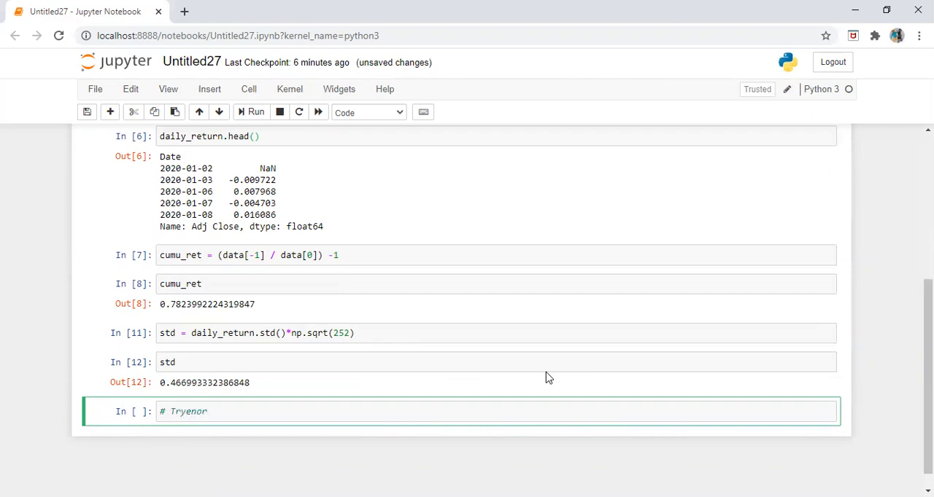
pyautogui.press('BackSpace')
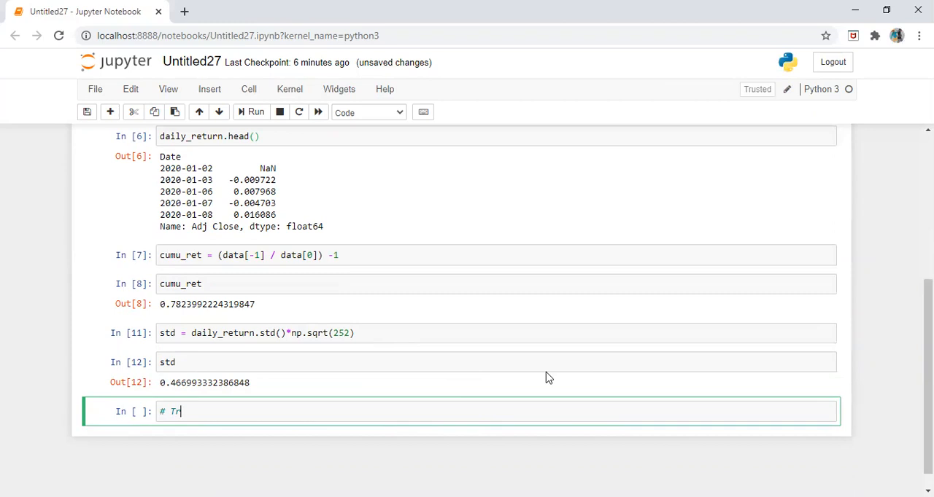
pyautogui.write('eyn')
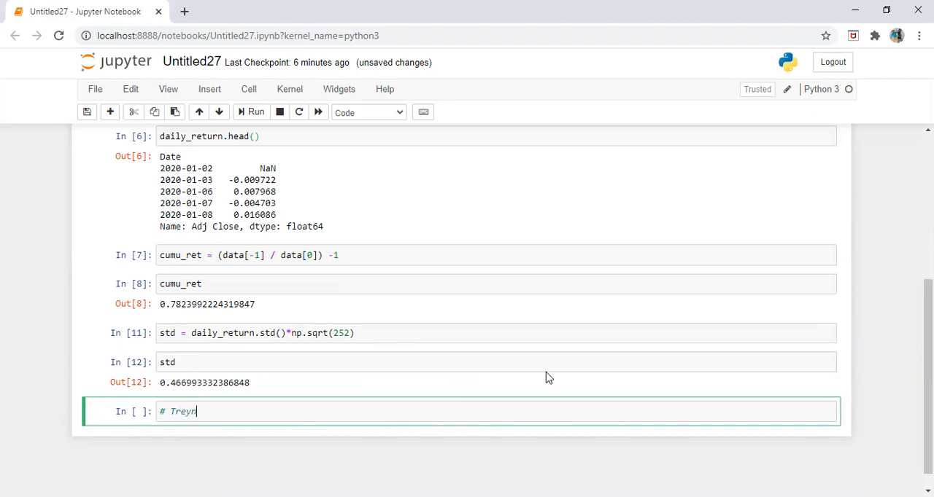
pyautogui.write('or Ratio')
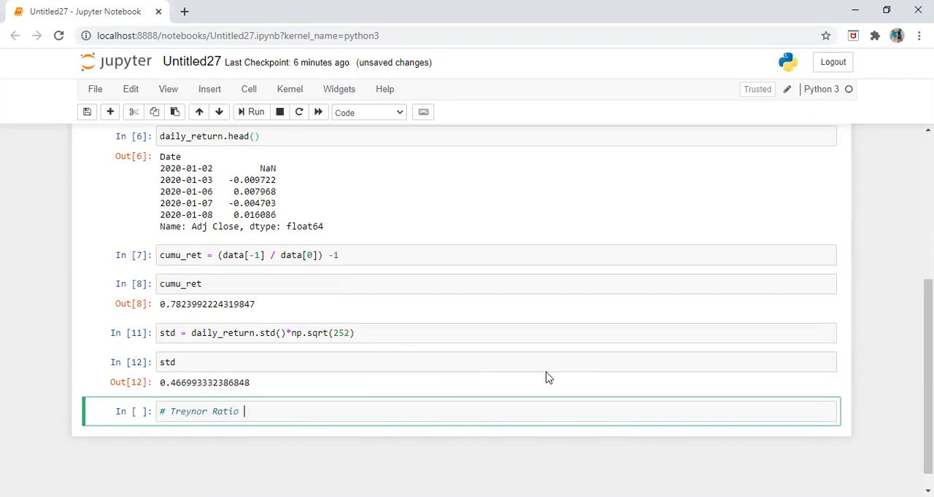
pyautogui.write('=')
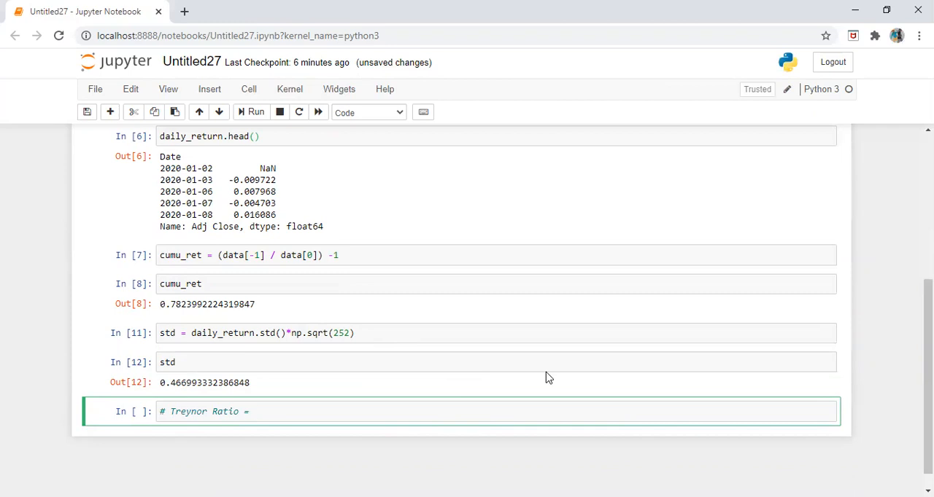
pyautogui.write('Return - Risf Free Ra')
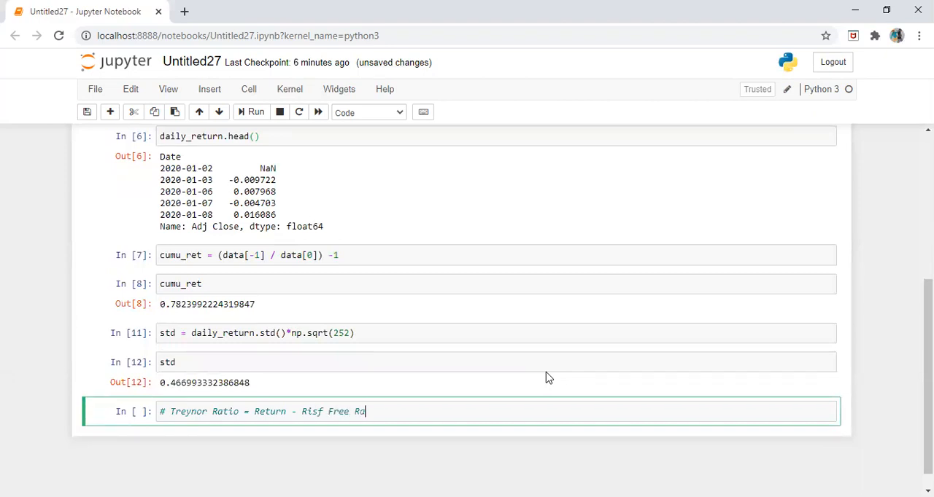
pyautogui.write('te')
pyautogui.write('#                 -----------------------')
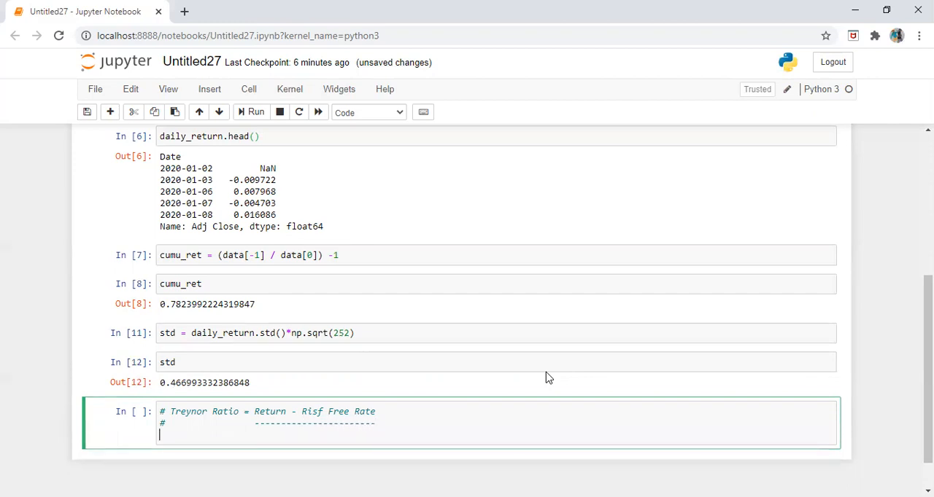
pyautogui.write('#')
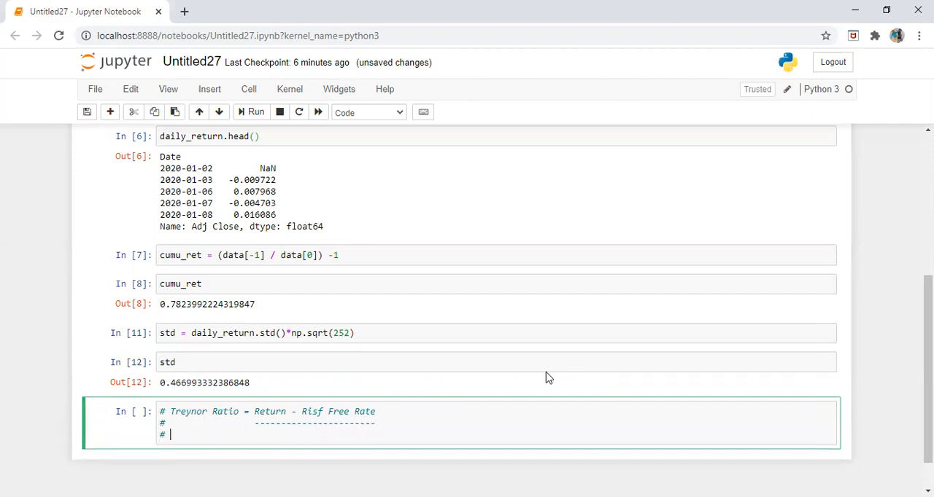
pyautogui.write('B')
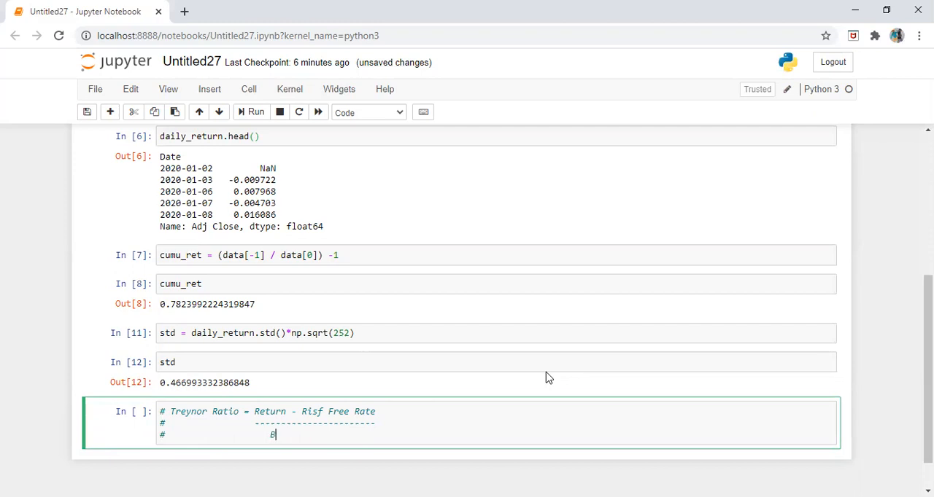
pyautogui.write('eta')
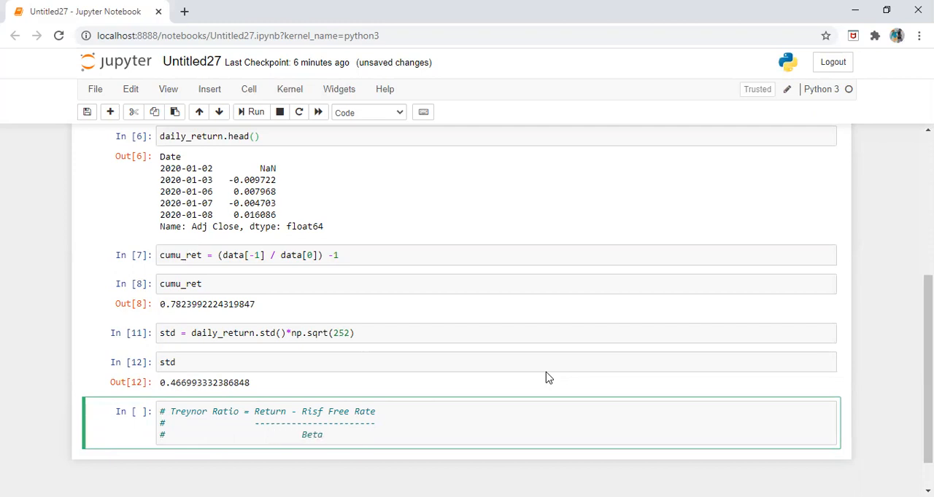
pyautogui.click(253, 111)
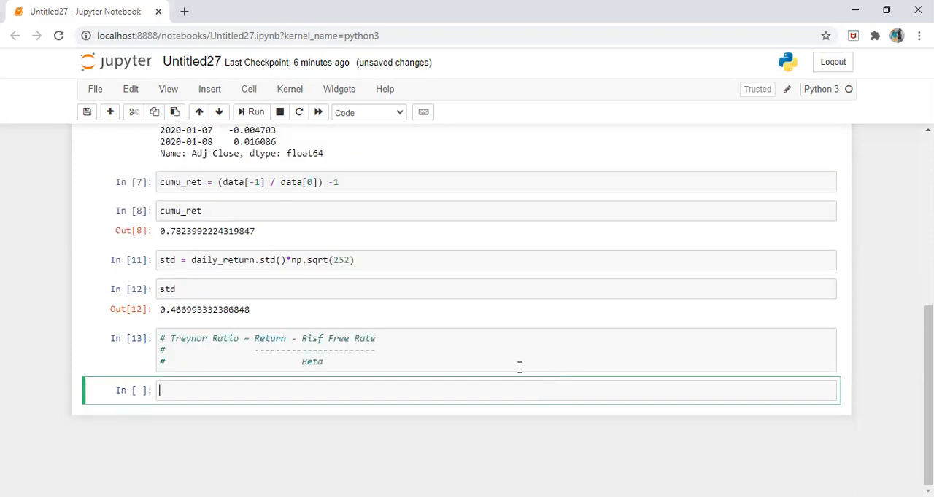
pyautogui.moveTo(343, 350)
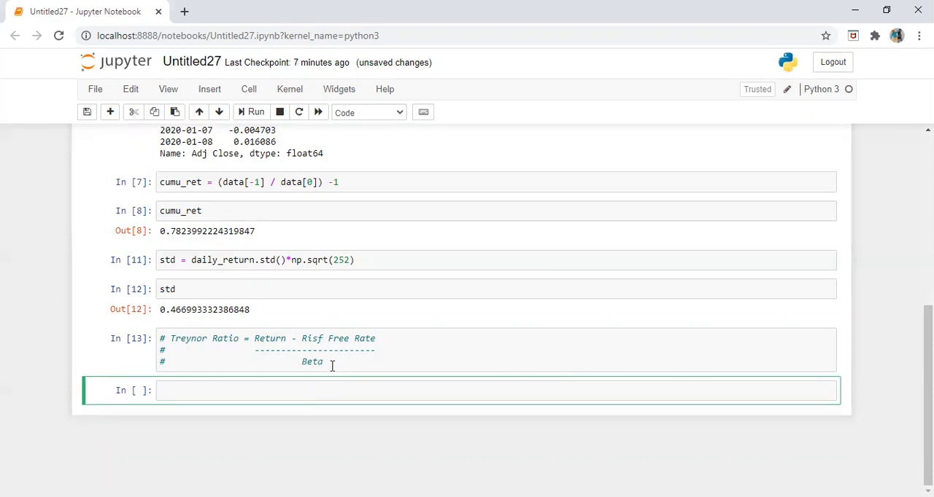
pyautogui.moveTo(345, 382)
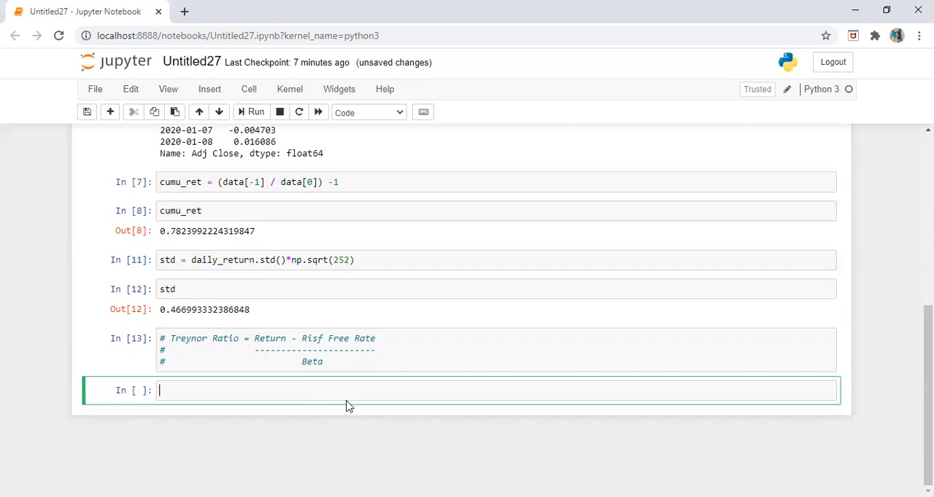
pyautogui.moveTo(347, 382)
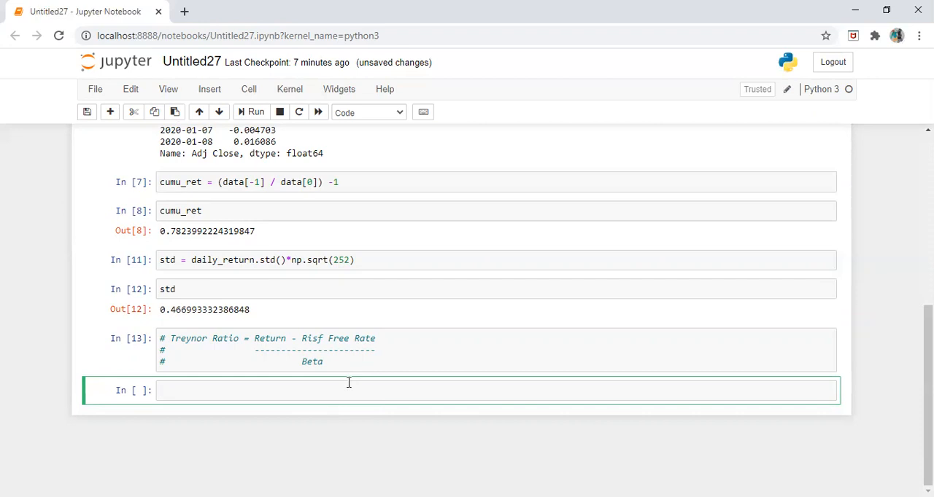
pyautogui.moveTo(397, 438)
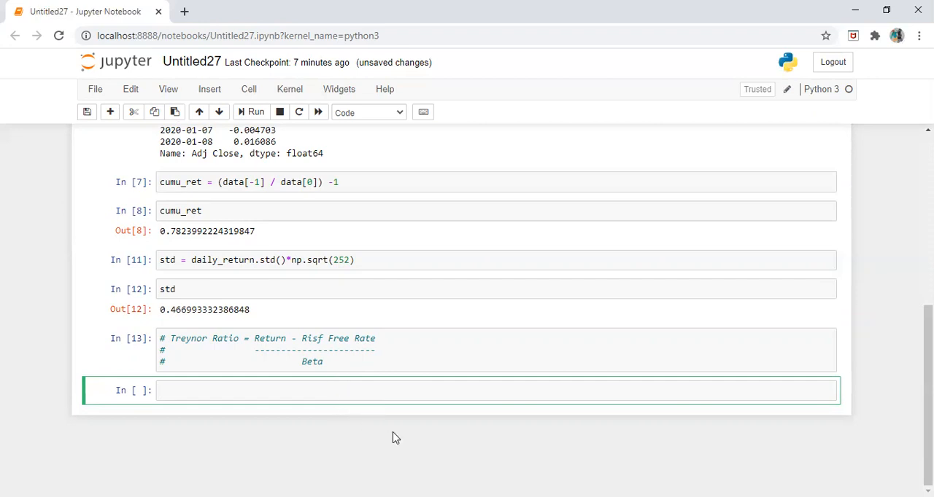
# Step: Add '^GSPC' to the DataReader tickers and re-run the data, preview and daily-return cells for both columns
pyautogui.scroll(3)
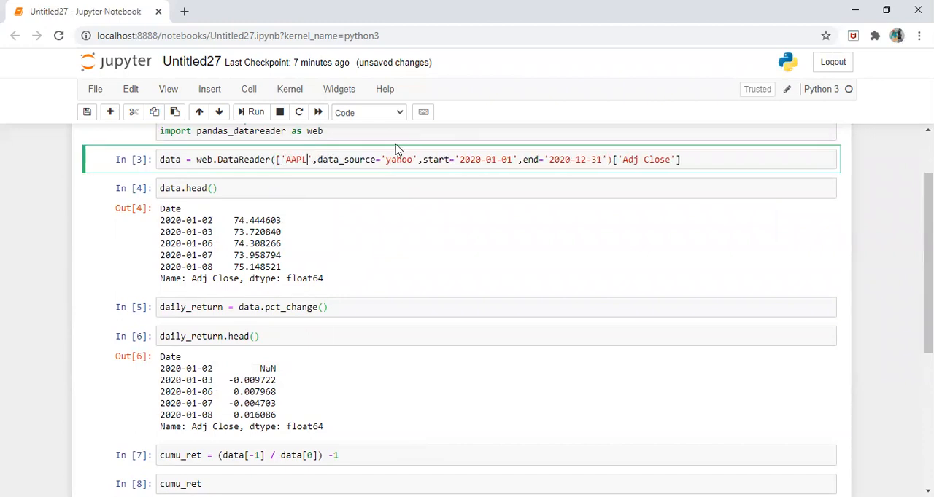
pyautogui.write(",'")
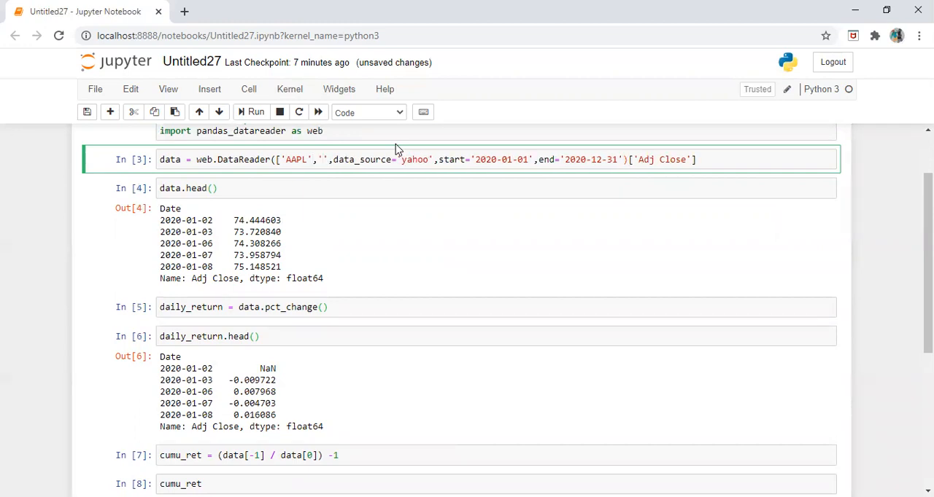
pyautogui.write('^')
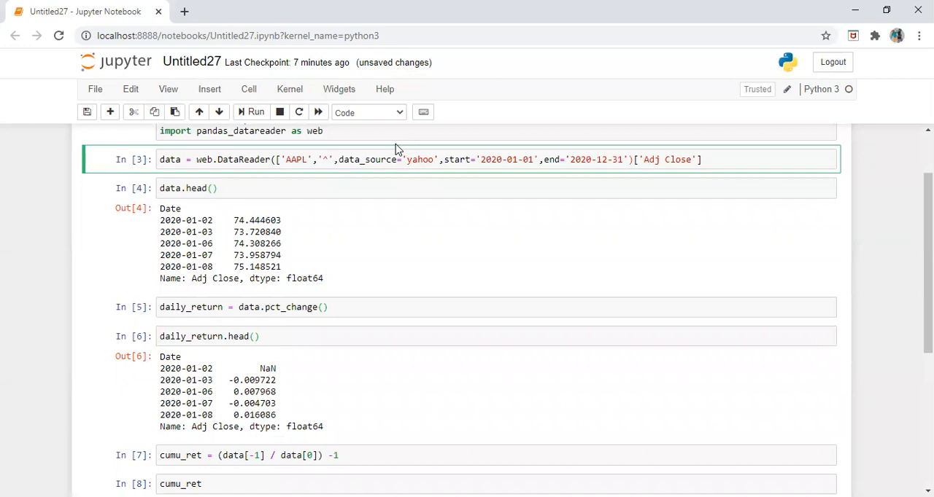
pyautogui.write('GSPC')
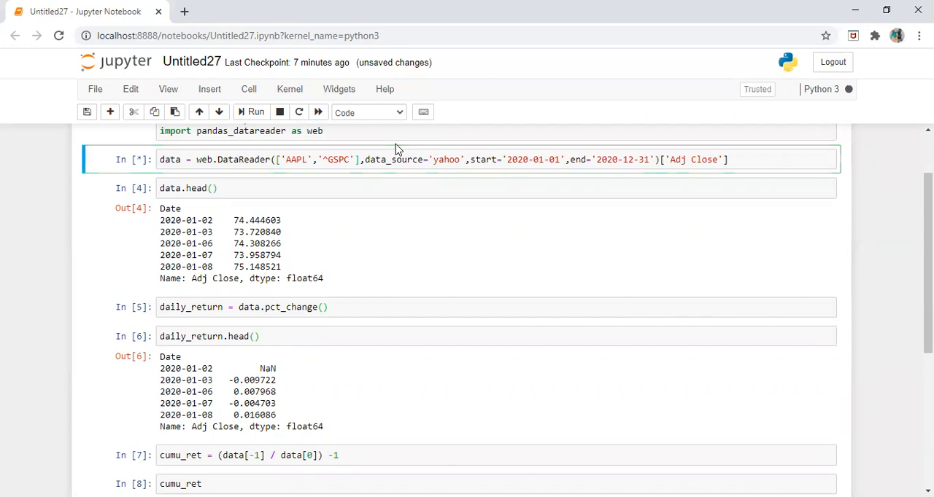
pyautogui.click(255, 111)
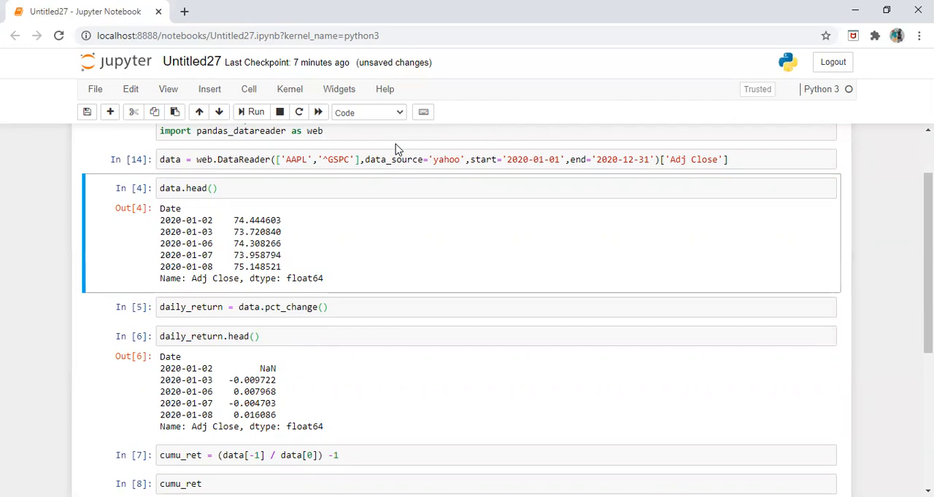
pyautogui.click(255, 111)
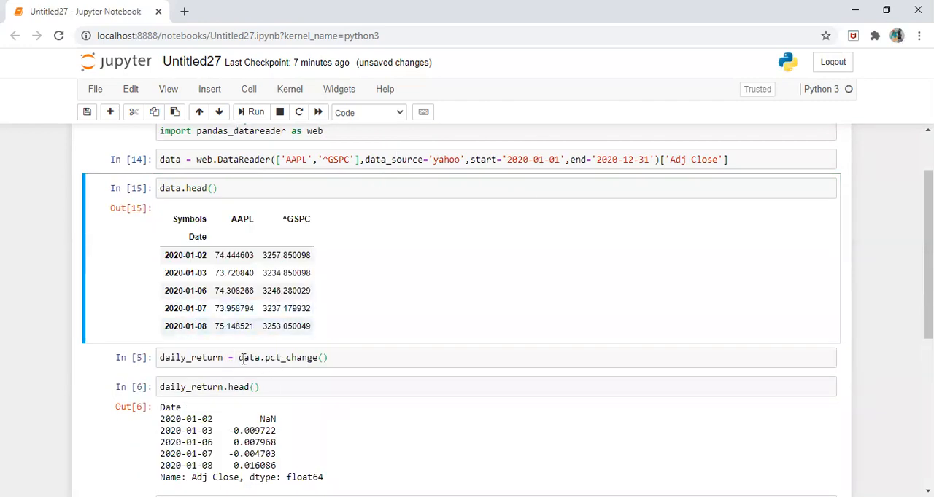
pyautogui.click(251, 111)
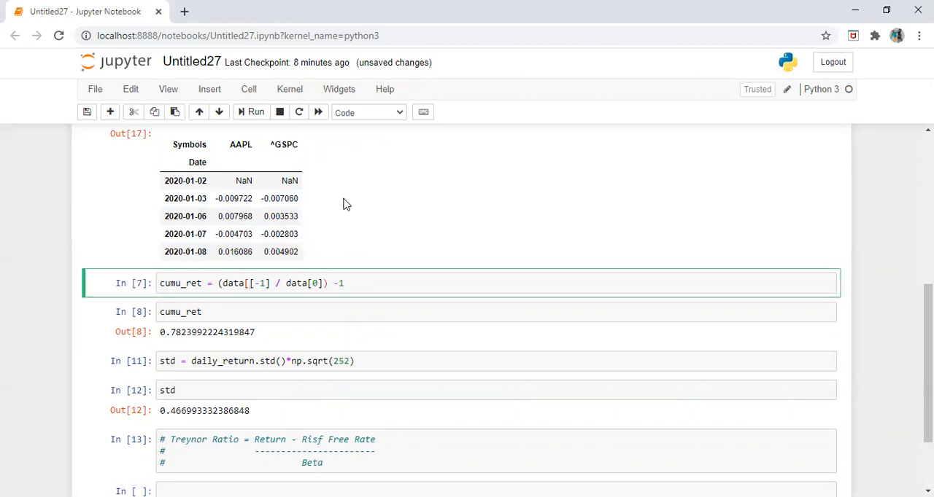
# Step: Index data['AAPL'] in the cumu_ret cell so the cumulative return uses the AAPL column only
pyautogui.write("'AAPL']")
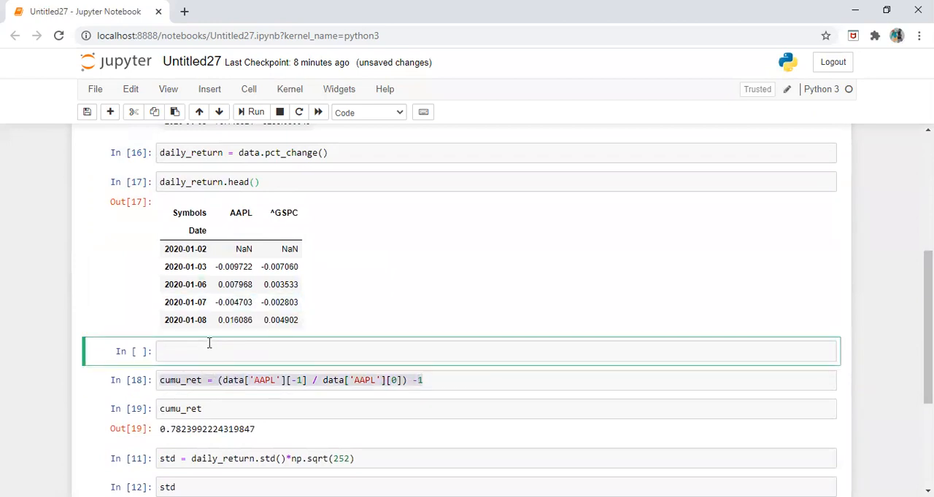
# Step: Write ret_stock = (data[-1] / data[0]) - 1 and run it, raising KeyError: -1
pyautogui.write('retur')
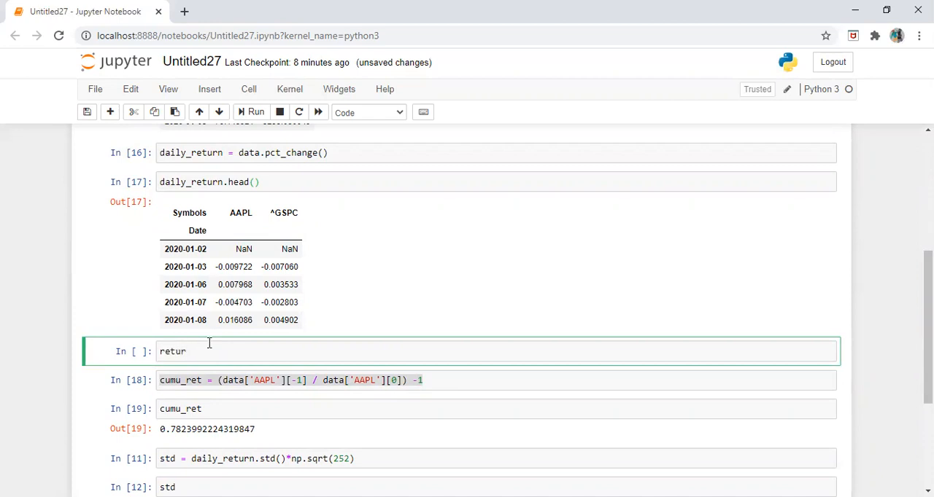
pyautogui.write('_stock')
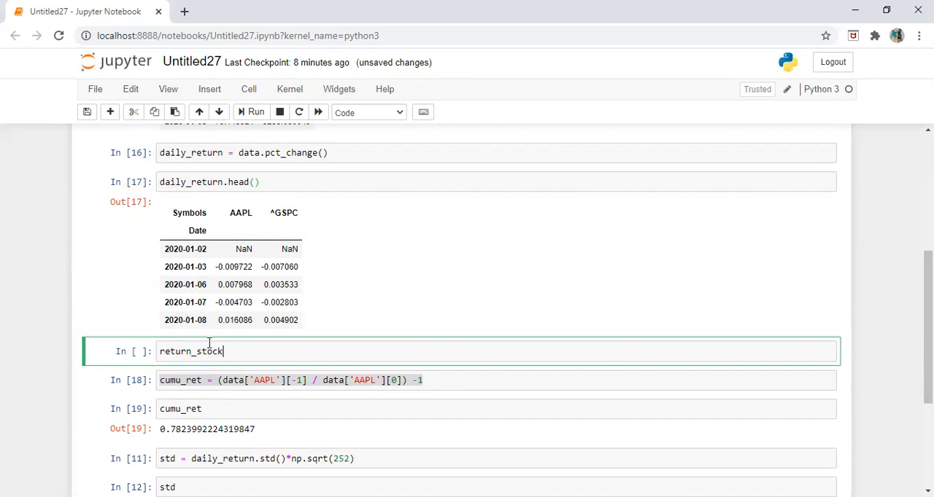
pyautogui.write('= data')
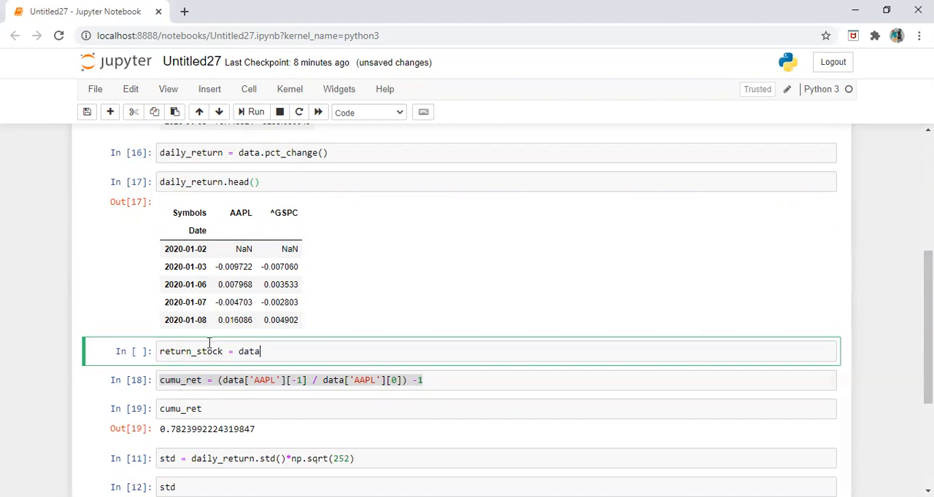
pyautogui.write('[-1]')
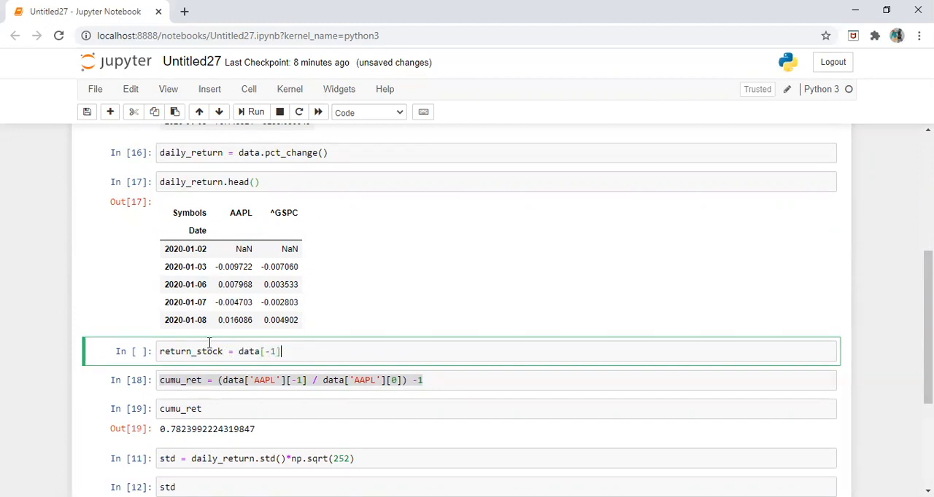
pyautogui.write('/')
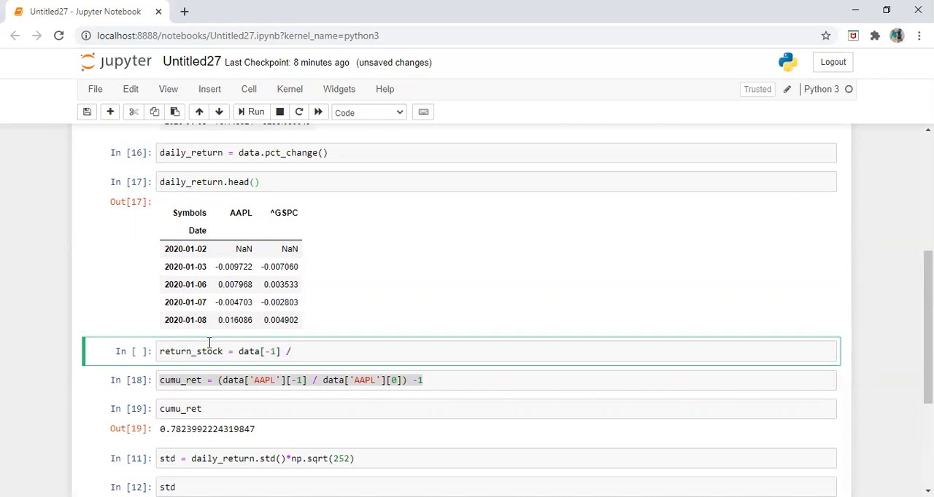
pyautogui.write('data')
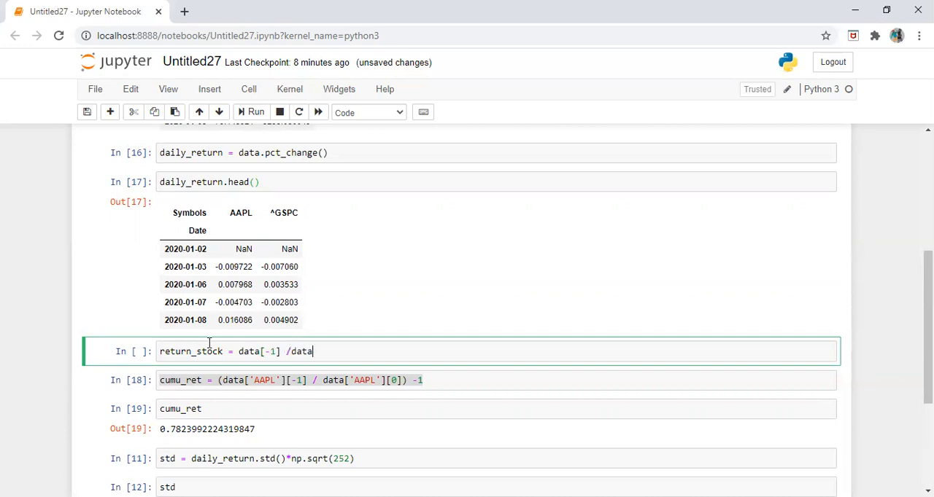
pyautogui.write('[0]')
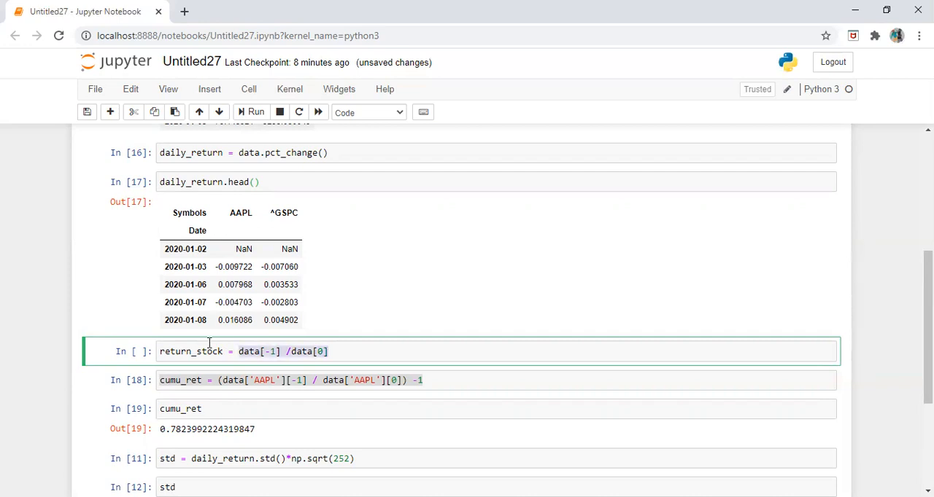
pyautogui.write('()')
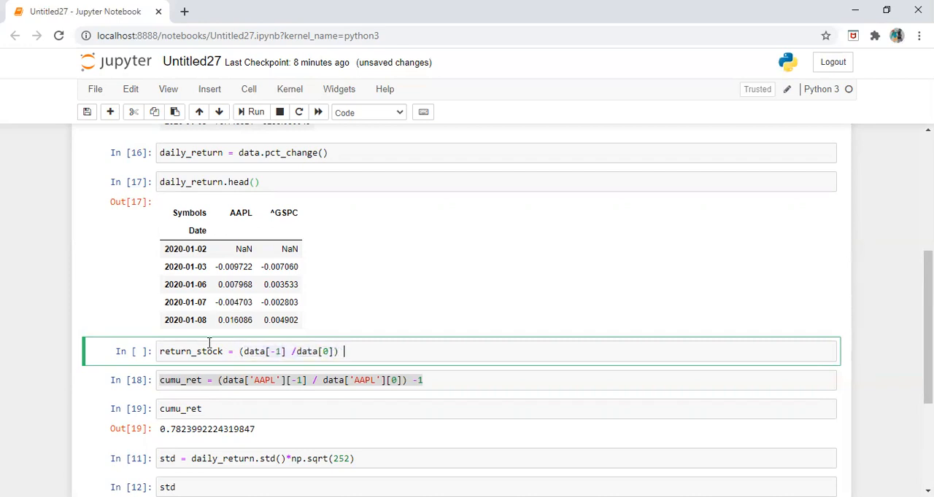
pyautogui.write('- 1')
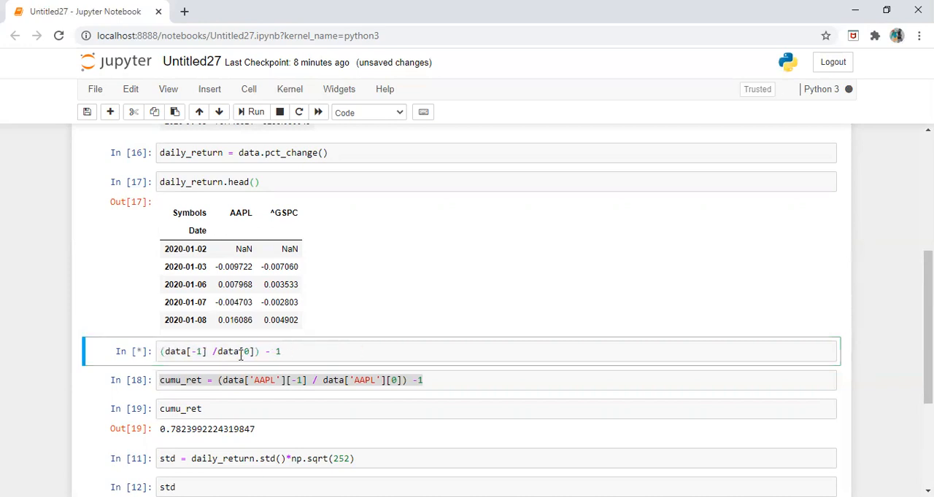
pyautogui.click(251, 111)
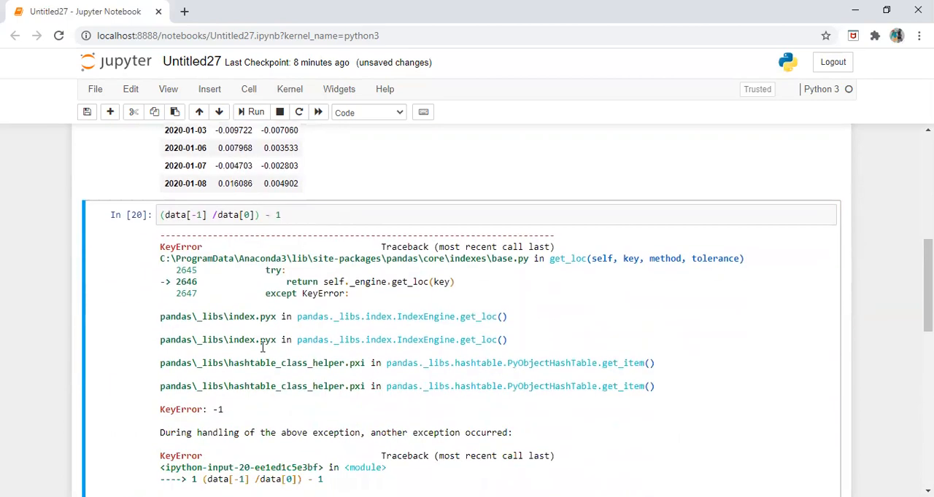
# Step: Read the KeyError traceback, then compare against the cumu_ret formula in In[18] and begin editing it
pyautogui.scroll(-3)
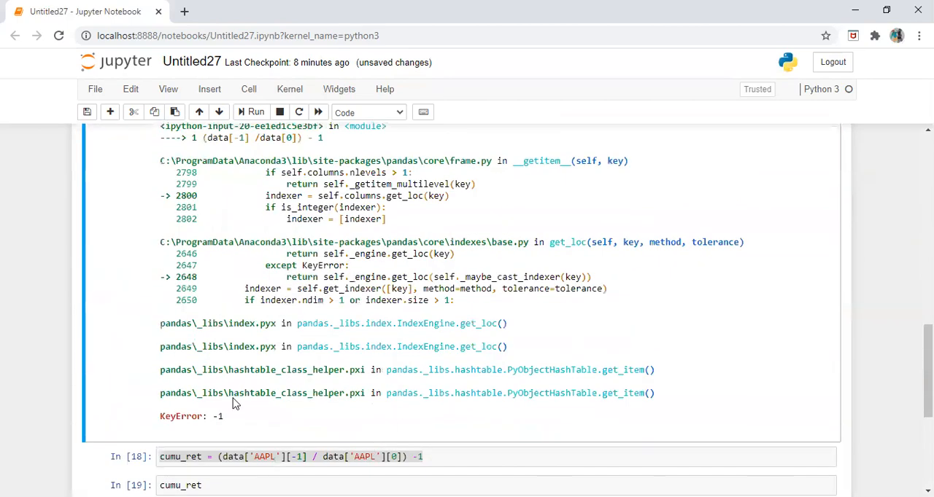
pyautogui.scroll(3)
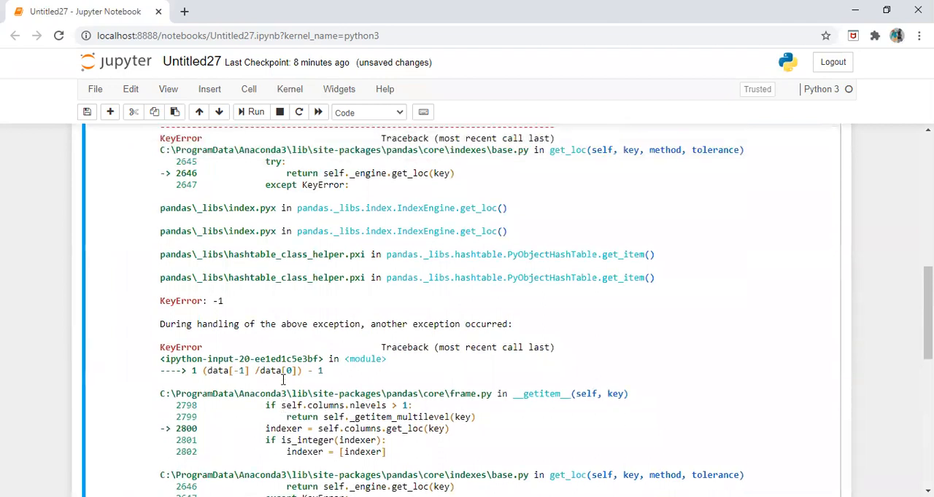
pyautogui.scroll(3)
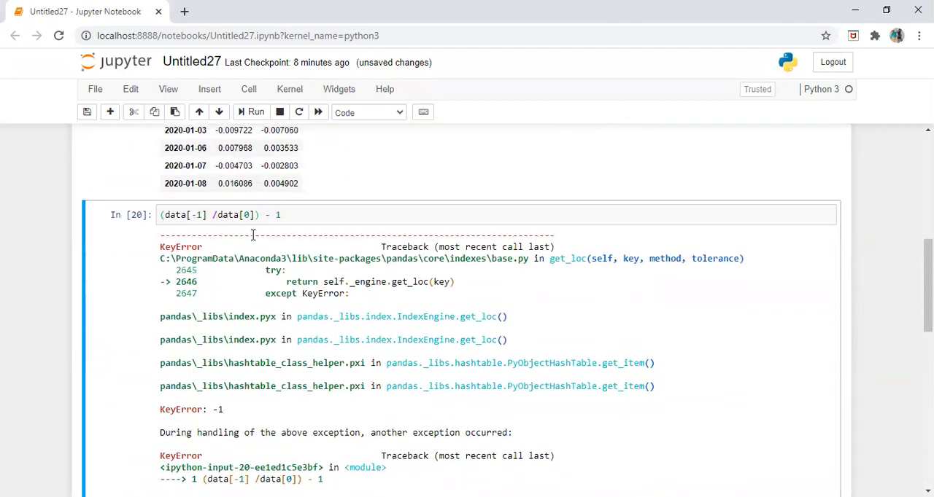
pyautogui.scroll(3)
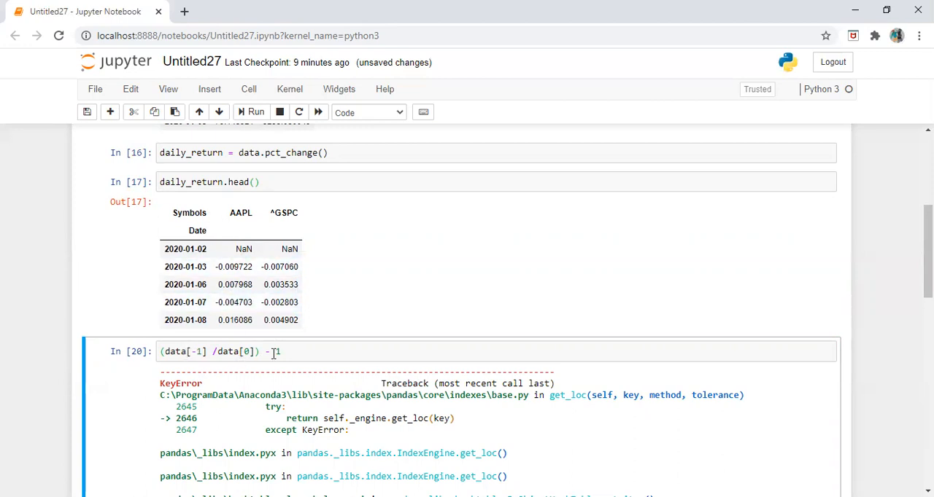
pyautogui.scroll(-3)
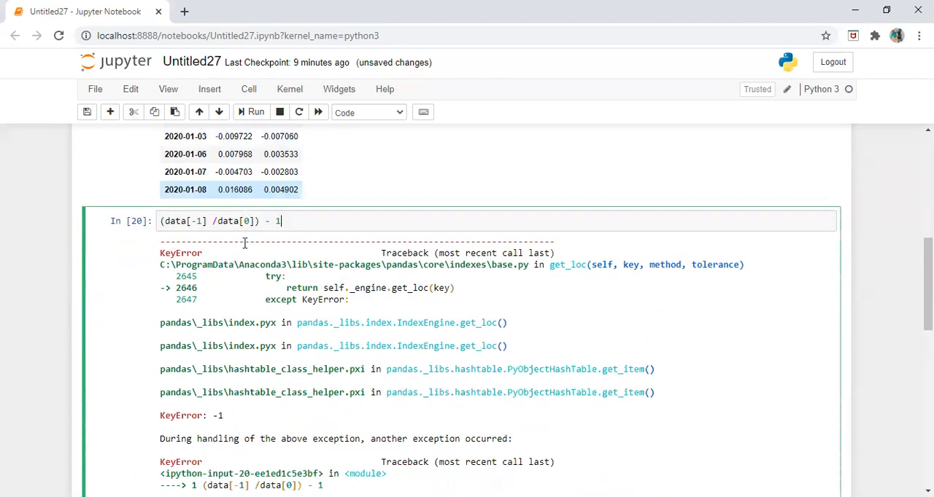
pyautogui.scroll(-3)
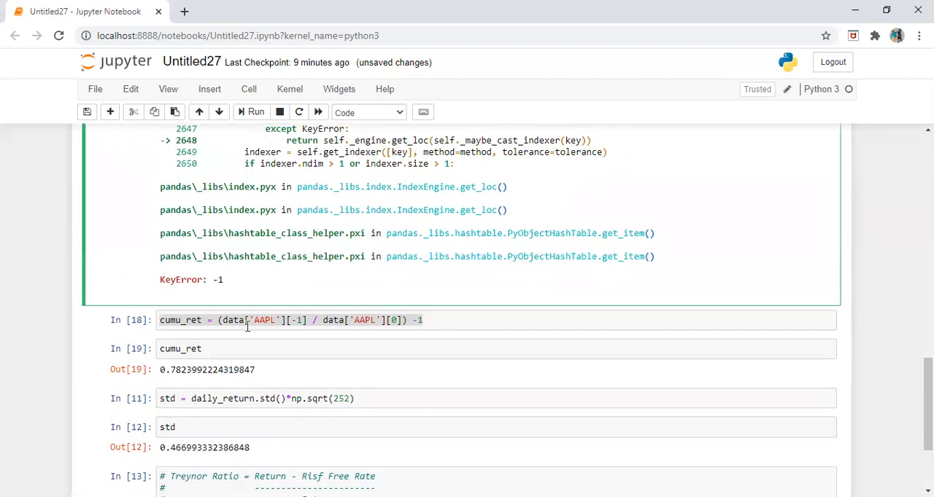
pyautogui.click(248, 319)
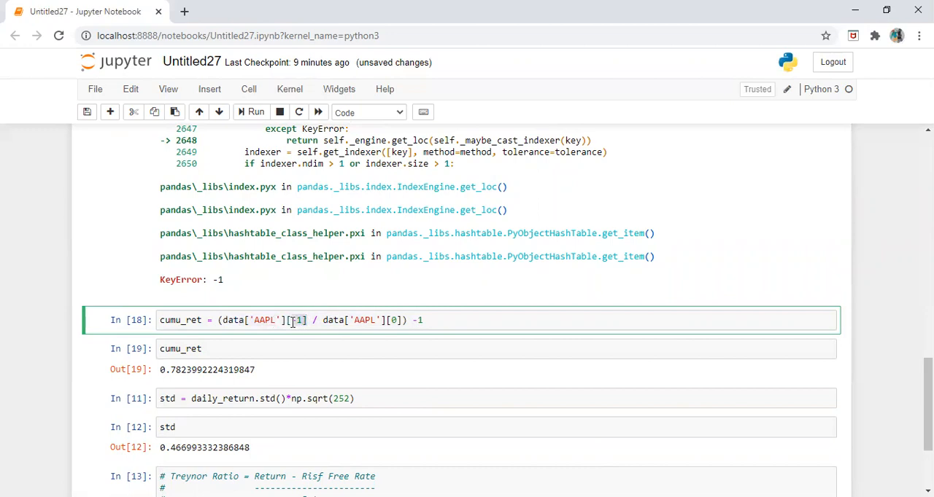
pyautogui.write('-1] /data[0]) - 1')
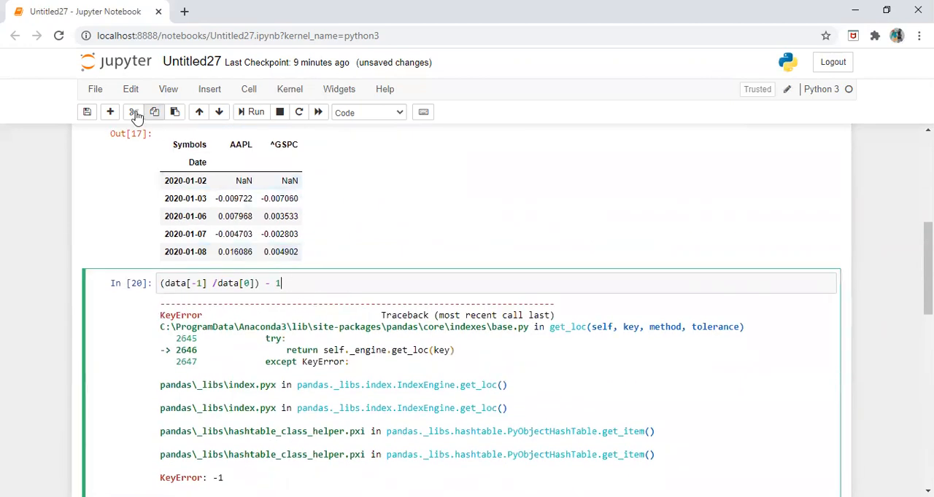
# Step: Change std to daily_return['AAPL'].std()*np.sqrt(252) and rerun, showing 0.466993332386848
pyautogui.click(134, 111)
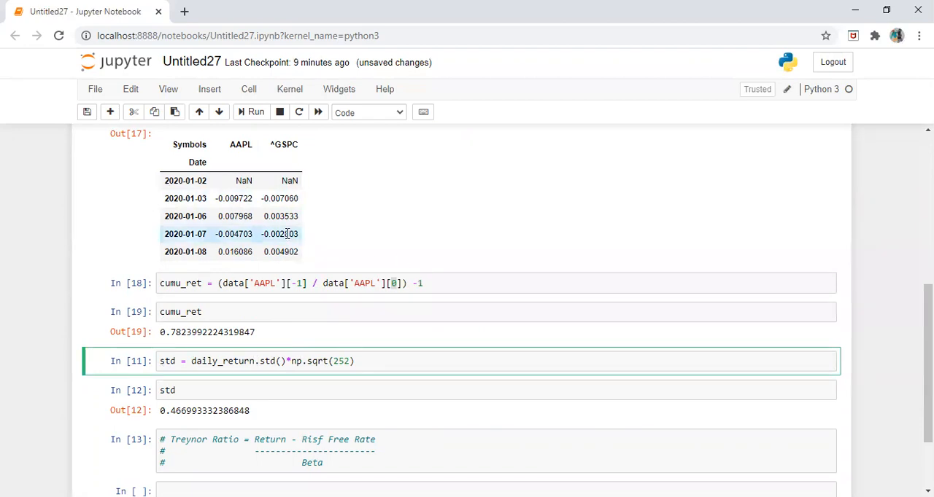
pyautogui.write("['A'")
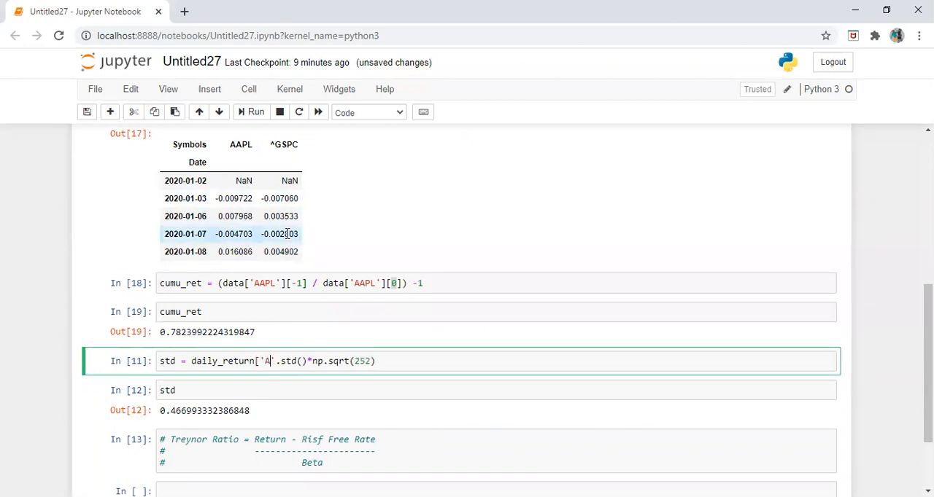
pyautogui.write('APL')
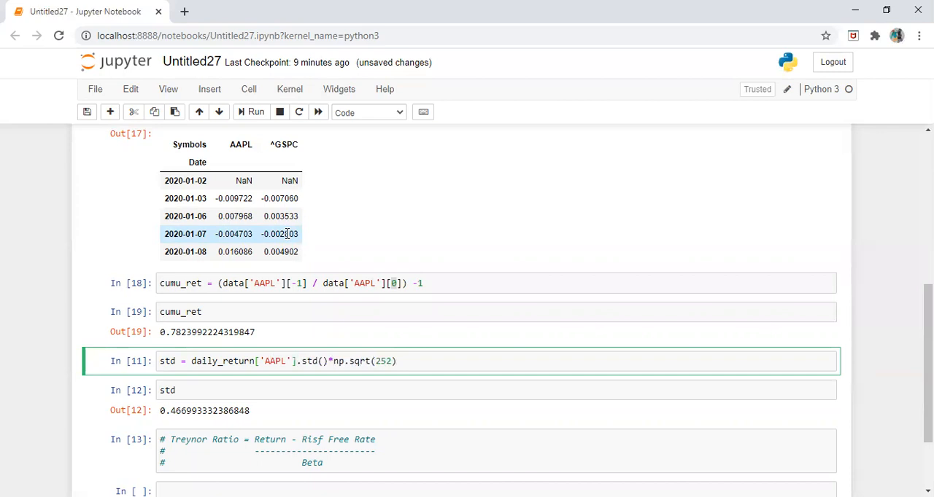
pyautogui.click(251, 111)
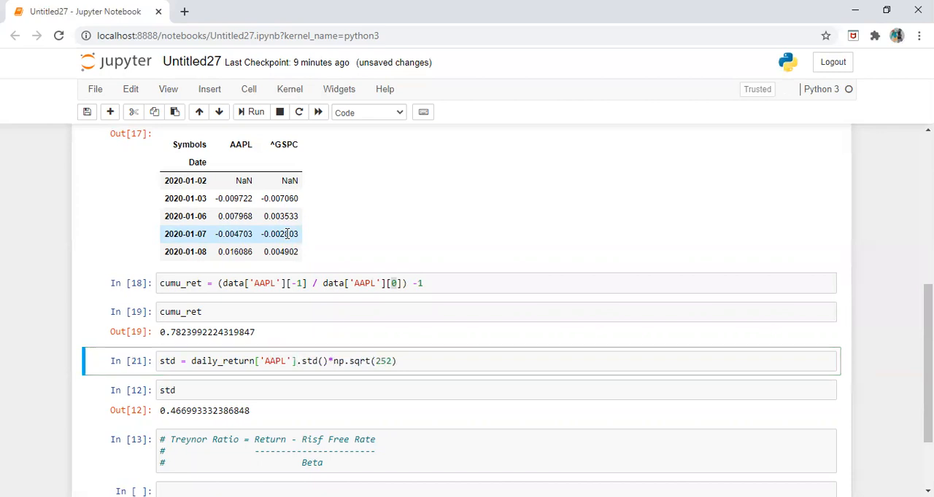
pyautogui.click(251, 110)
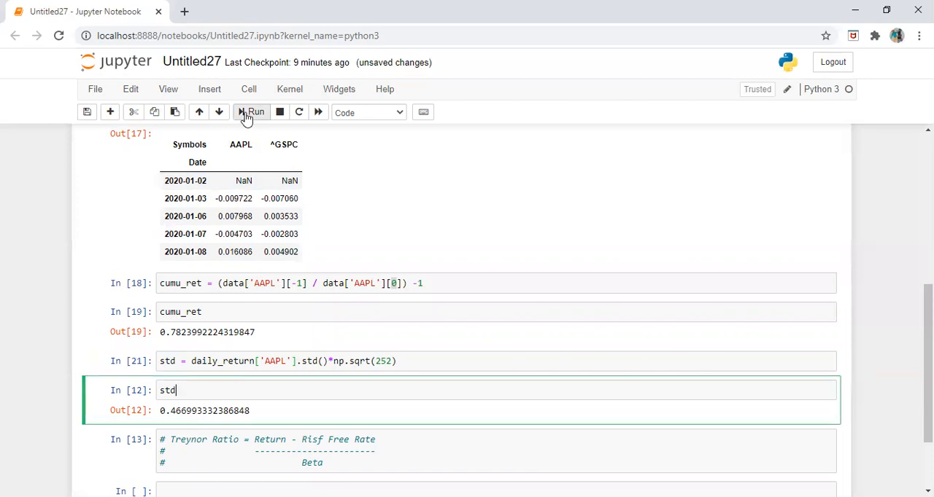
pyautogui.click(251, 111)
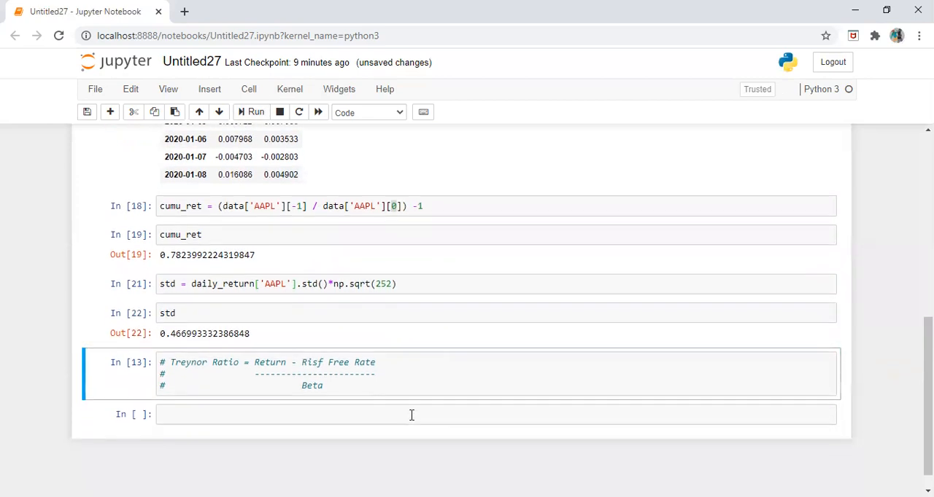
# Step: Enter stats. in the empty cell and browse its Tab completions
pyautogui.click(411, 415)
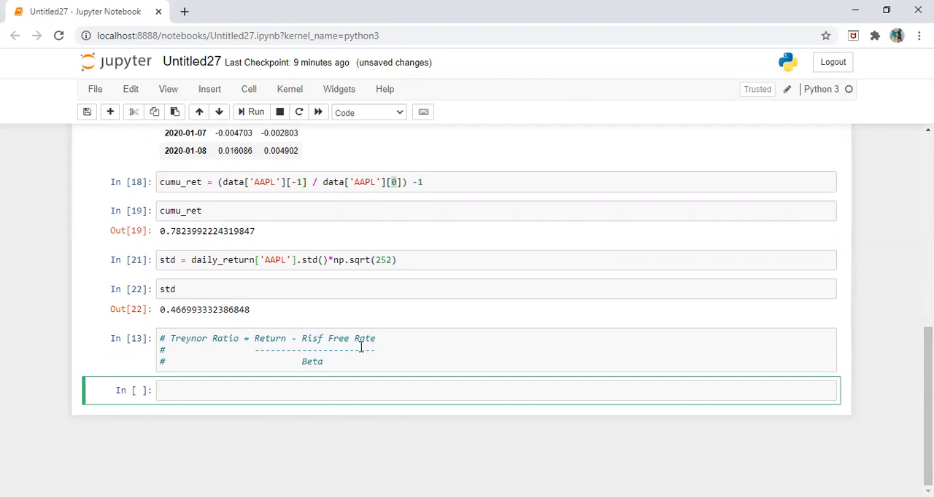
pyautogui.write('stat')
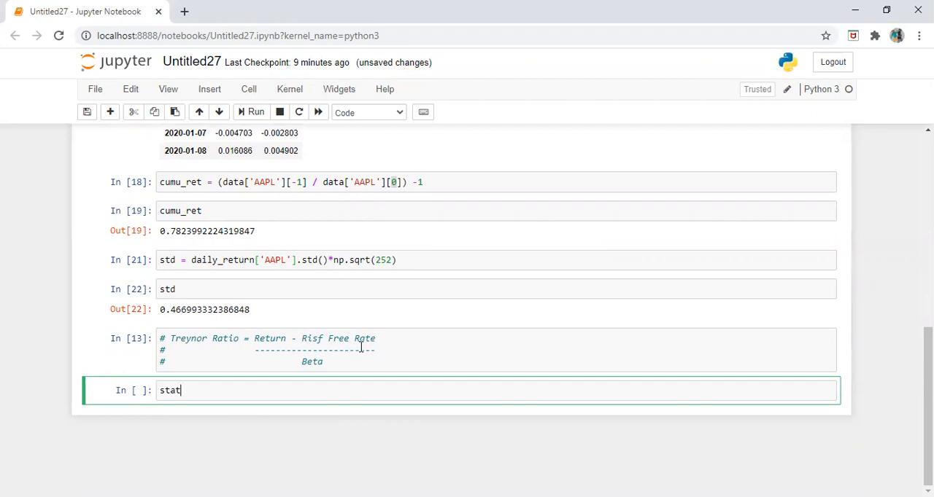
pyautogui.write('s.')
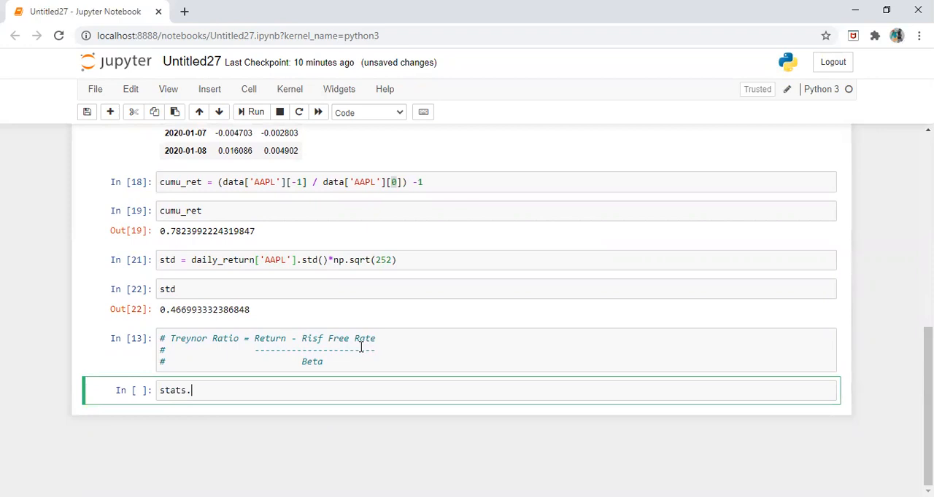
pyautogui.press('Tab')
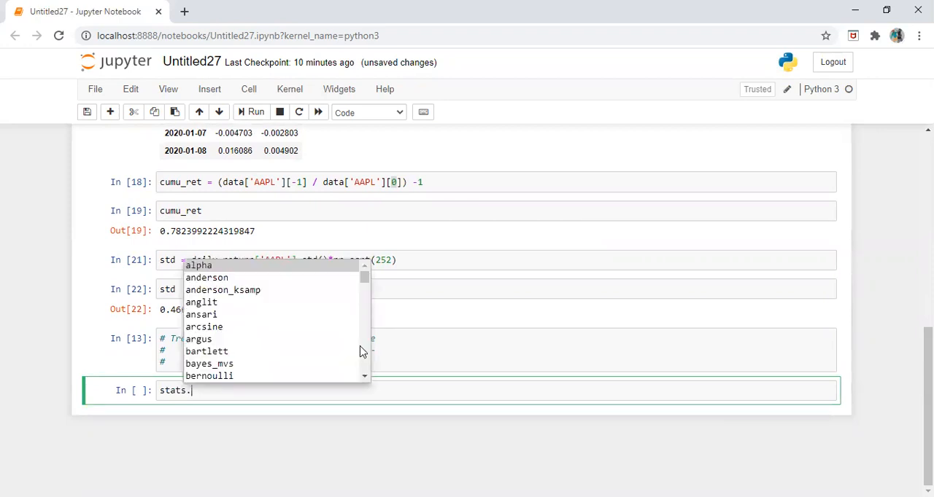
pyautogui.scroll(-3)
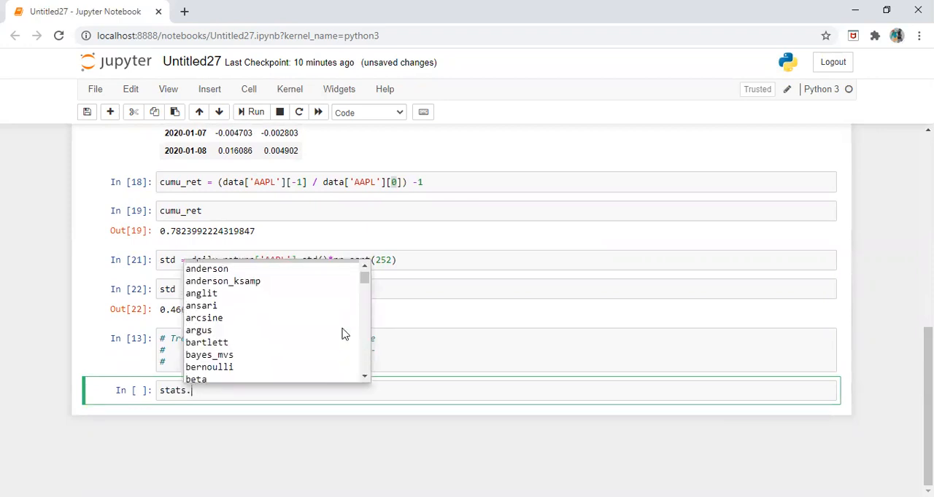
pyautogui.scroll(-3)
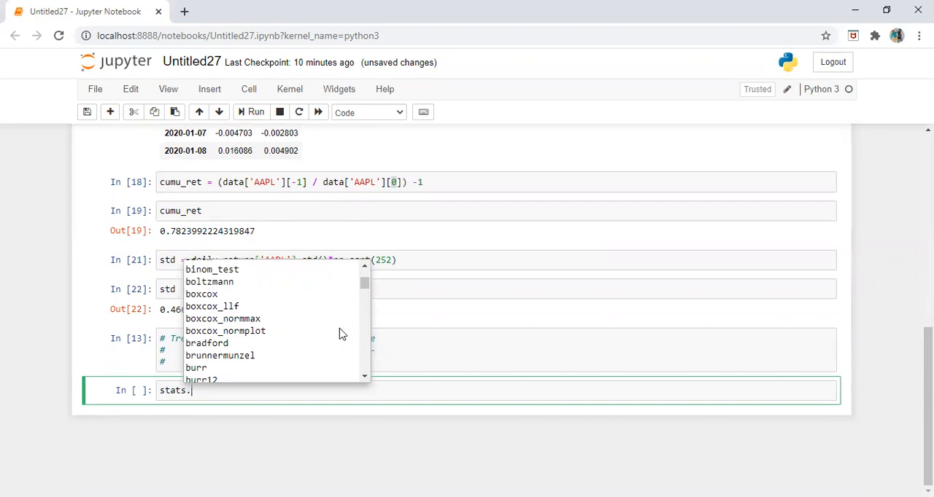
pyautogui.scroll(-3)
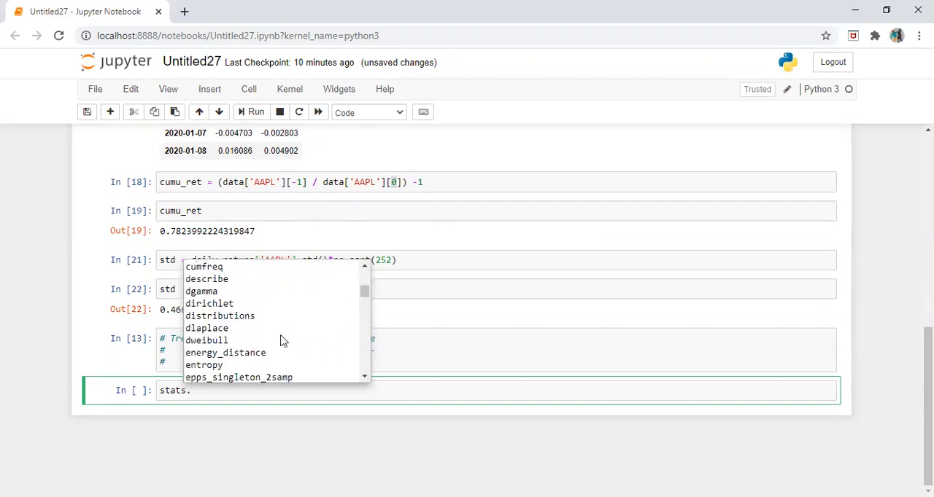
pyautogui.scroll(-3)
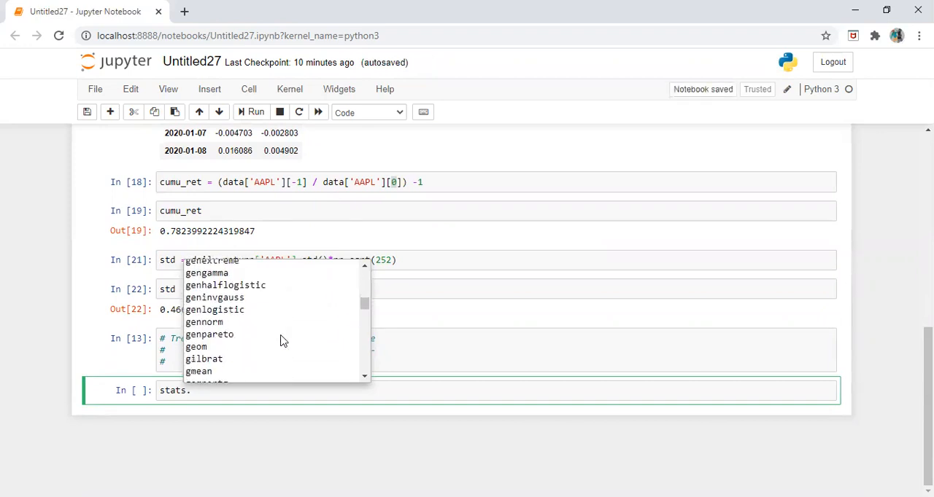
pyautogui.scroll(-3)
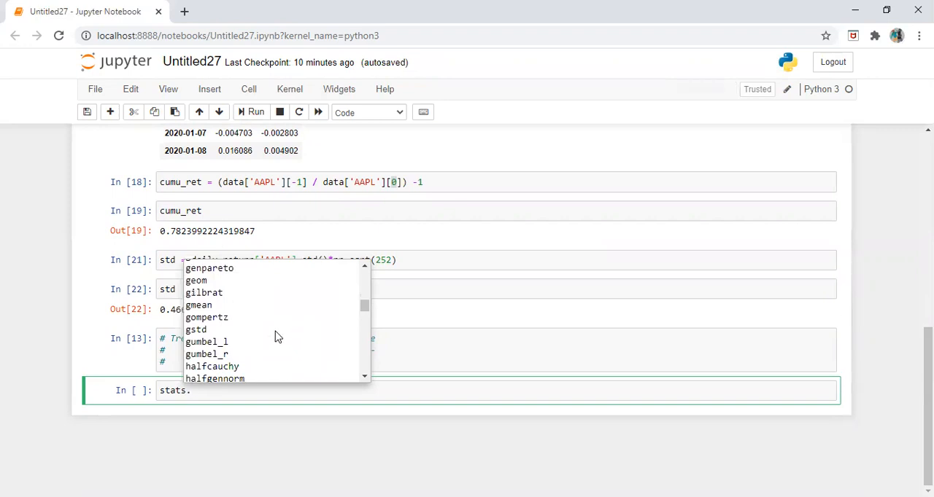
# Step: Complete the call as stats.linregress(), showing its docstring
pyautogui.write('l')
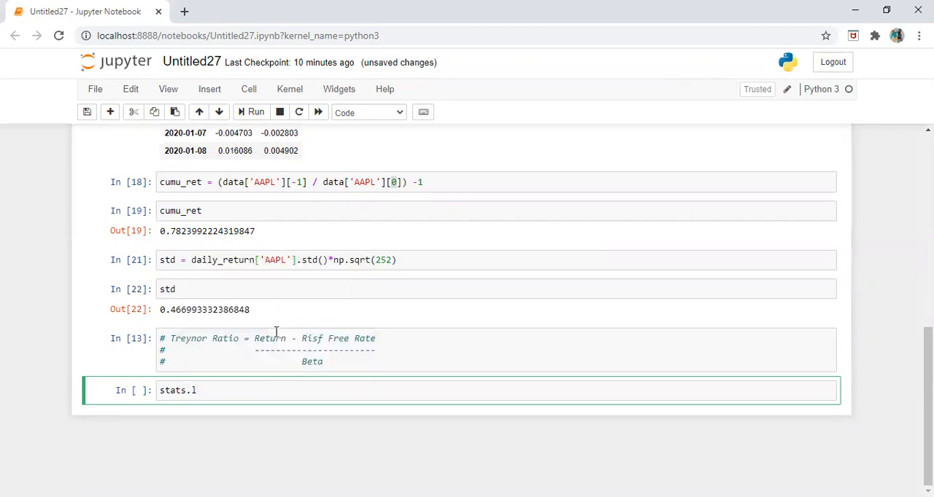
pyautogui.write('inregress')
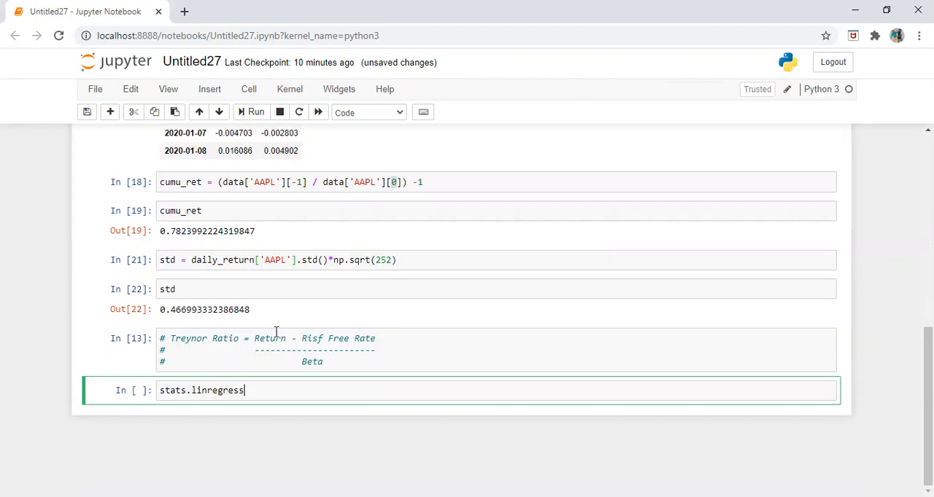
pyautogui.write('()')
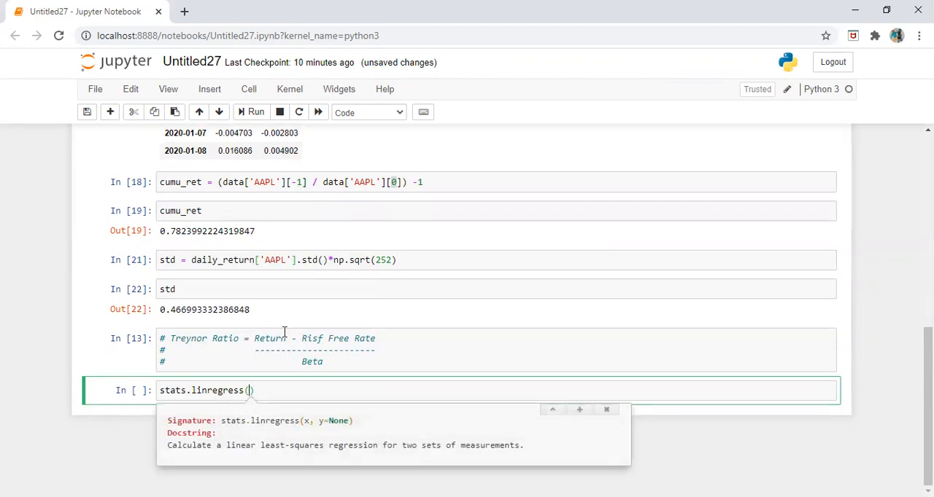
pyautogui.moveTo(272, 420)
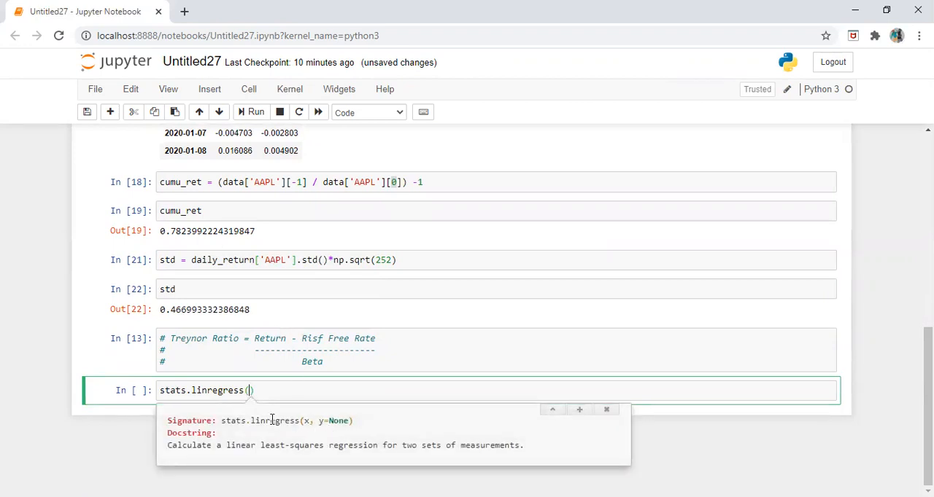
pyautogui.moveTo(329, 429)
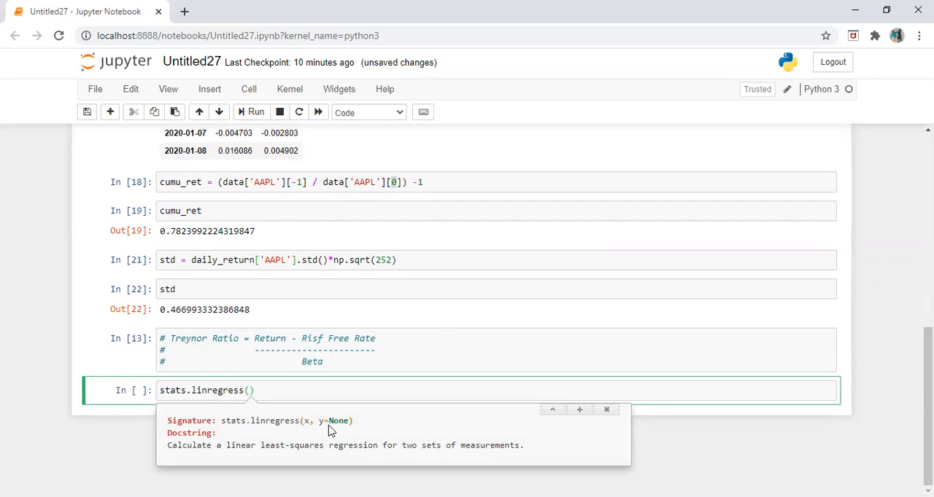
pyautogui.moveTo(388, 383)
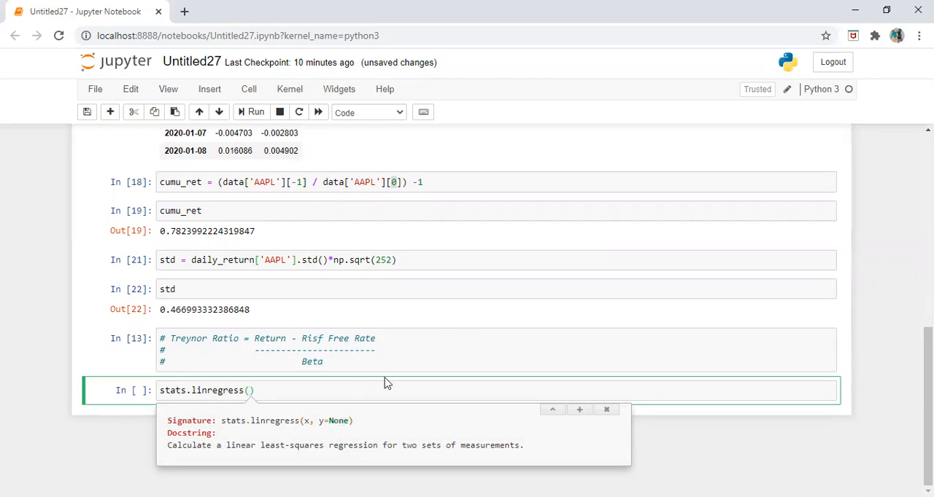
pyautogui.moveTo(373, 382)
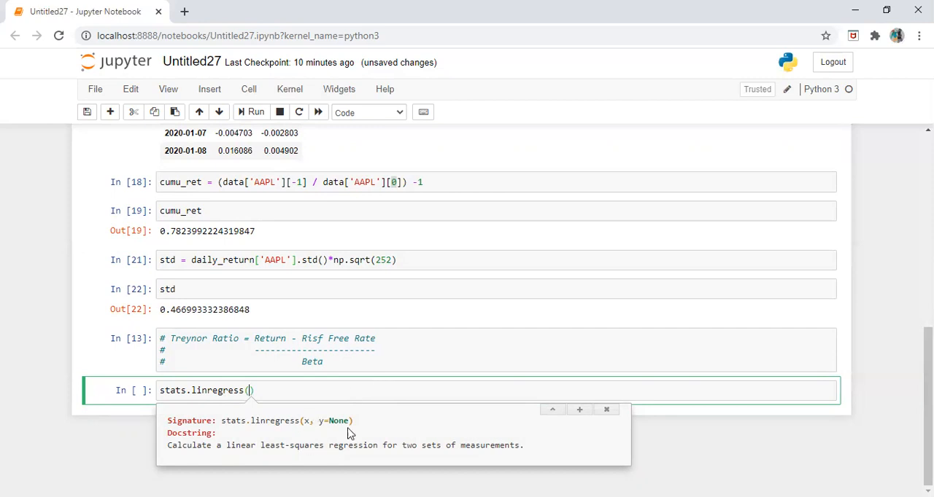
pyautogui.moveTo(306, 423)
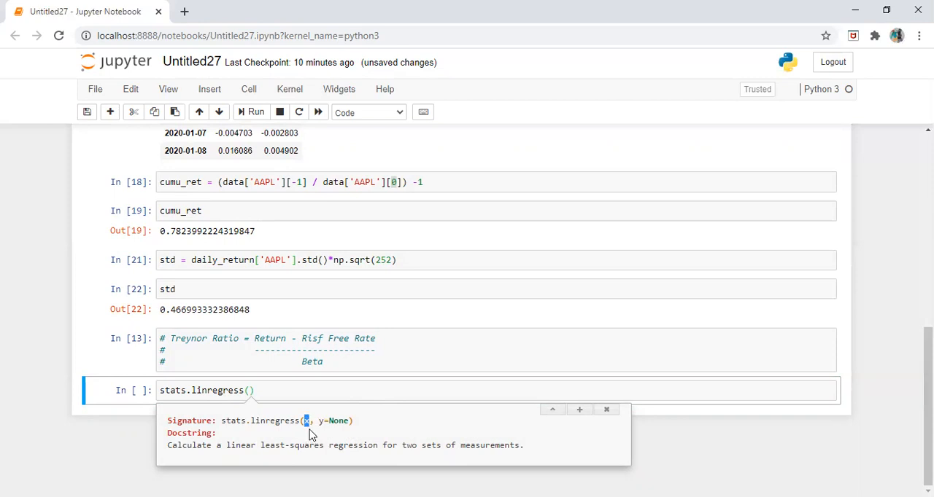
pyautogui.moveTo(248, 397)
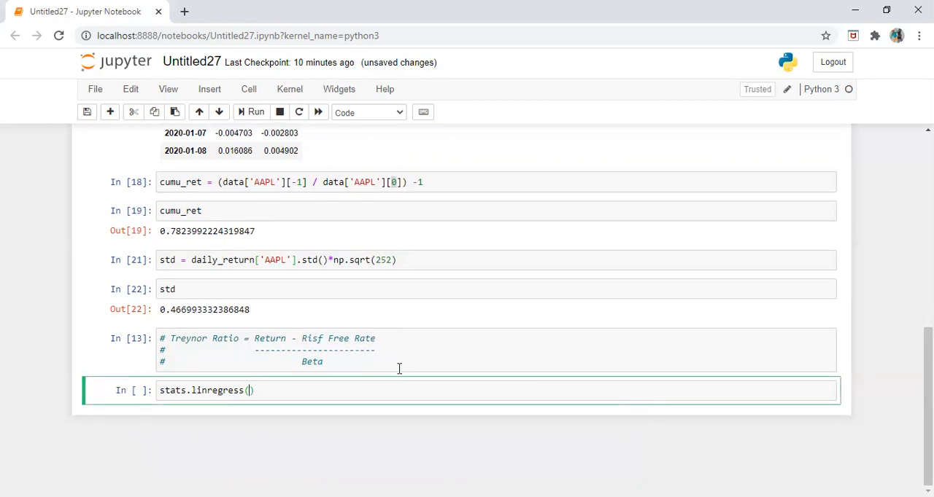
pyautogui.scroll(3)
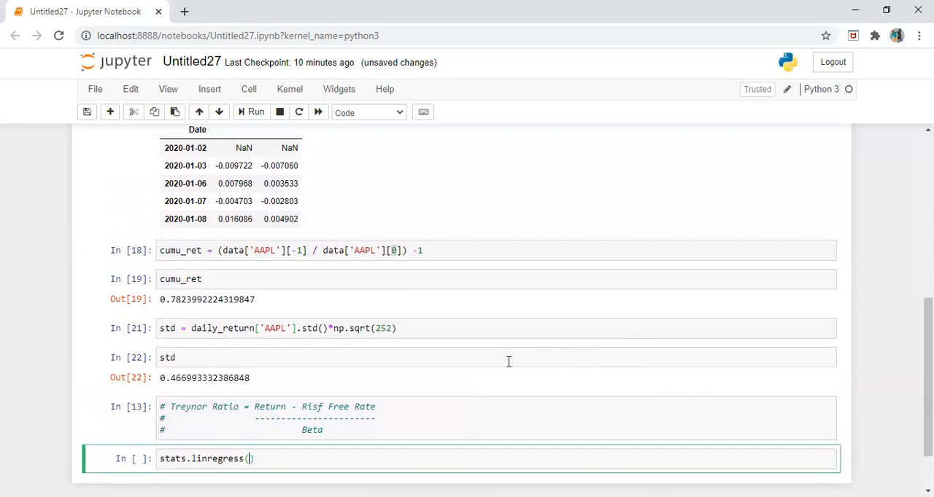
# Step: Fill in linregress arguments daily_return.AAPL and daily_return['^GSPC'], checking the column names
pyautogui.write('daily_return')
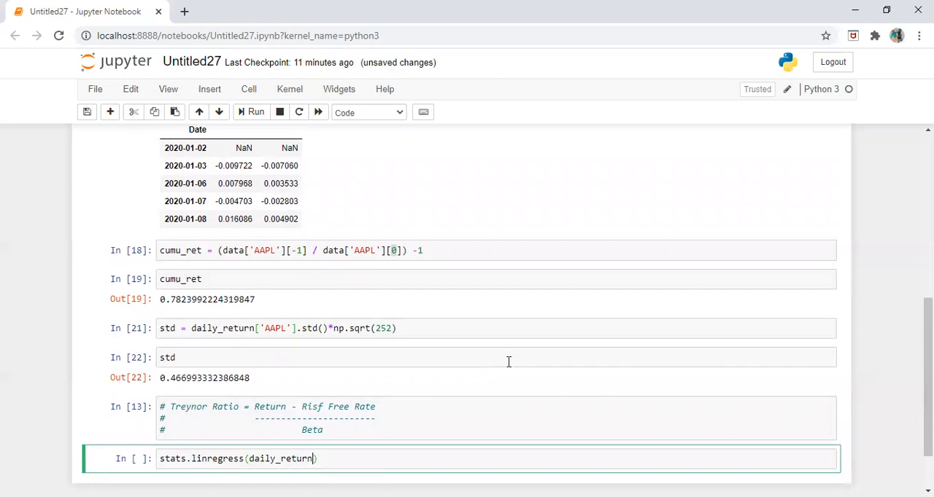
pyautogui.write('.AAPL')
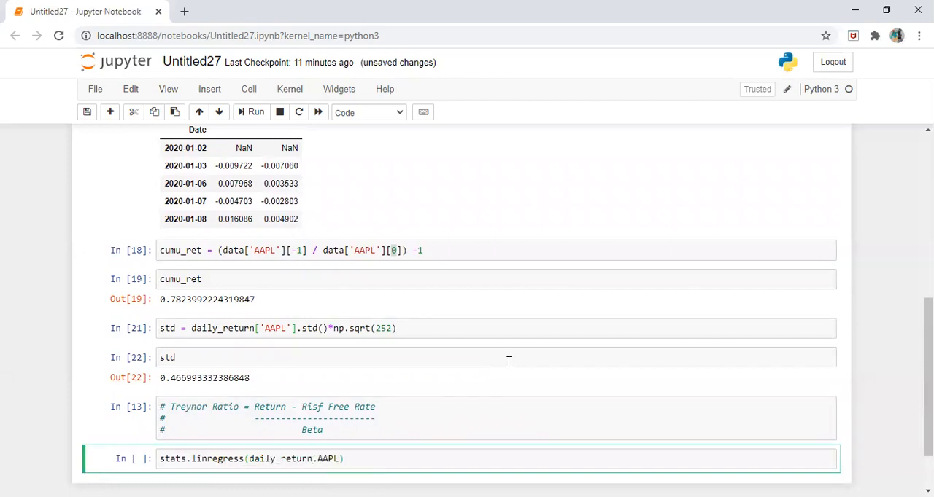
pyautogui.write(',da')
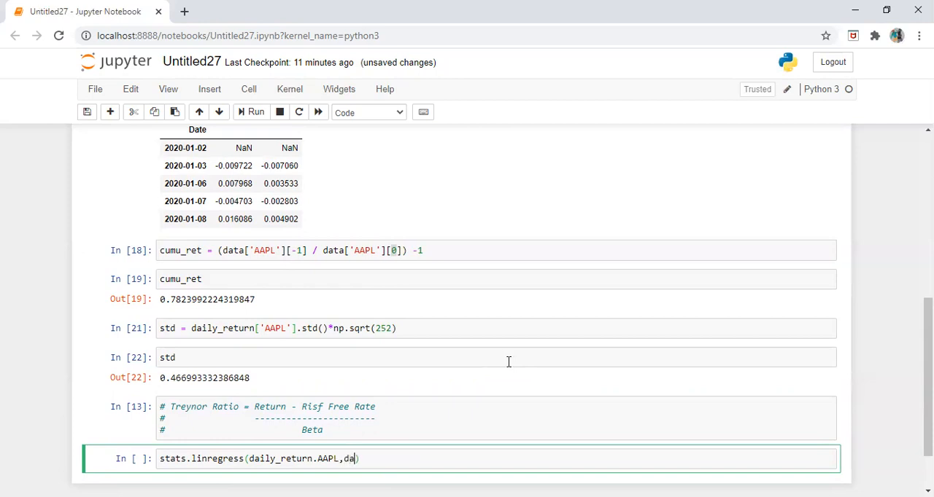
pyautogui.write('ily_return)')
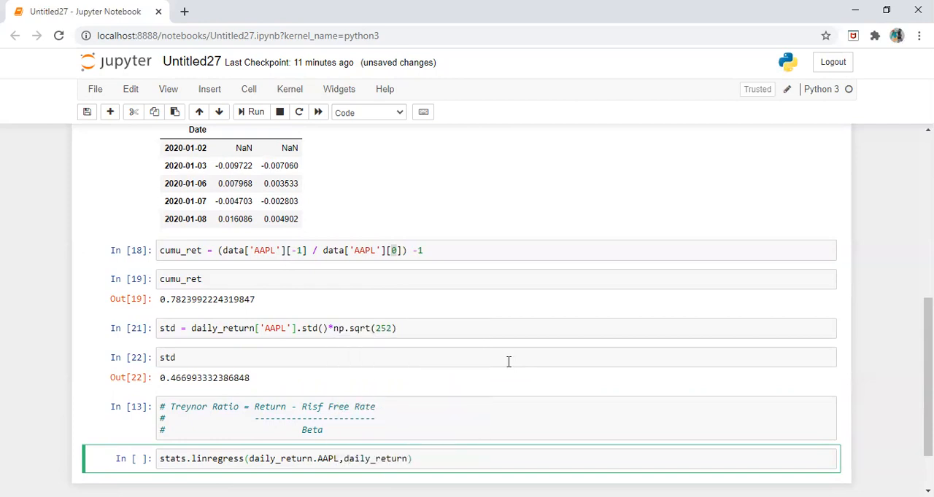
pyautogui.write('.')
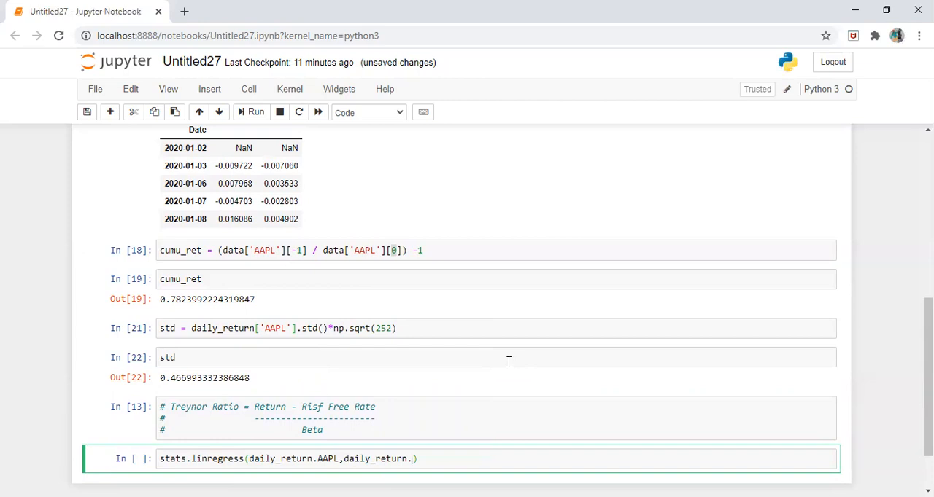
pyautogui.write('^')
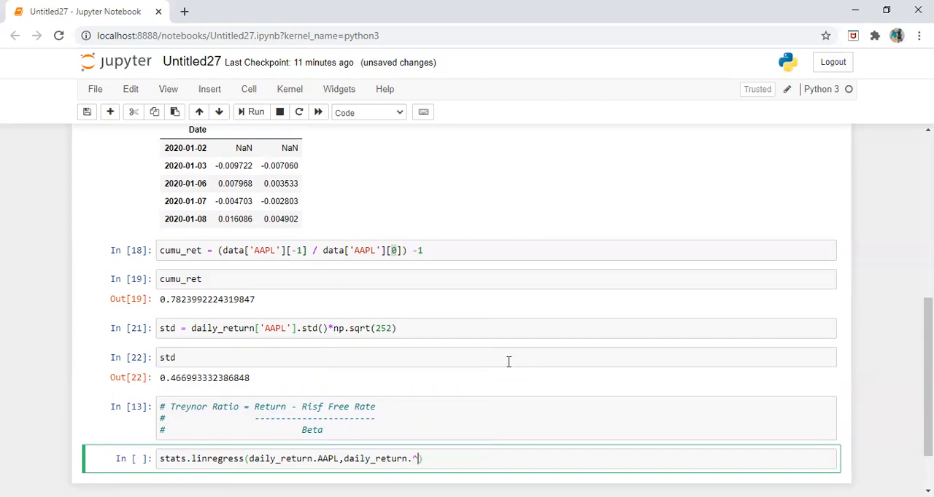
pyautogui.write('G')
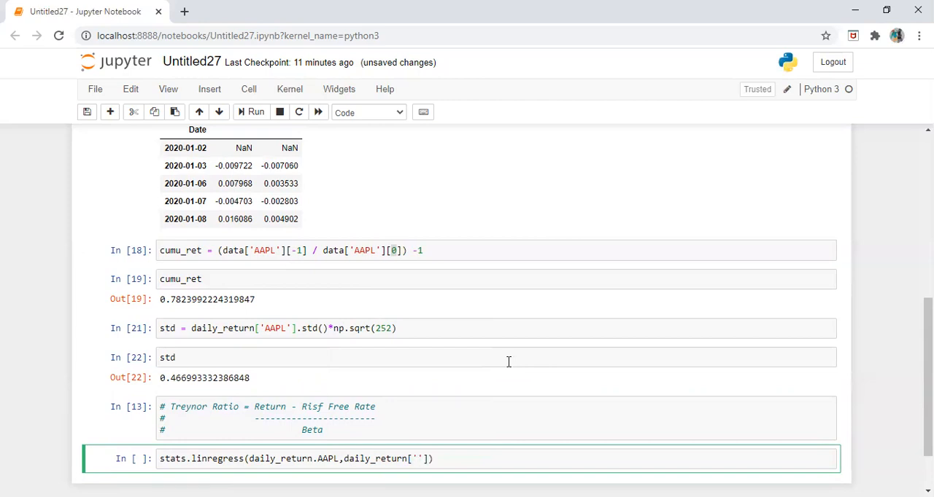
pyautogui.write('^')
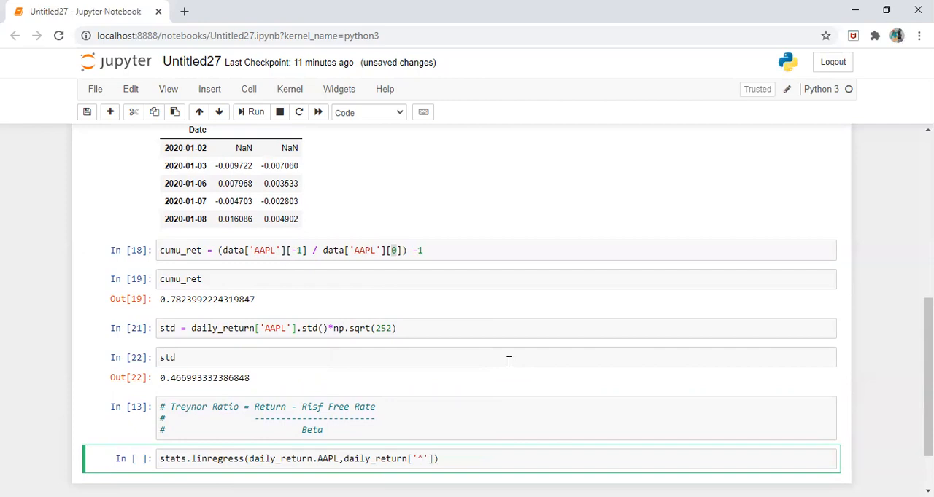
pyautogui.write('GSPC')
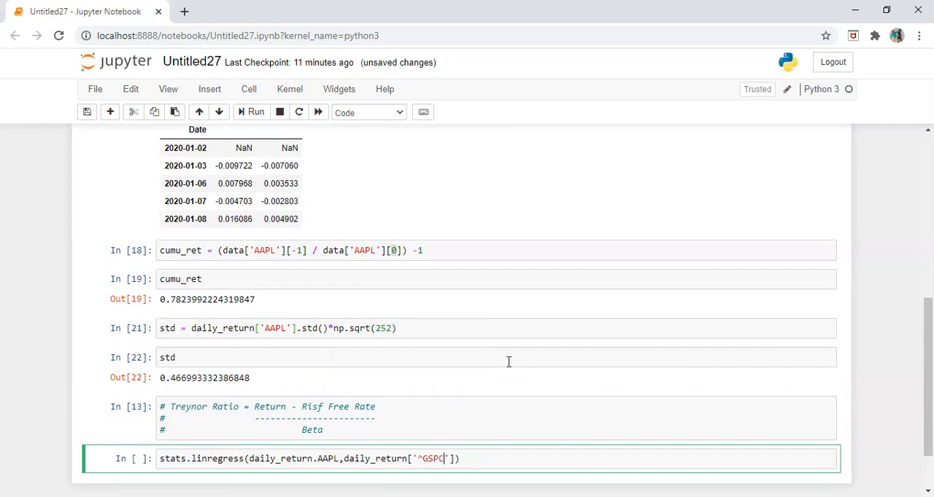
pyautogui.scroll(3)
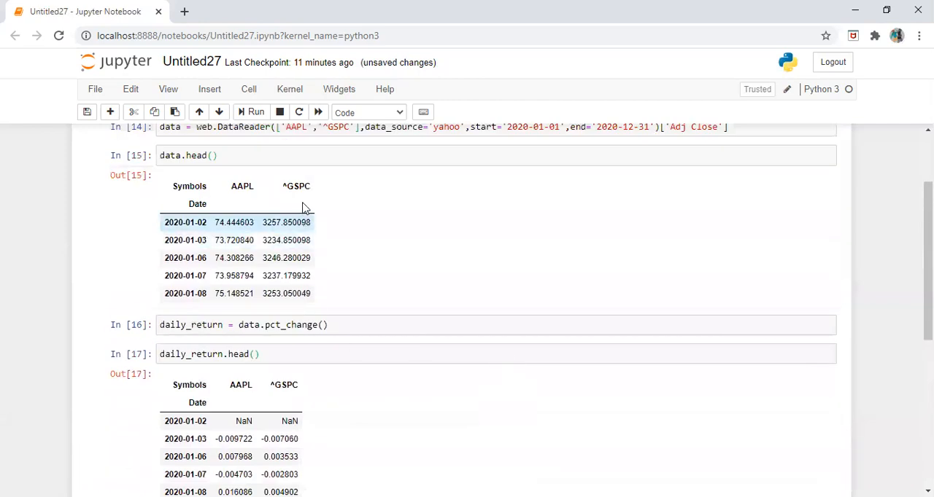
# Step: Store the regression as result and display it, which shows all statistics as nan
pyautogui.scroll(-3)
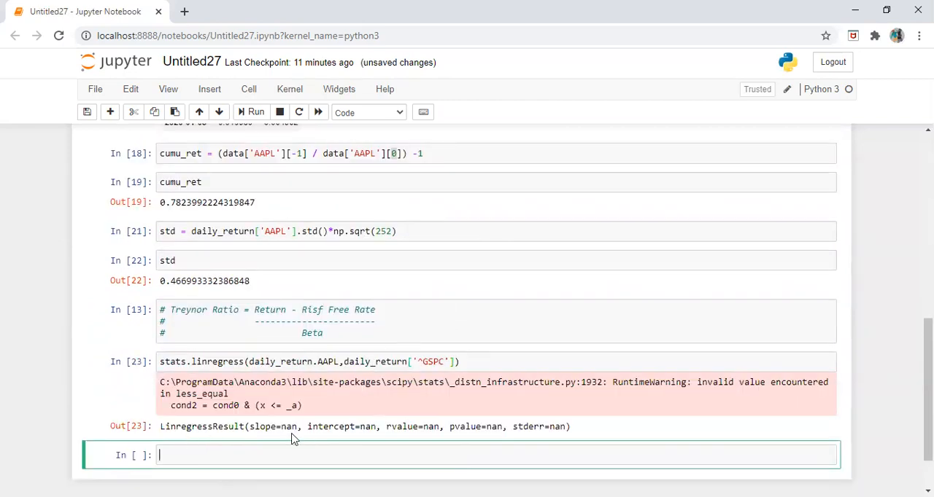
pyautogui.scroll(-3)
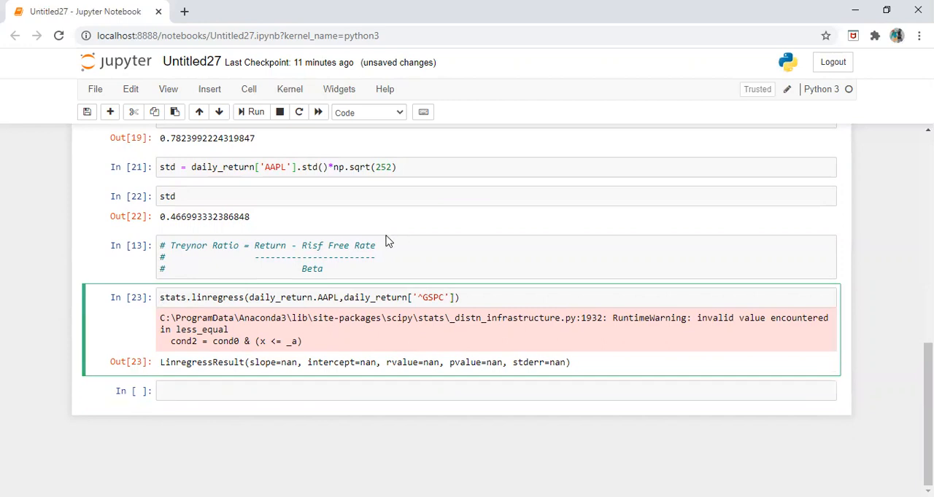
pyautogui.write('result =')
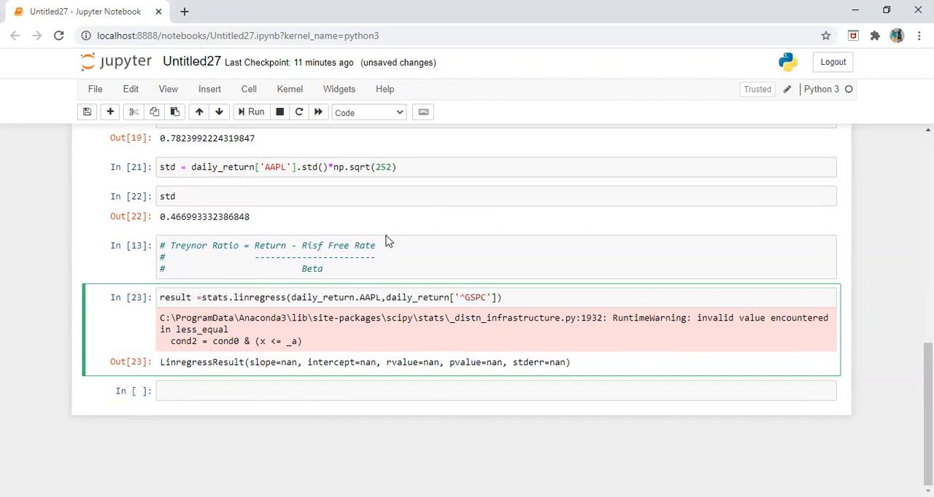
pyautogui.click(250, 111)
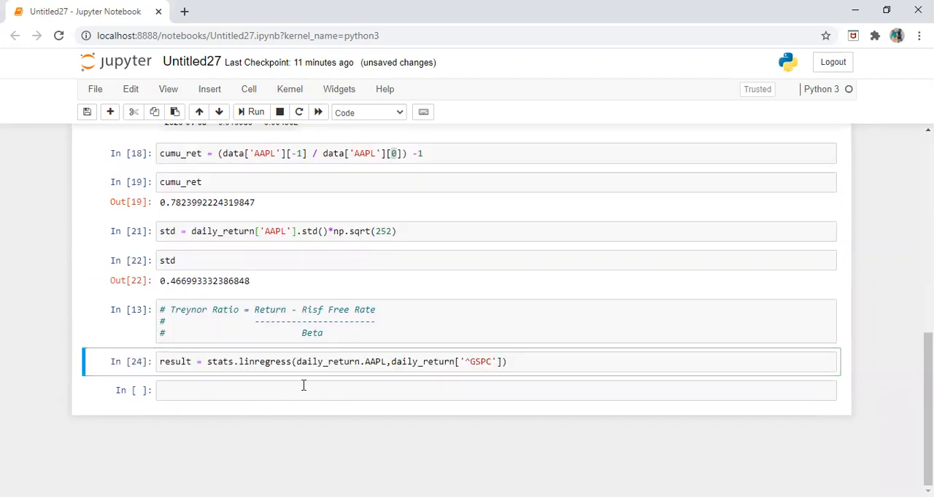
pyautogui.write('result')
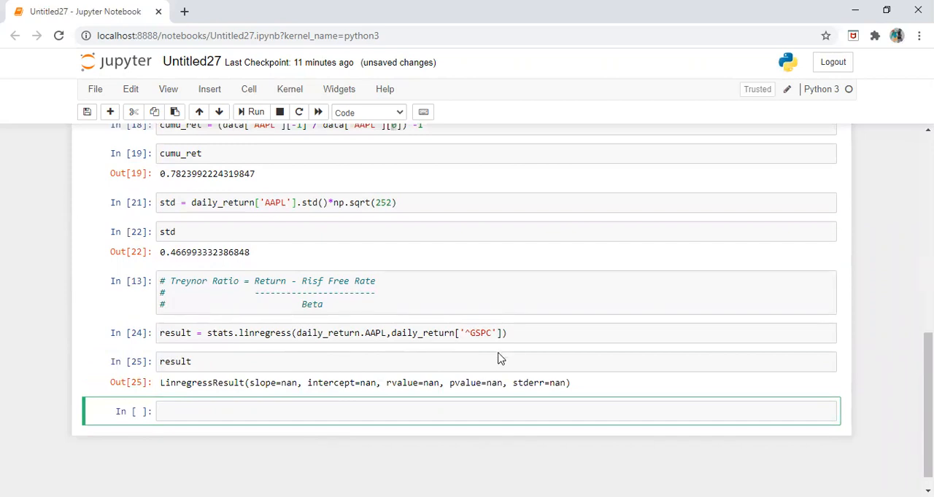
pyautogui.doubleClick(289, 382)
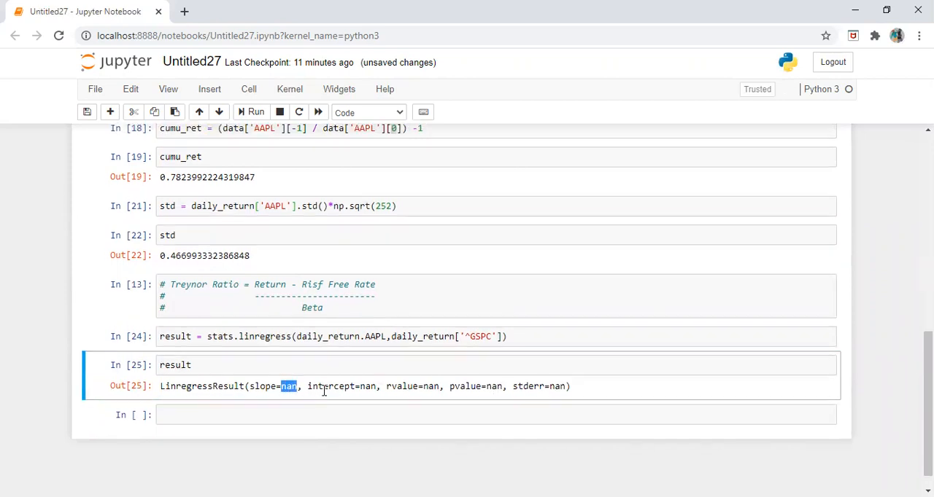
pyautogui.scroll(3)
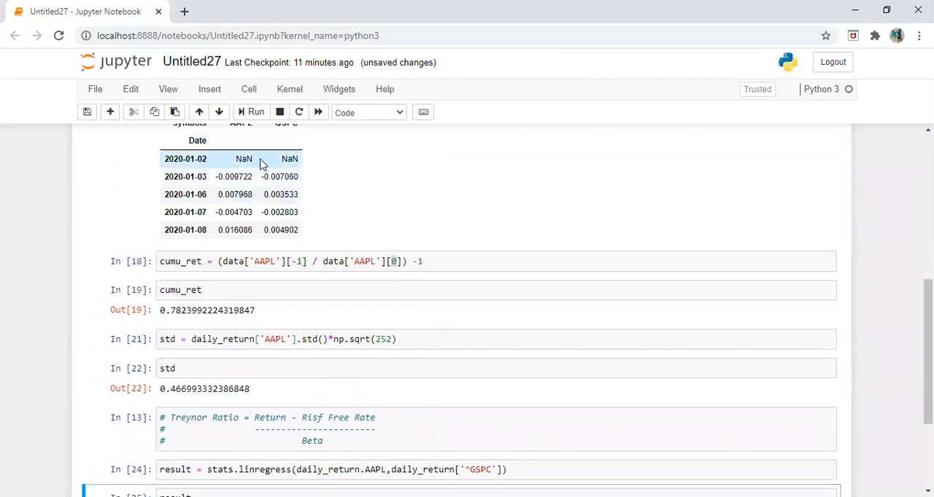
pyautogui.scroll(-3)
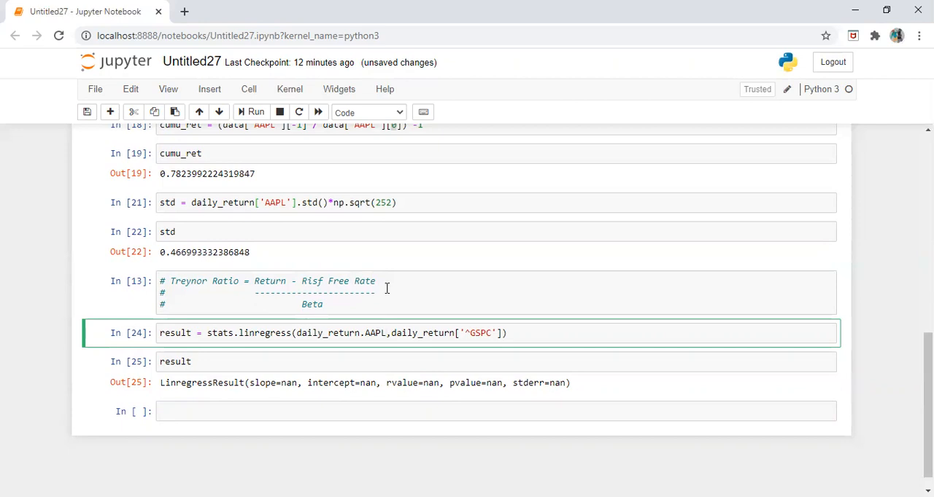
# Step: Append .dropna() to both return series and rerun, giving slope about 0.613 and rvalue about 0.829
pyautogui.write('.dropna')
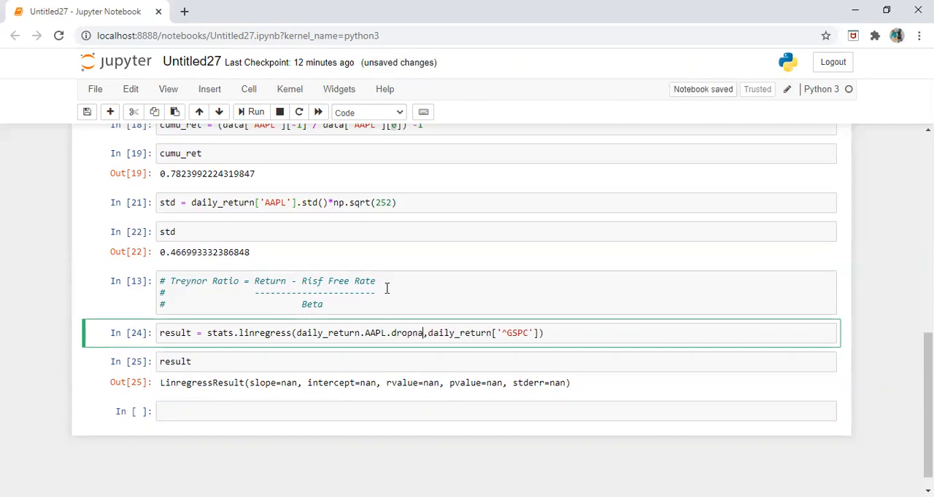
pyautogui.write('(')
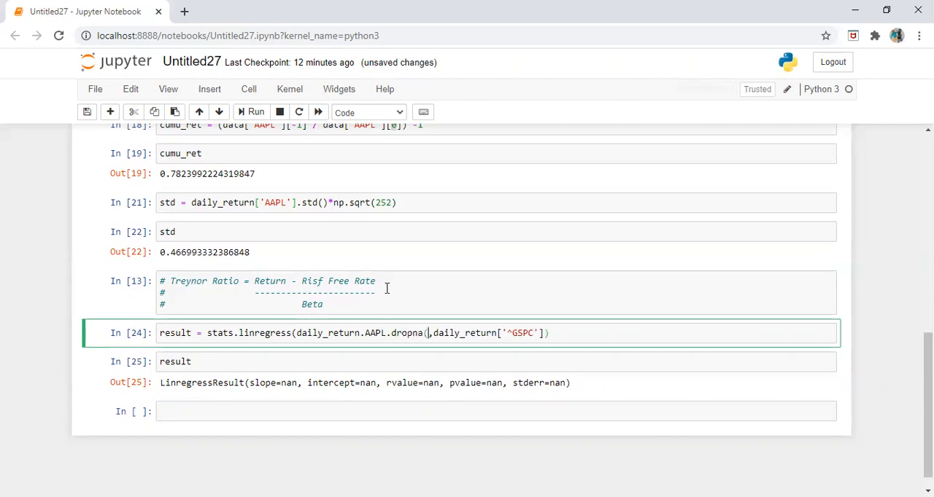
pyautogui.write(')')
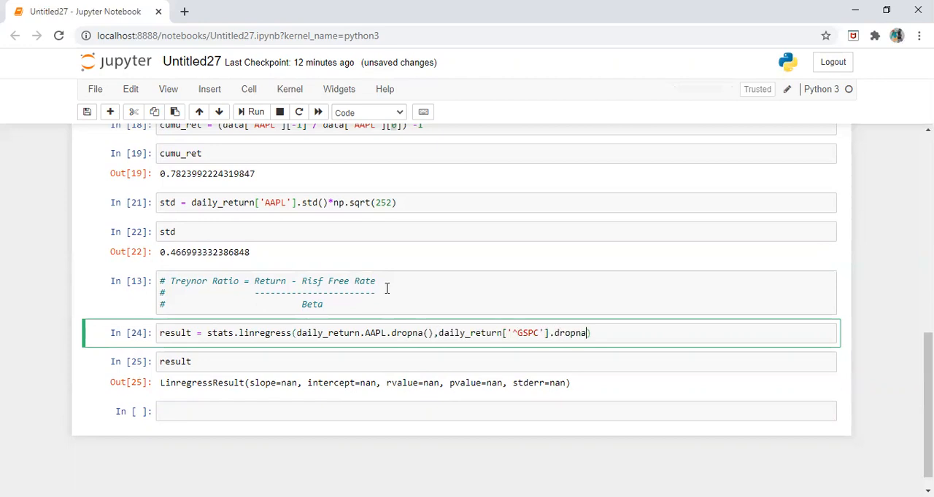
pyautogui.write('()')
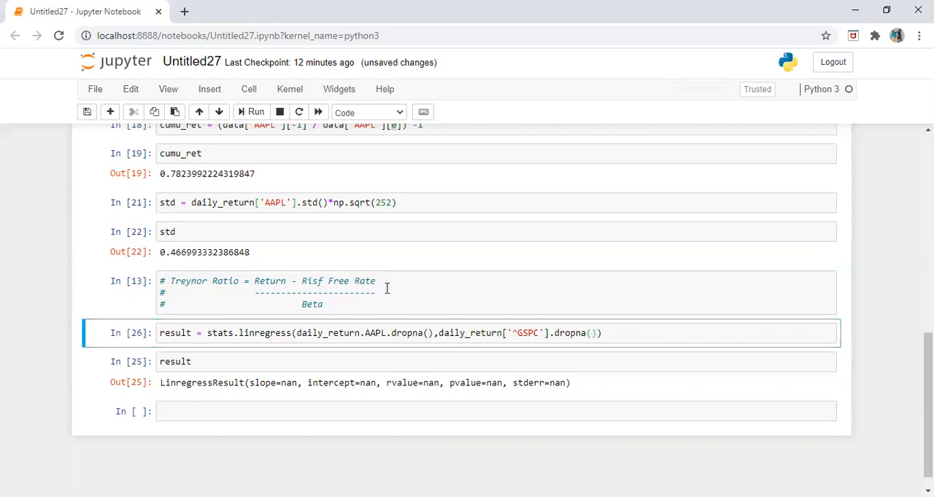
pyautogui.click(251, 110)
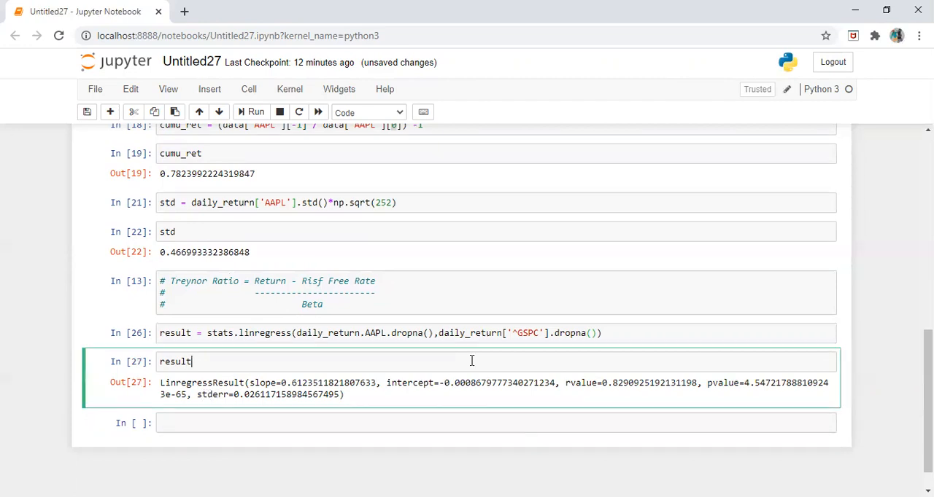
pyautogui.moveTo(449, 327)
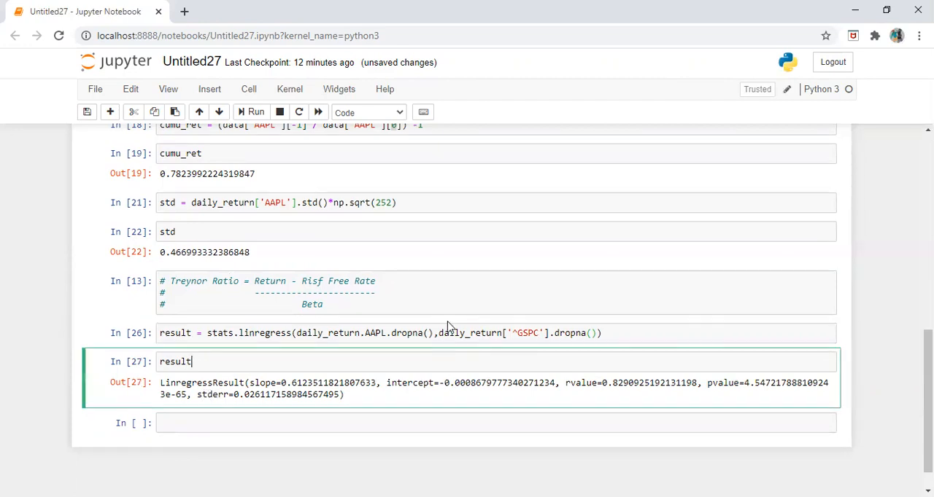
# Step: Index the result as result[2] then result[0], returning slope 0.6123511821807633
pyautogui.write('[]')
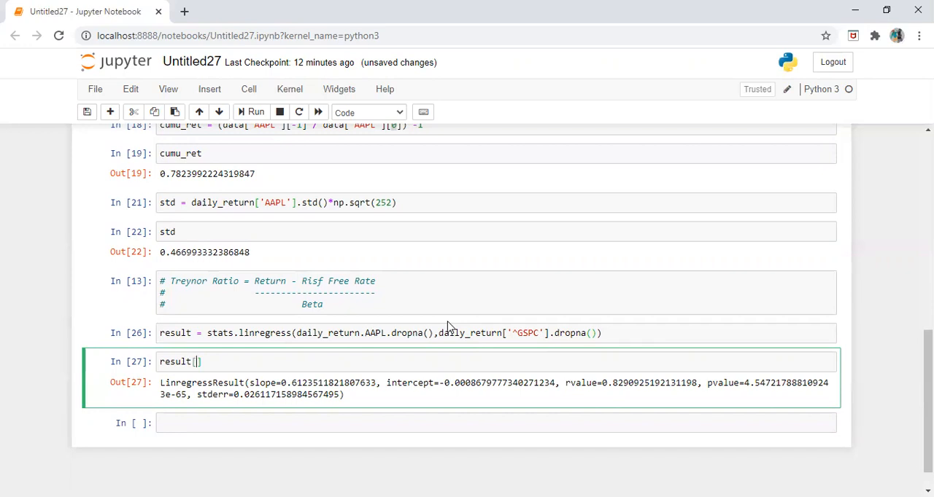
pyautogui.write('0')
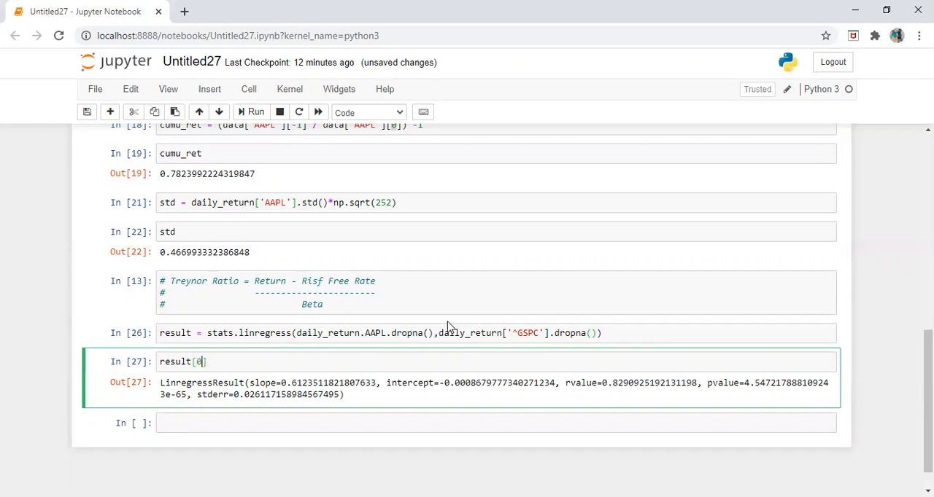
pyautogui.click(251, 111)
pyautogui.write('1')
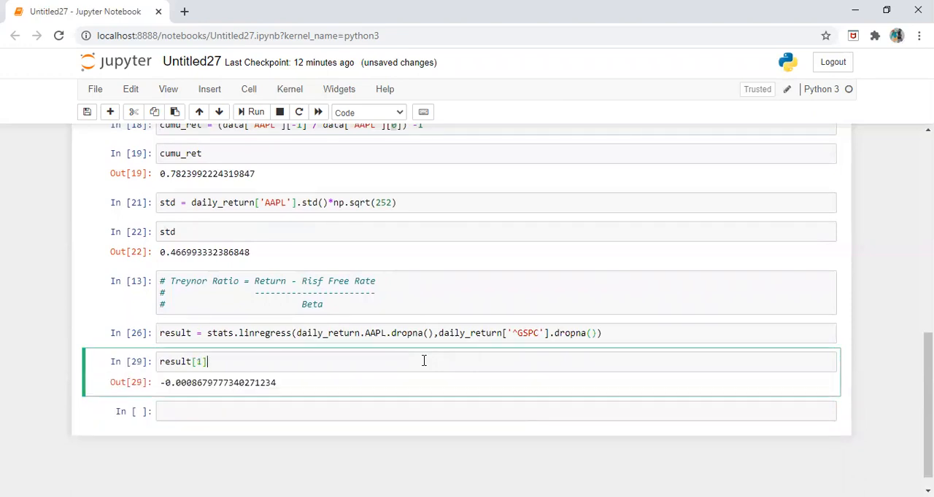
pyautogui.press('Backspace')
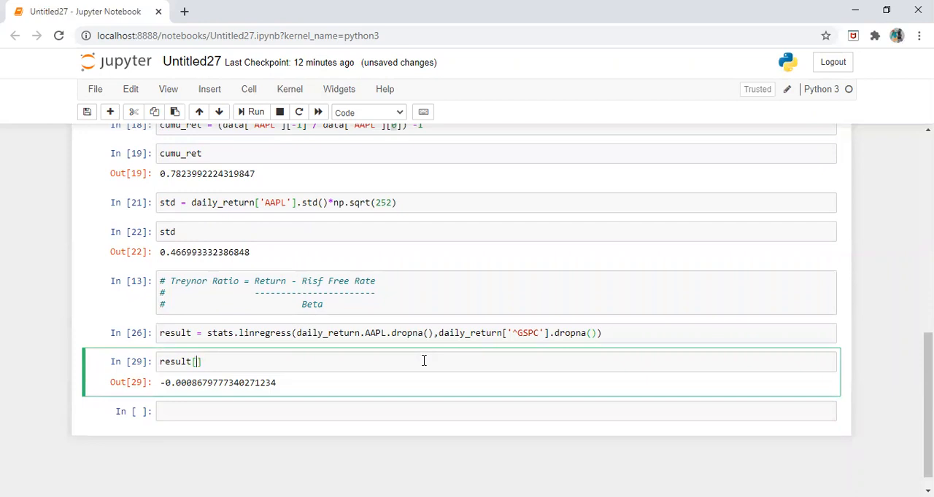
pyautogui.write('2')
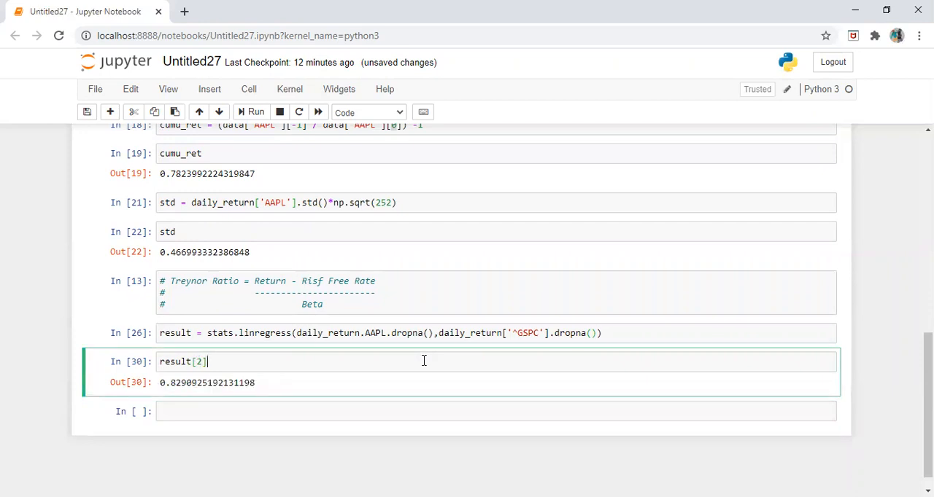
pyautogui.write('0')
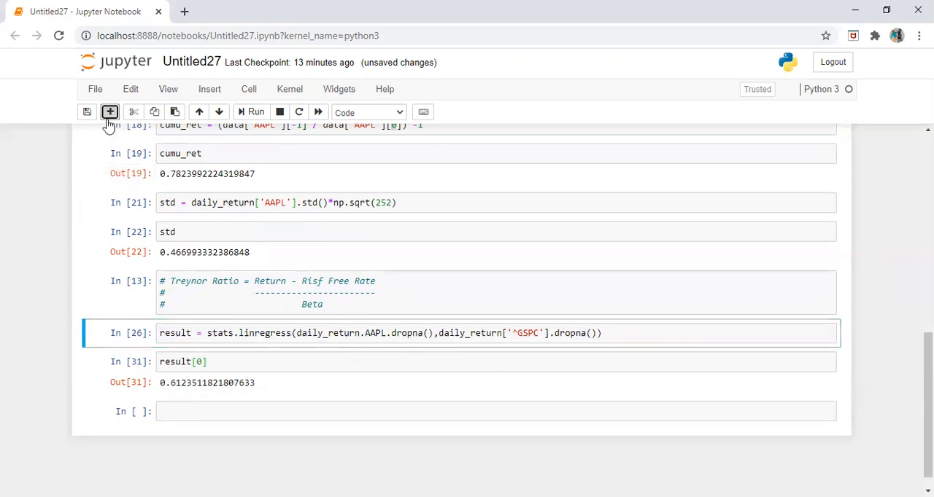
# Step: Unpack linregress into beta, alpha, r_value, p_value, stderr in a copied cell
pyautogui.click(110, 111)
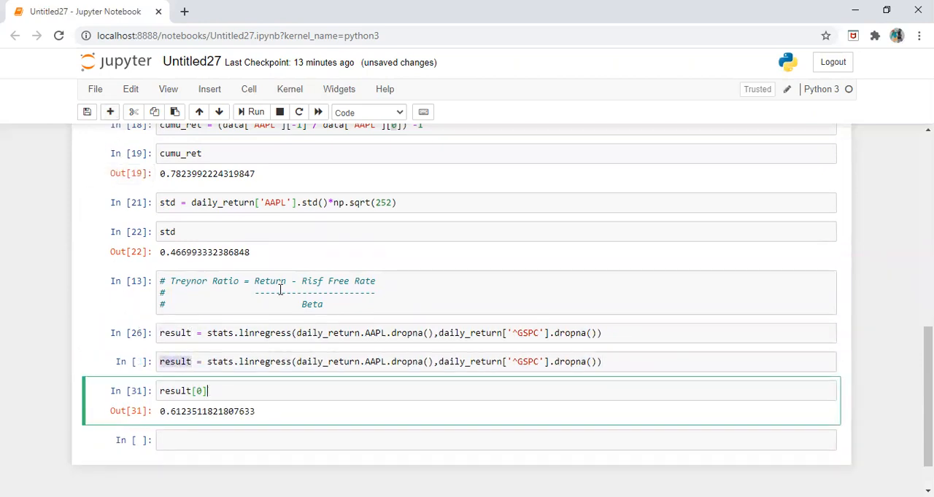
pyautogui.click(255, 111)
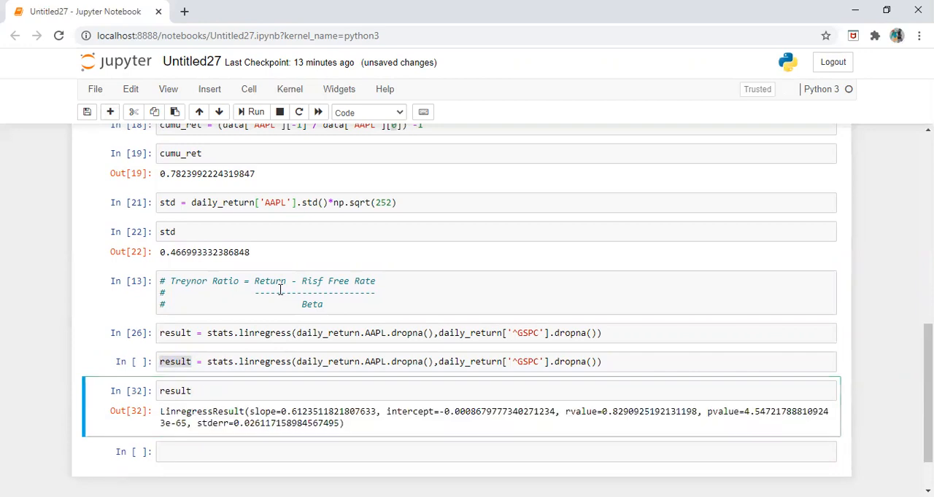
pyautogui.moveTo(197, 378)
pyautogui.write('_i')
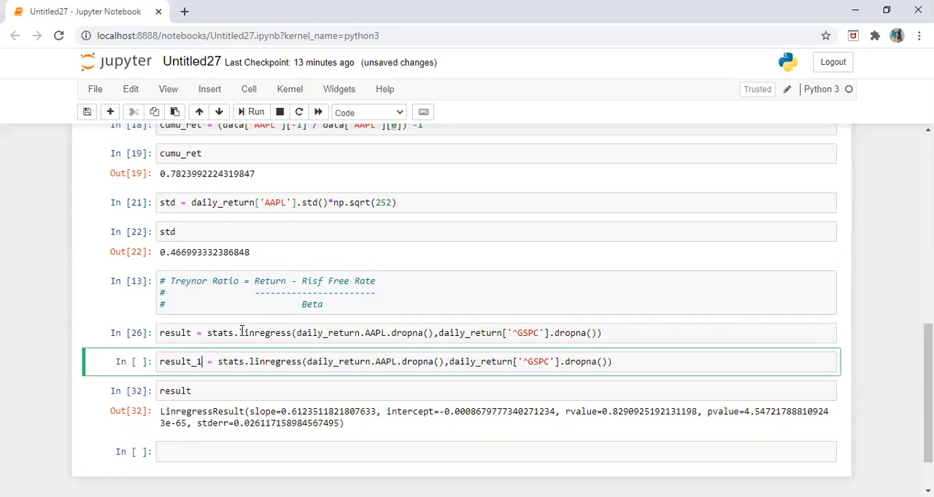
pyautogui.press('Backspace')
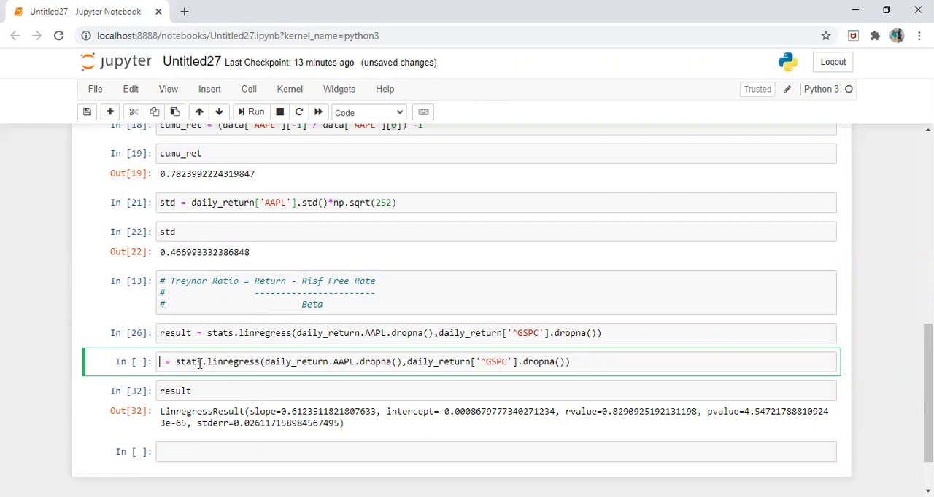
pyautogui.write('slope,')
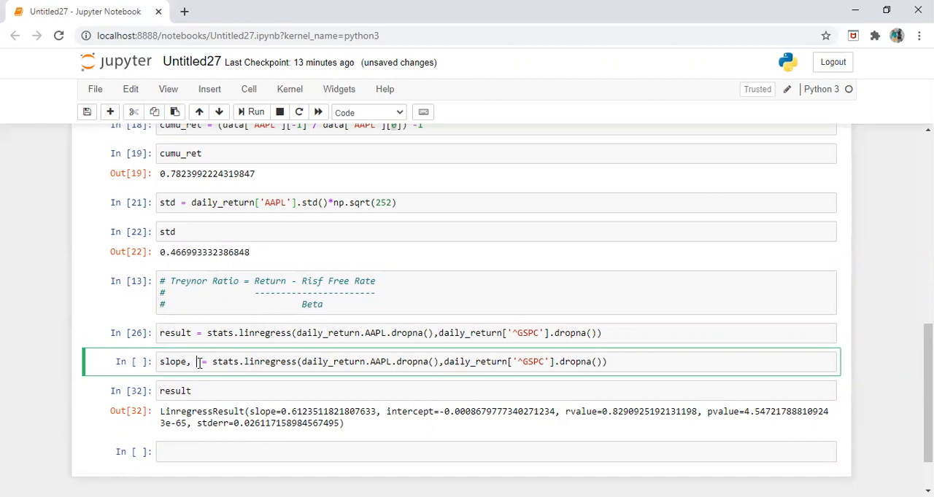
pyautogui.write('beta, alph')
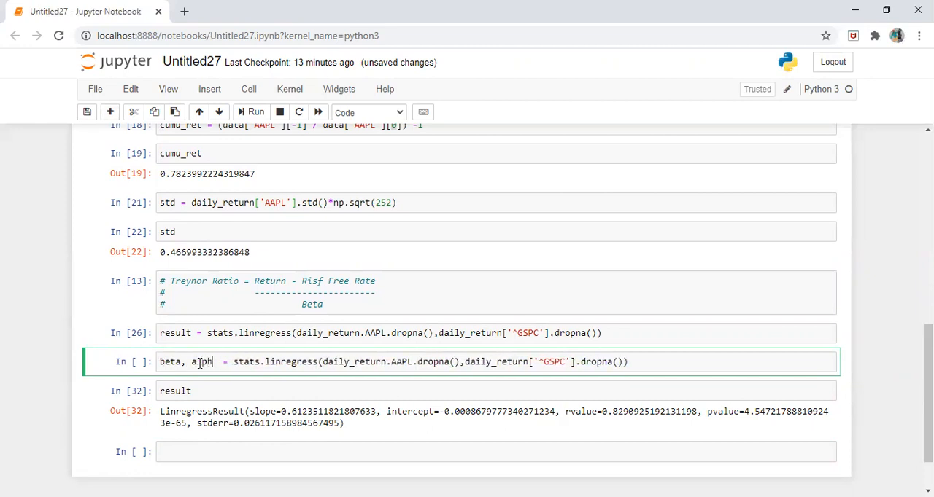
pyautogui.write('a,')
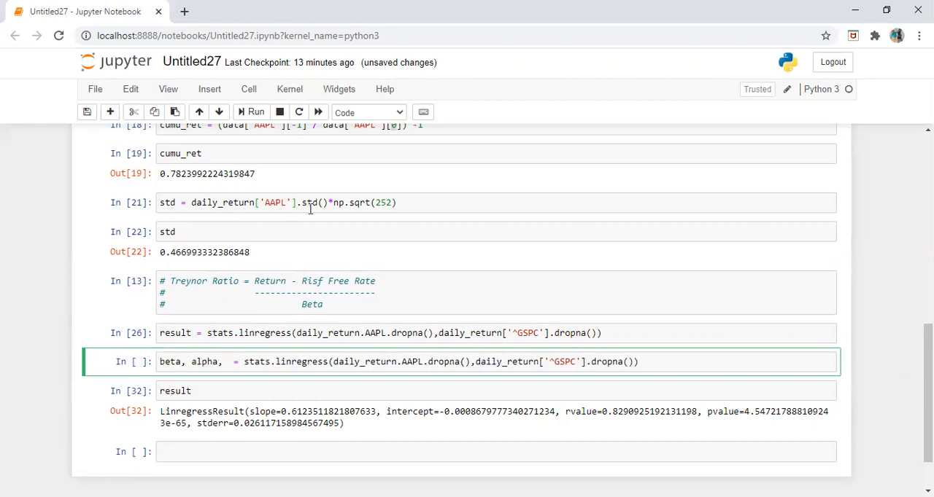
pyautogui.write('r_valu')
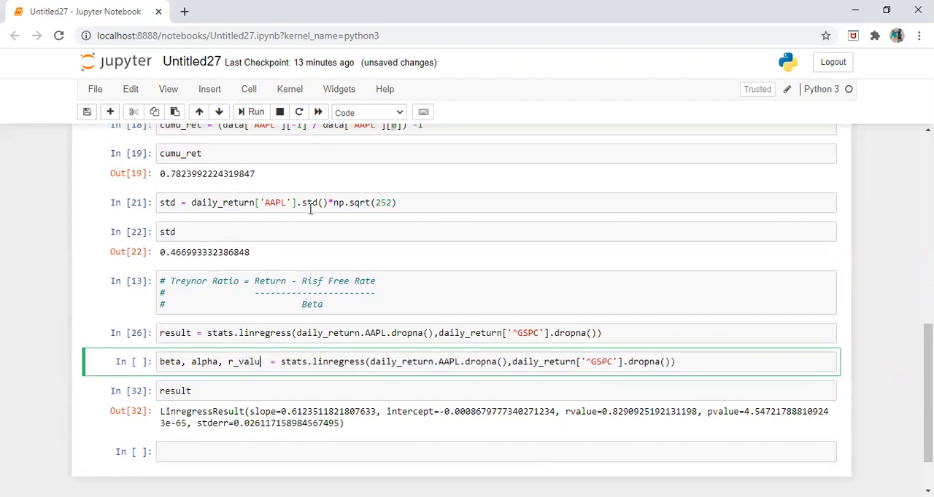
pyautogui.write('e,')
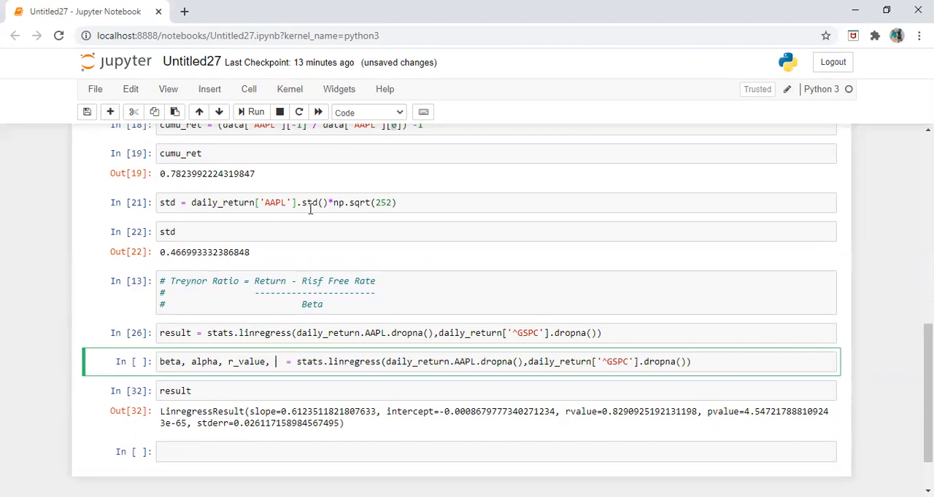
pyautogui.write('p')
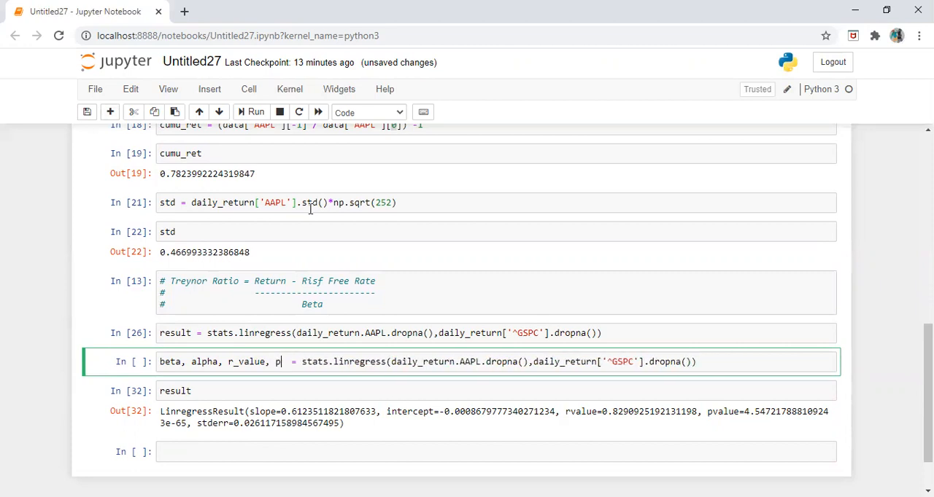
pyautogui.write('_value,')
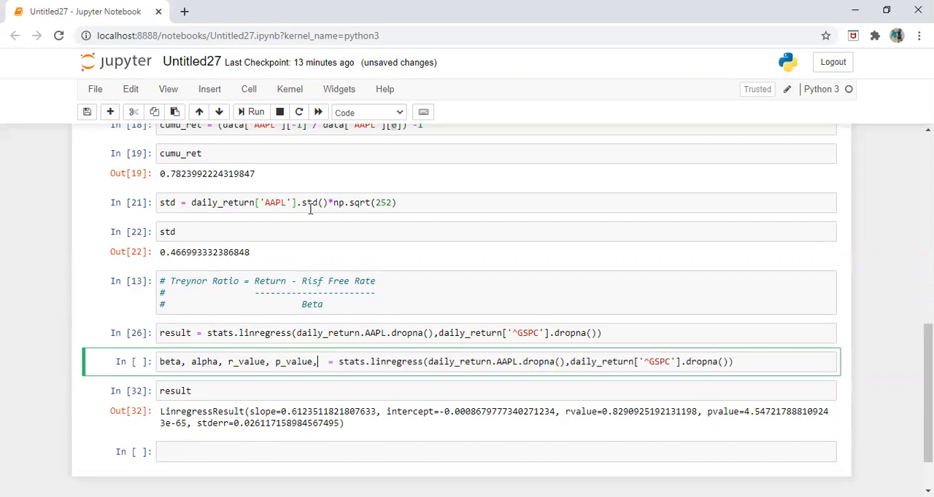
pyautogui.write('stderror')
pyautogui.click(496, 452)
pyautogui.write('beta')
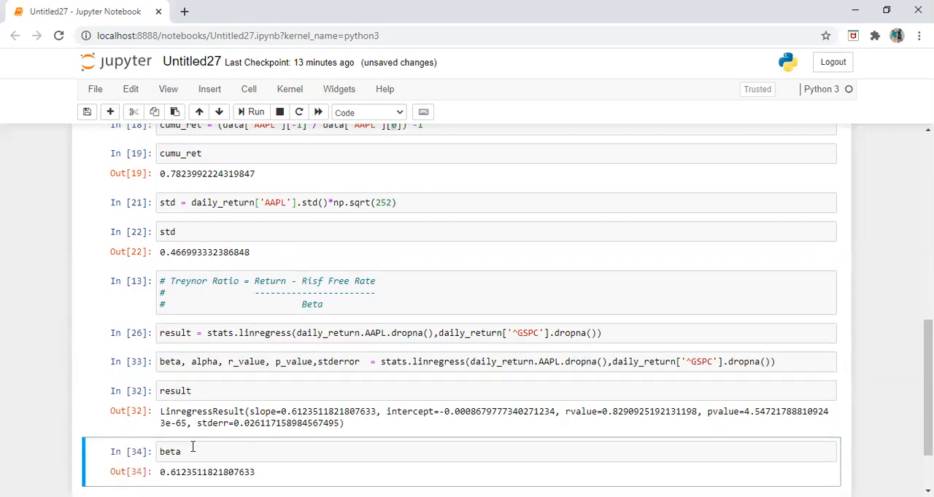
# Step: Display alpha, the intercept, as -0.0008679777340271234
pyautogui.scroll(-3)
pyautogui.write('apl')
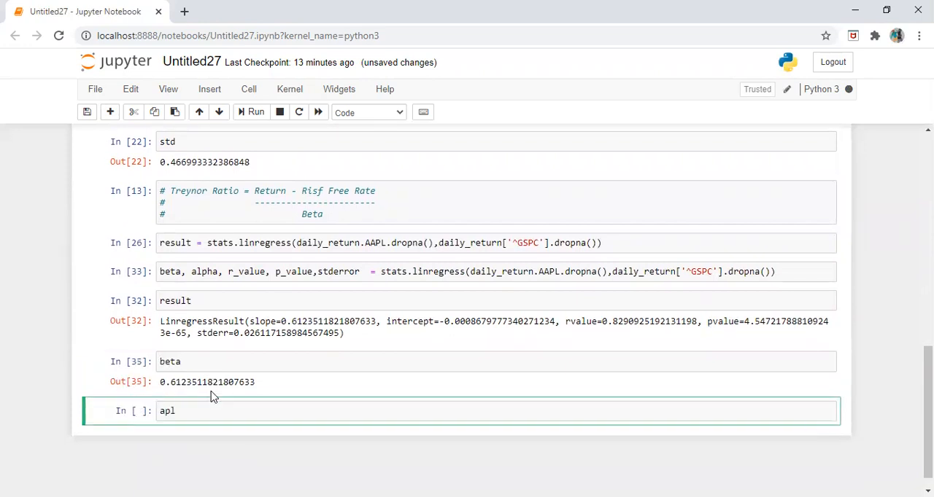
pyautogui.write('ha')
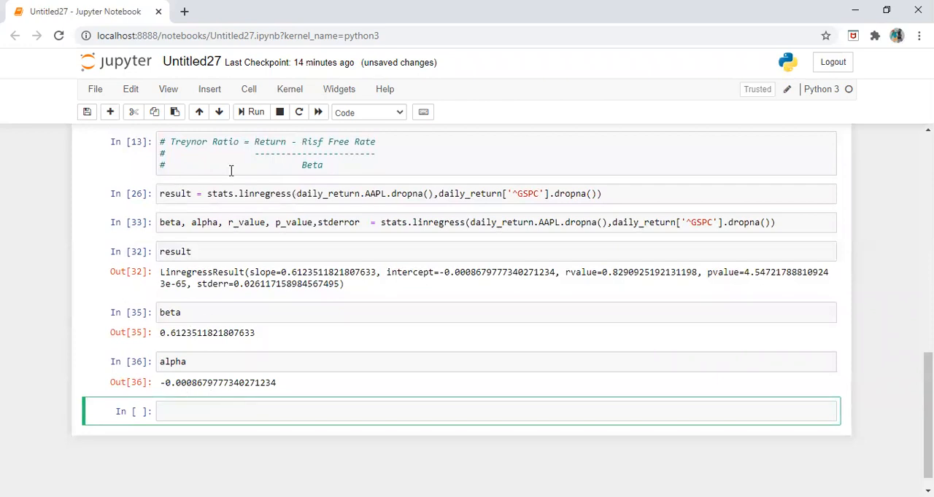
pyautogui.moveTo(325, 379)
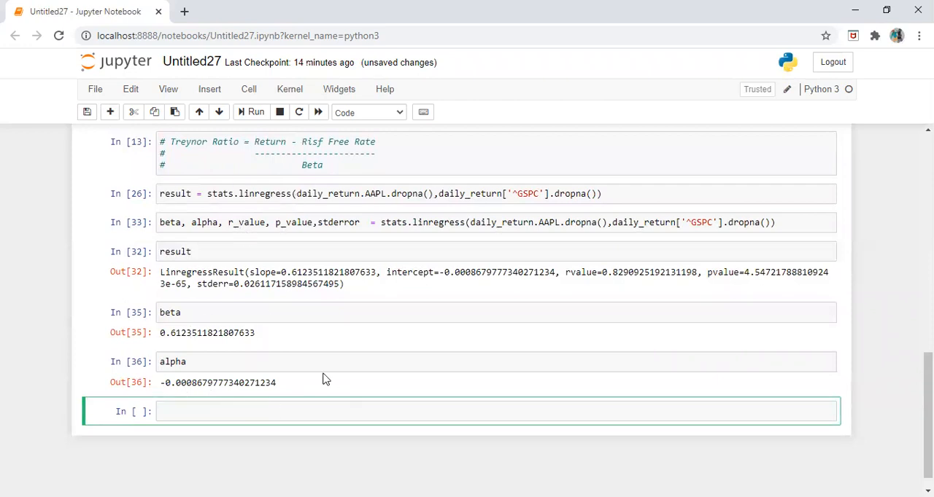
# Step: Write tr_ratio = (cumu_ret - 2/100) and insert an empty cell above it
pyautogui.write('tr')
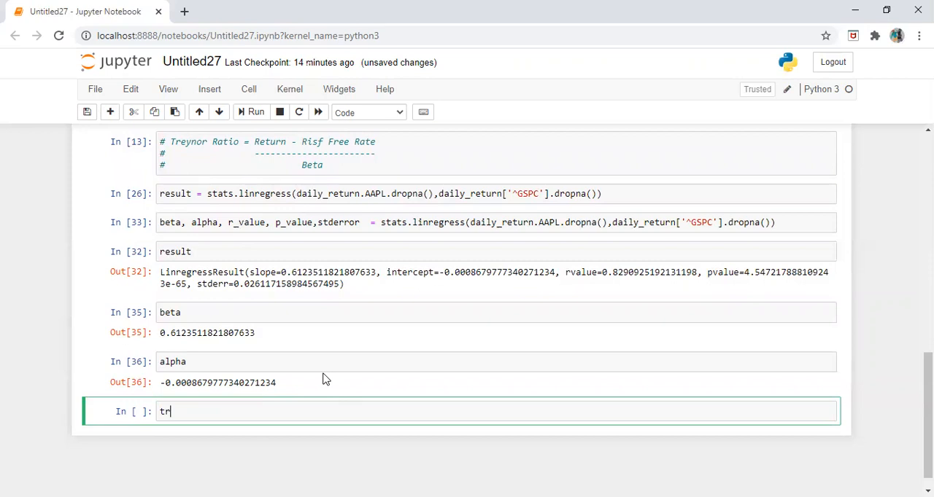
pyautogui.press('Backspace')
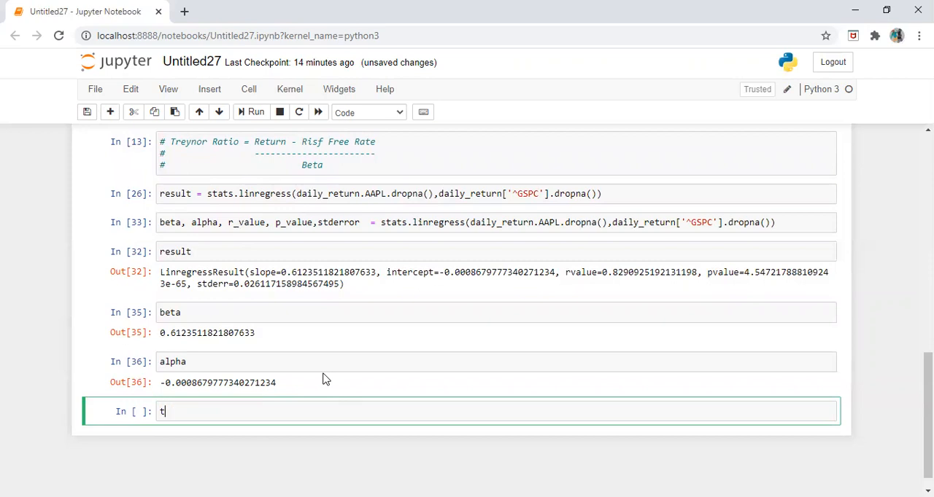
pyautogui.write('r_rat')
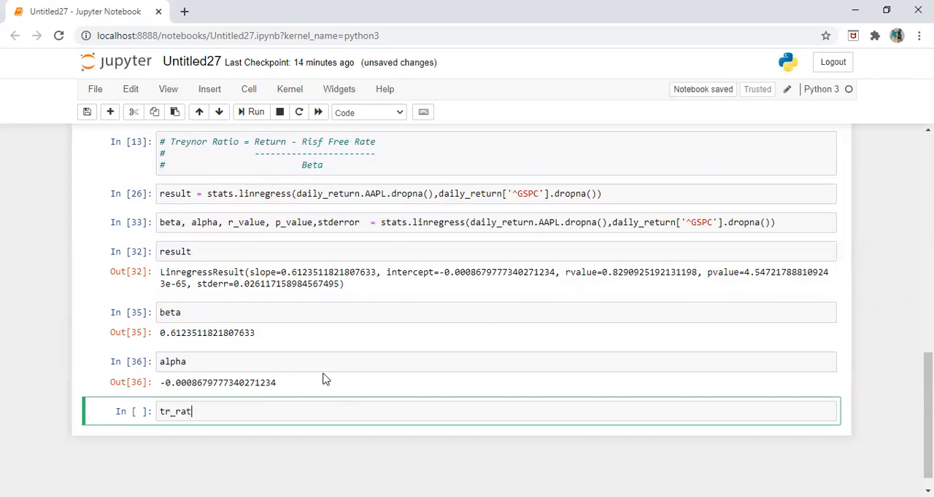
pyautogui.write('io =')
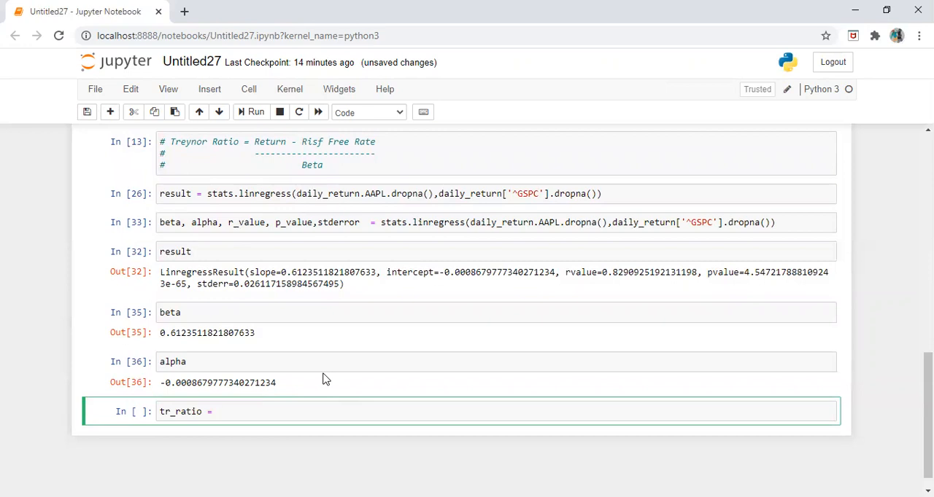
pyautogui.write('(c')
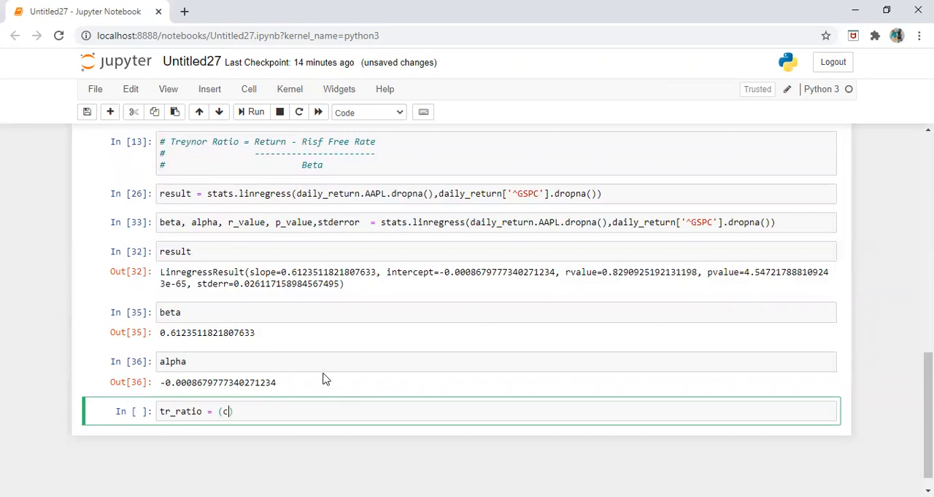
pyautogui.write('cumu_ret')
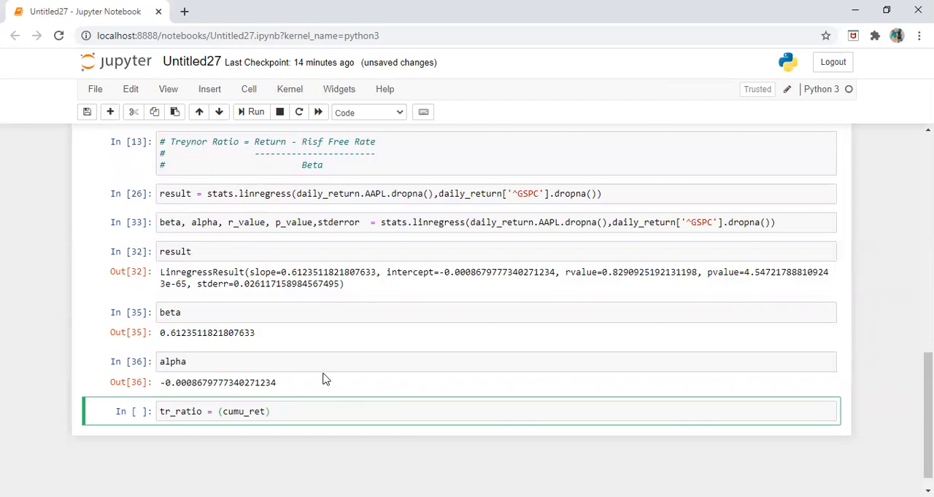
pyautogui.write('-')
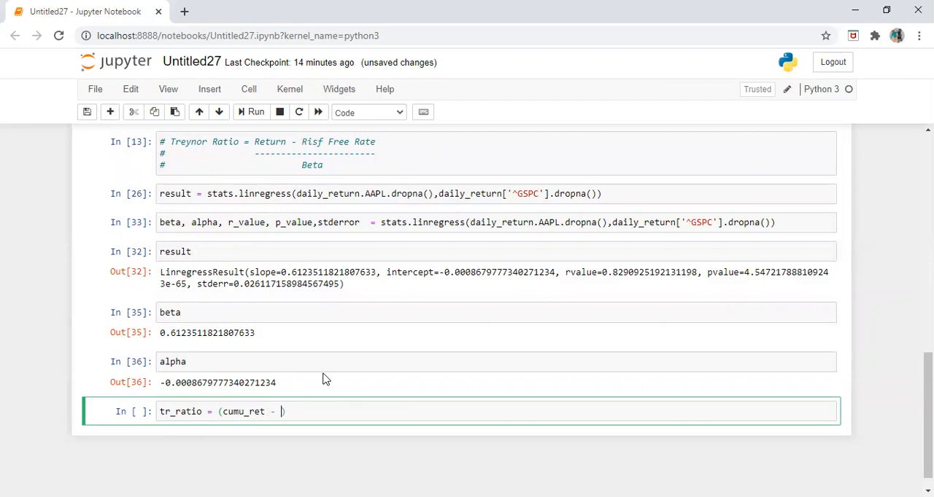
pyautogui.write('2)')
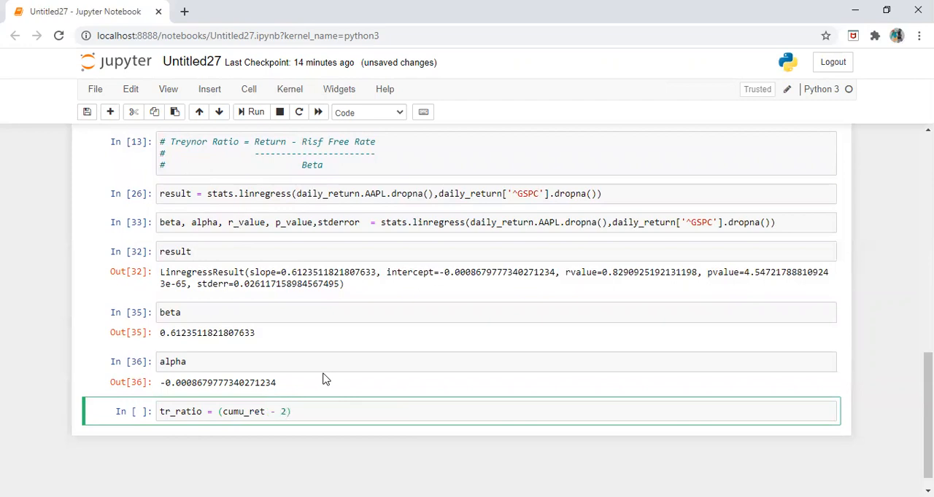
pyautogui.write('/100')
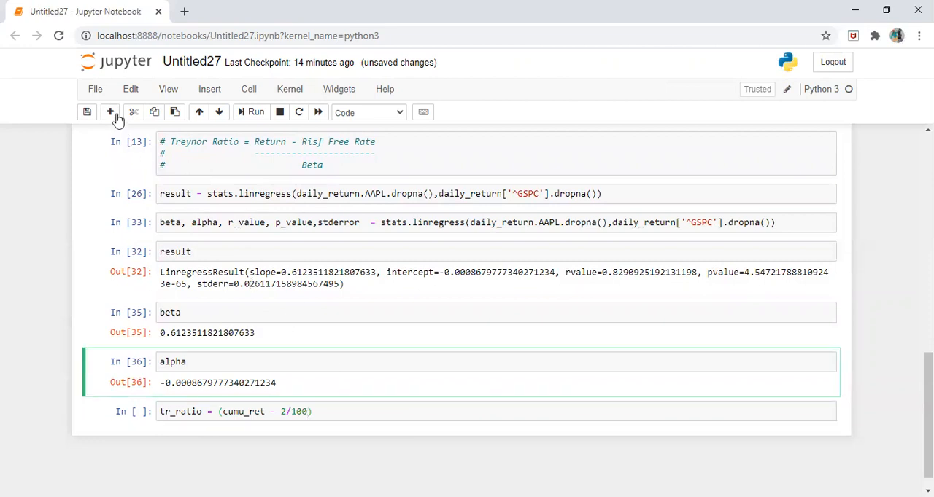
pyautogui.click(111, 110)
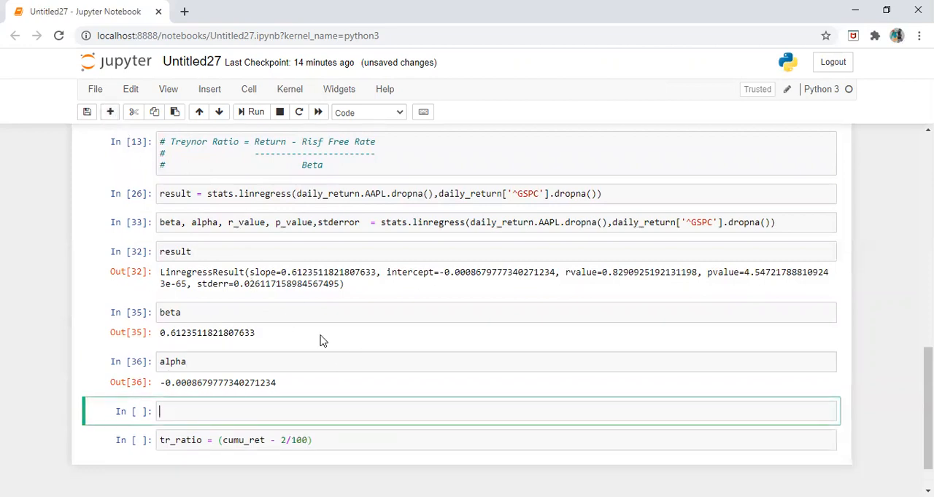
pyautogui.moveTo(304, 350)
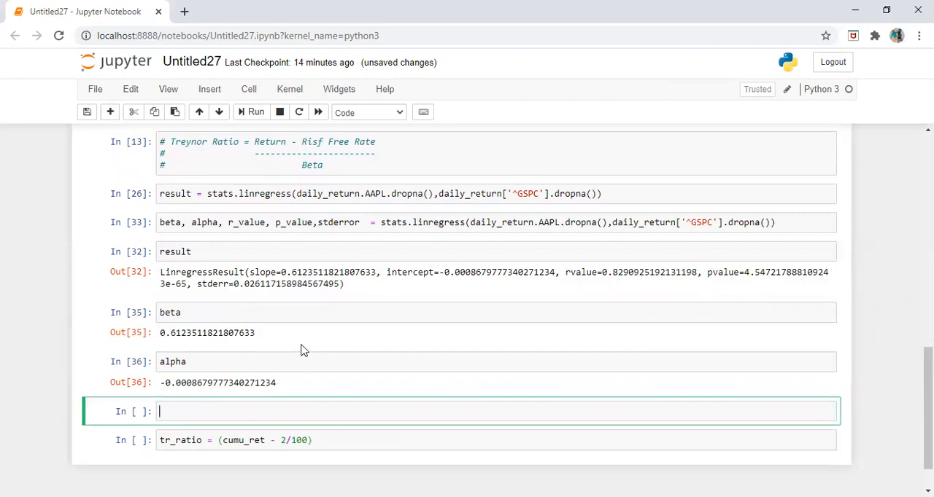
# Step: Define rfr = 2 and rewrite tr_ratio as (cumu_ret - rfr/100) / result[0], then run both cells
pyautogui.write('rfr =')
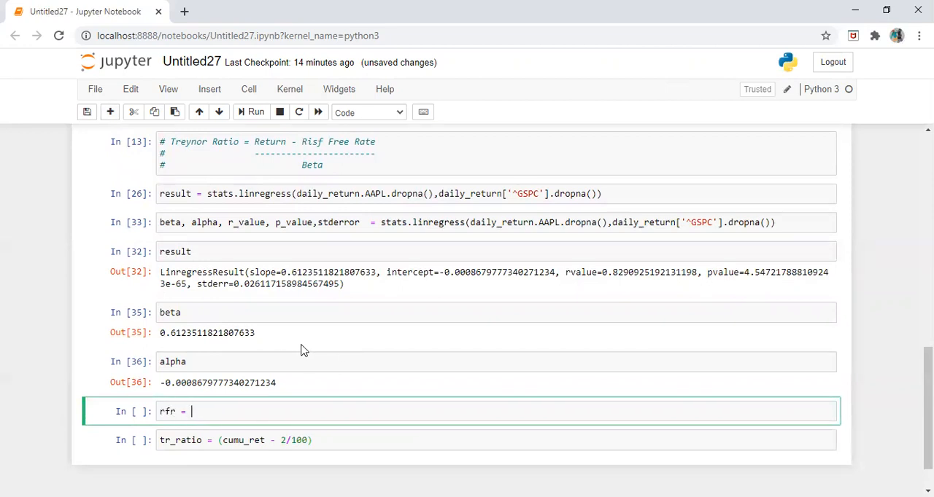
pyautogui.write('2')
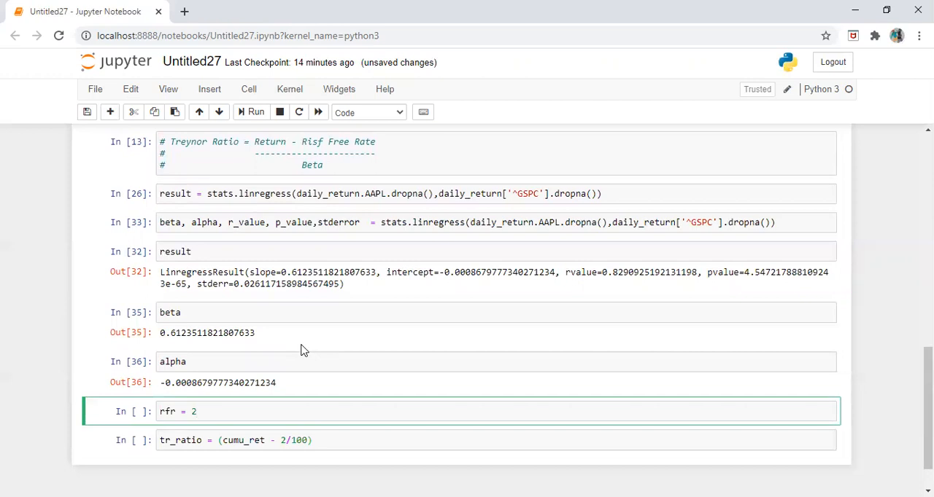
pyautogui.click(423, 440)
pyautogui.write('rfr')
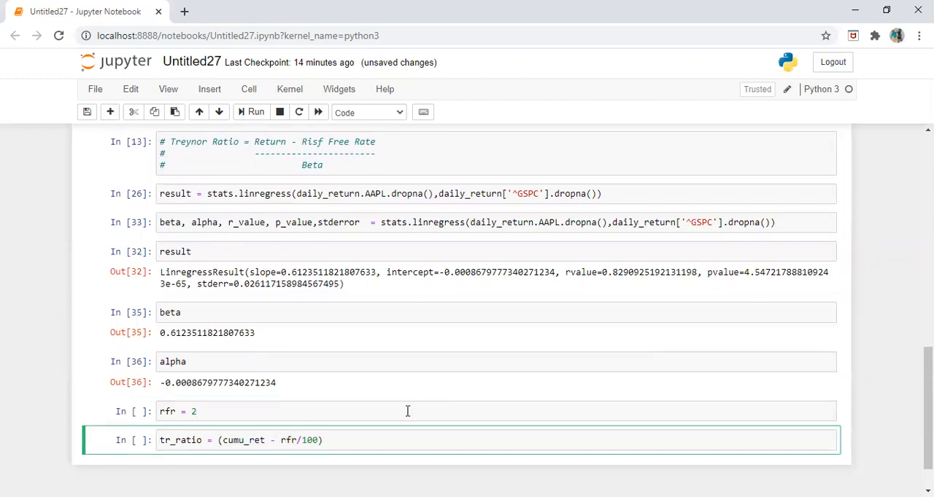
pyautogui.click(254, 111)
pyautogui.write(' /')
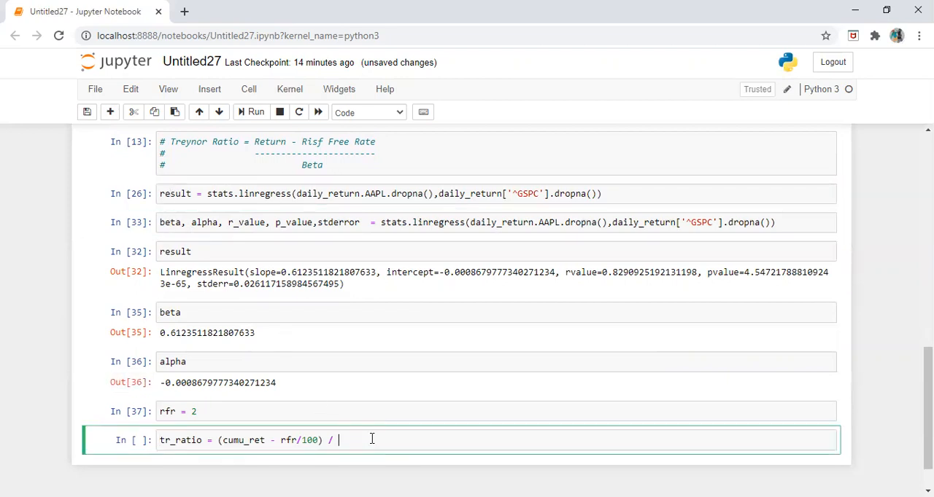
pyautogui.write('result')
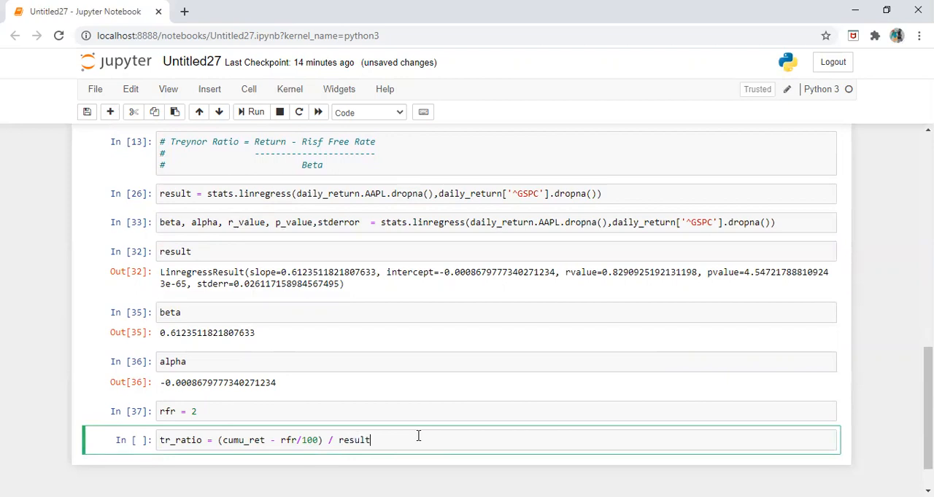
pyautogui.write('[0]')
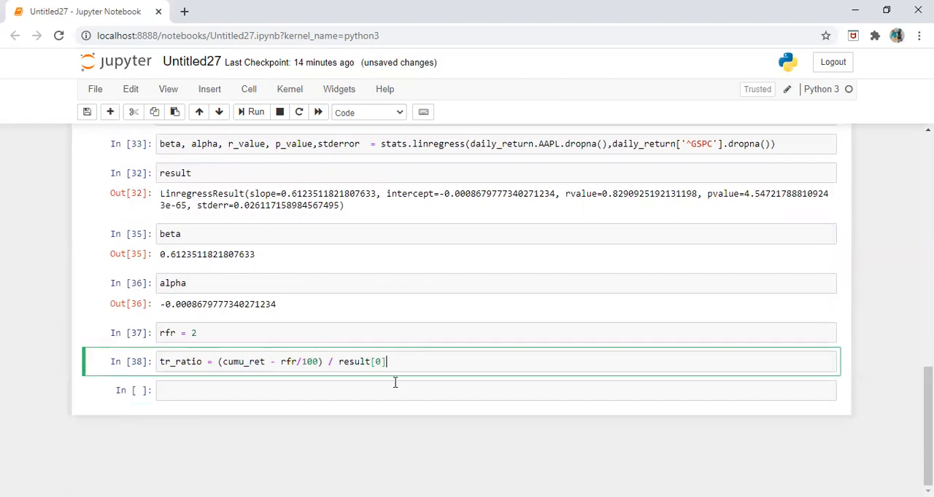
# Step: Display tr_ratio, then define t_ratio = (cumu_ret - rfr/100) / beta and run it to get 1.2450
pyautogui.write('tr_ratio')
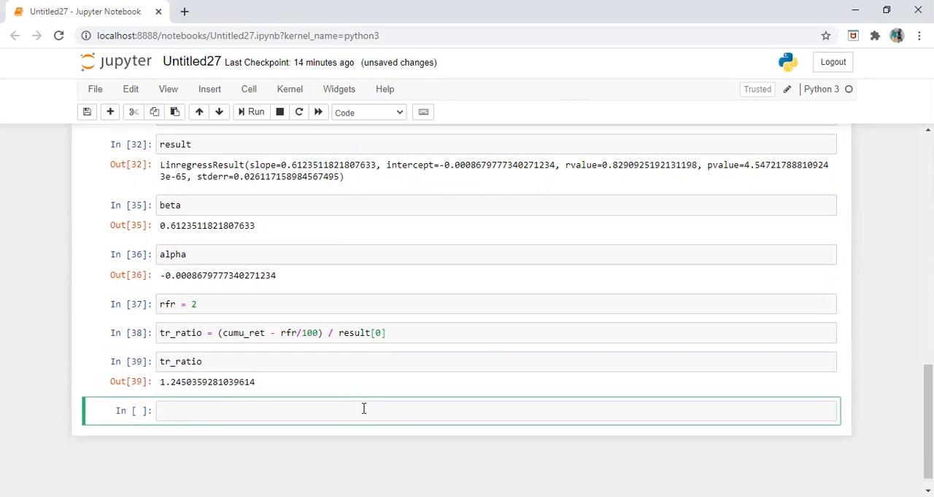
pyautogui.write('t_rat')
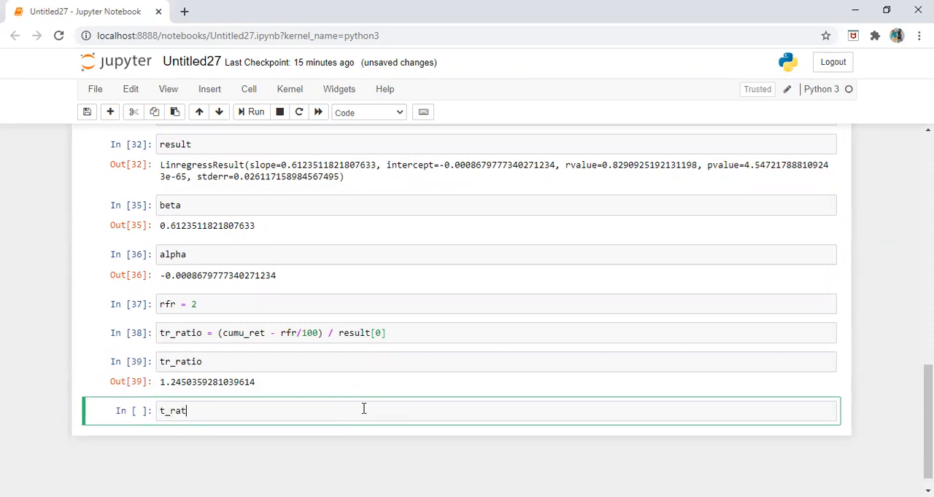
pyautogui.write('io =')
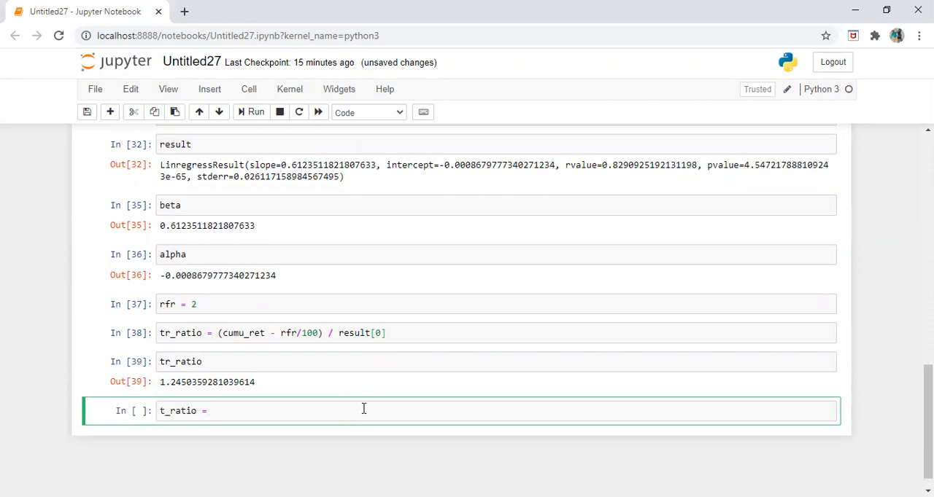
pyautogui.click(292, 333)
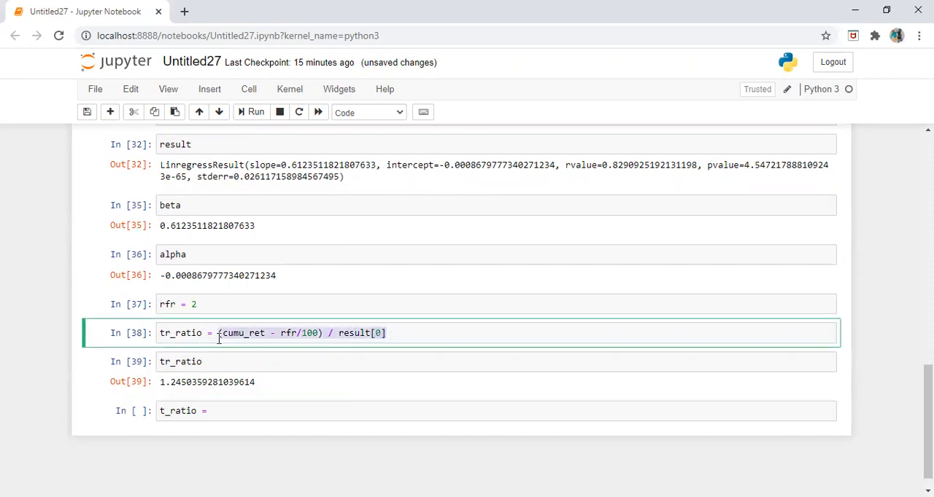
pyautogui.write('(cumu_ret - rfr/100) / result[0]')
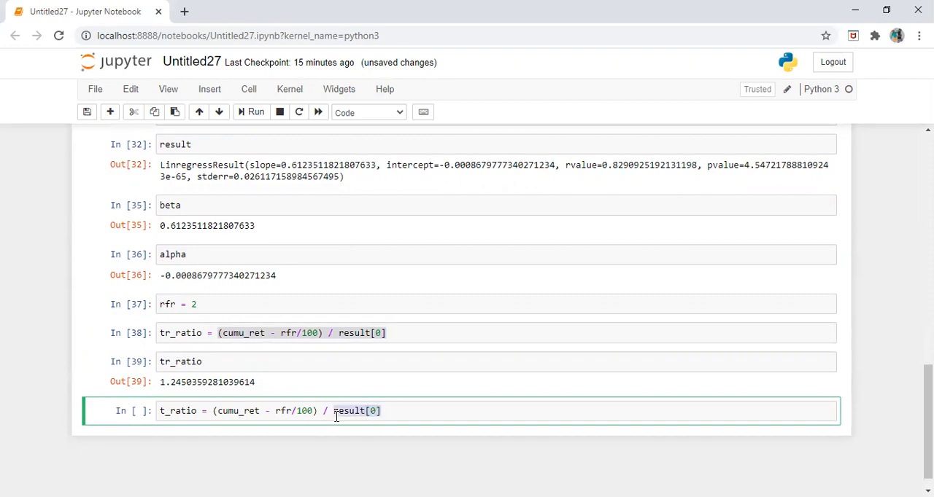
pyautogui.write('beta')
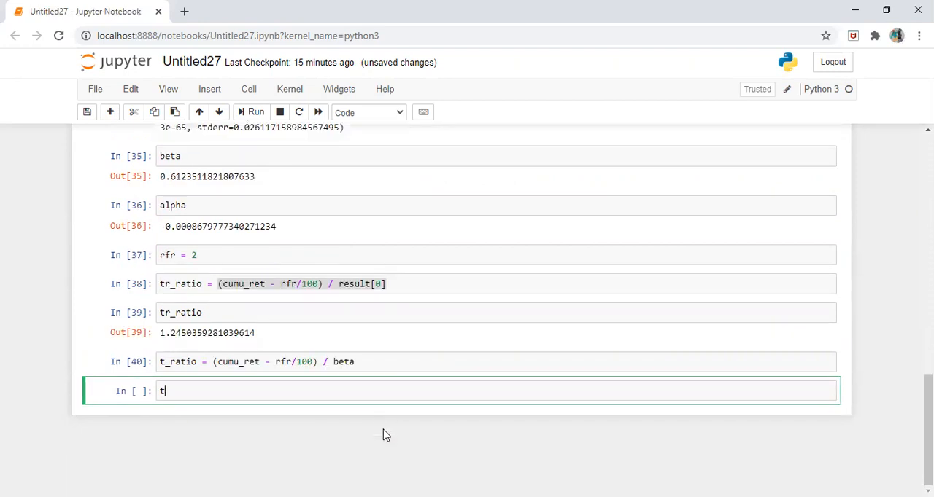
pyautogui.press('shift+enter')
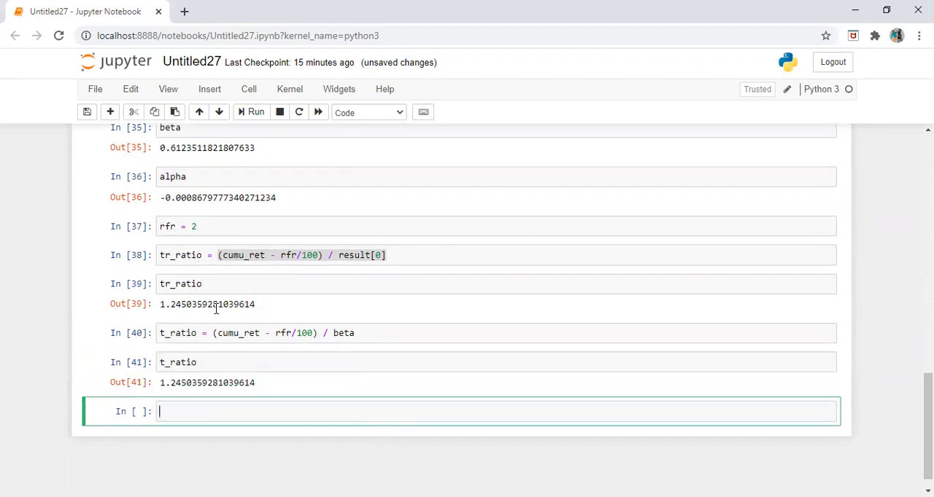
pyautogui.moveTo(400, 356)
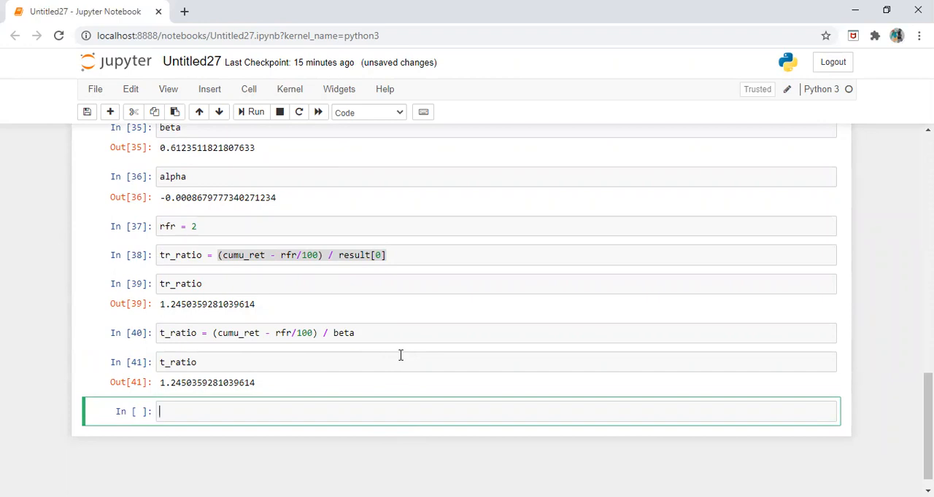
pyautogui.scroll(3)
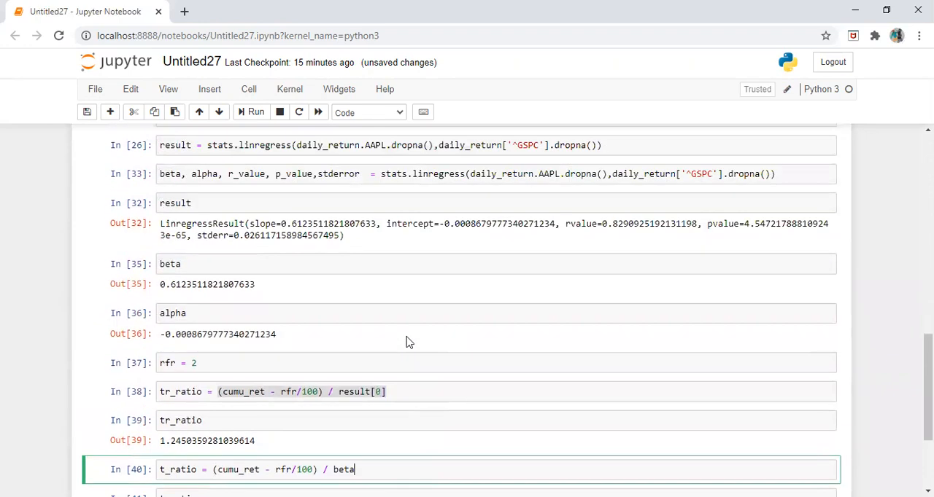
pyautogui.scroll(3)
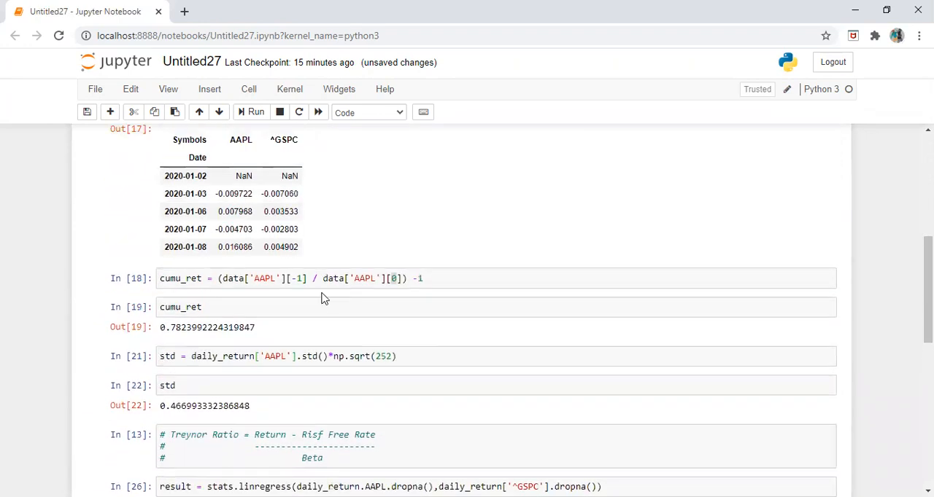
pyautogui.scroll(3)
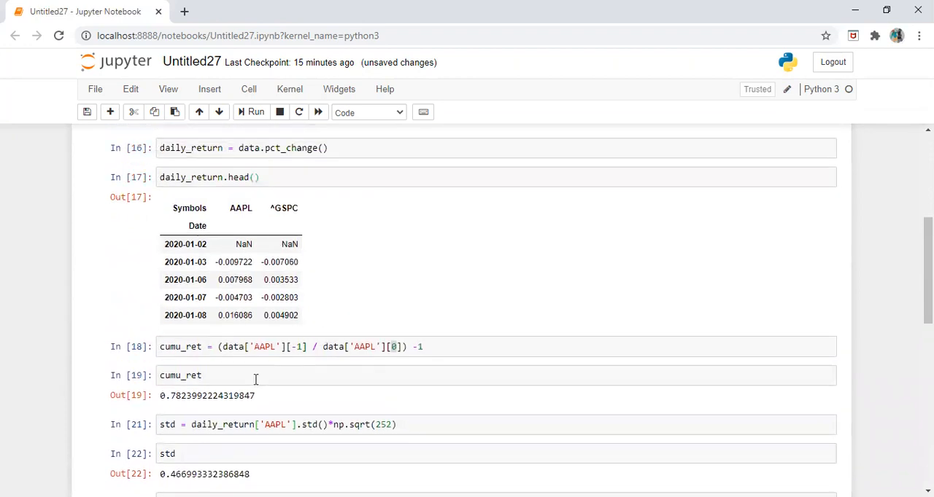
pyautogui.scroll(3)
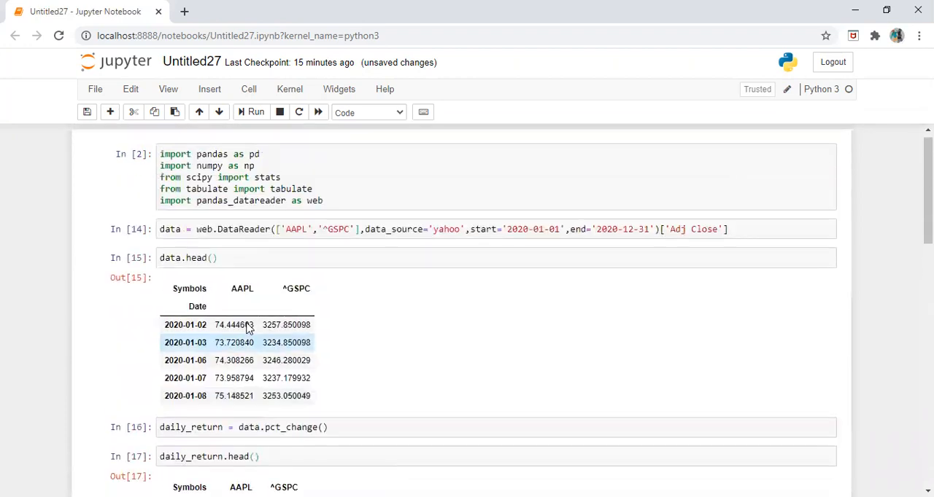
pyautogui.click(438, 236)
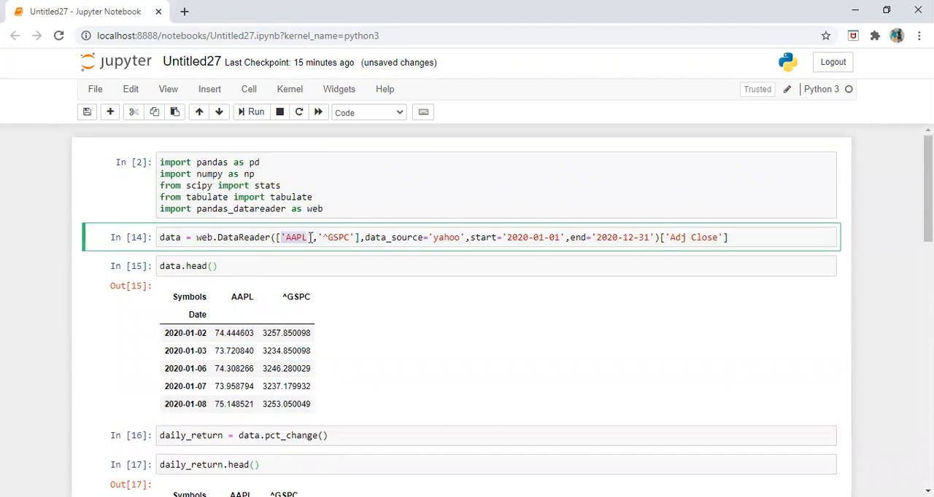
pyautogui.scroll(-3)
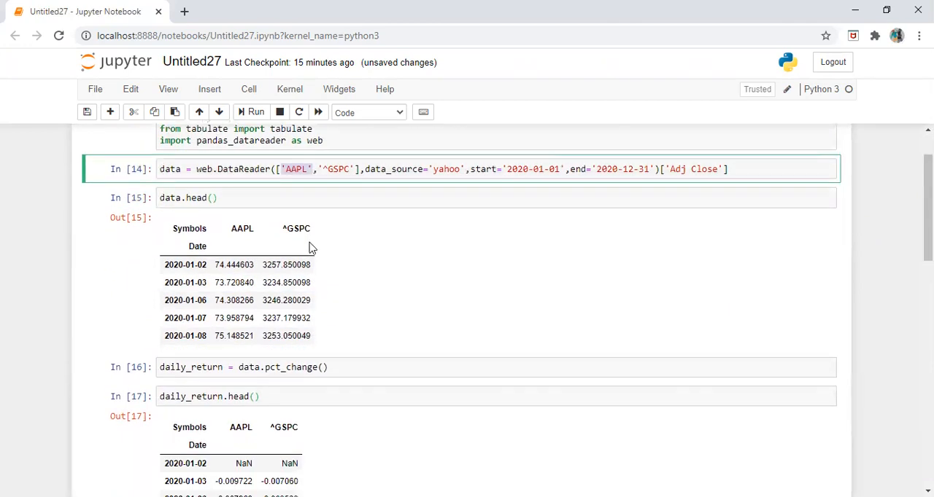
pyautogui.scroll(-3)
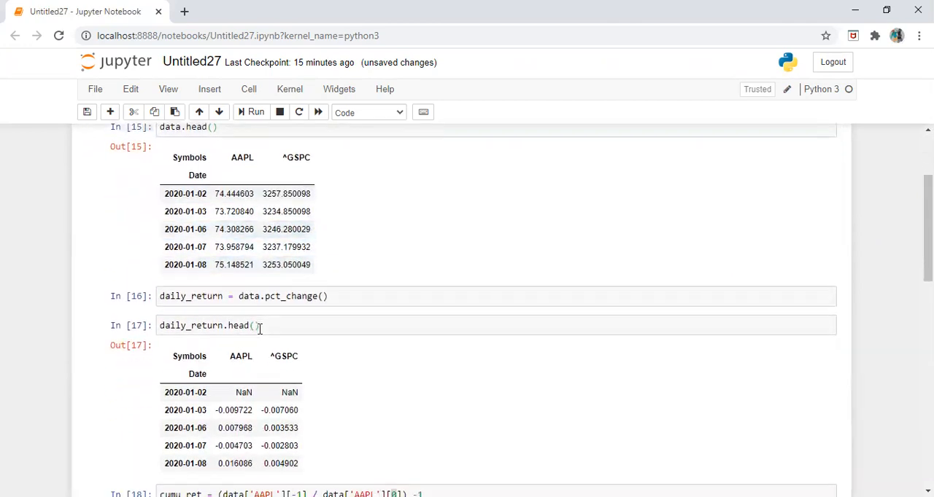
pyautogui.scroll(-3)
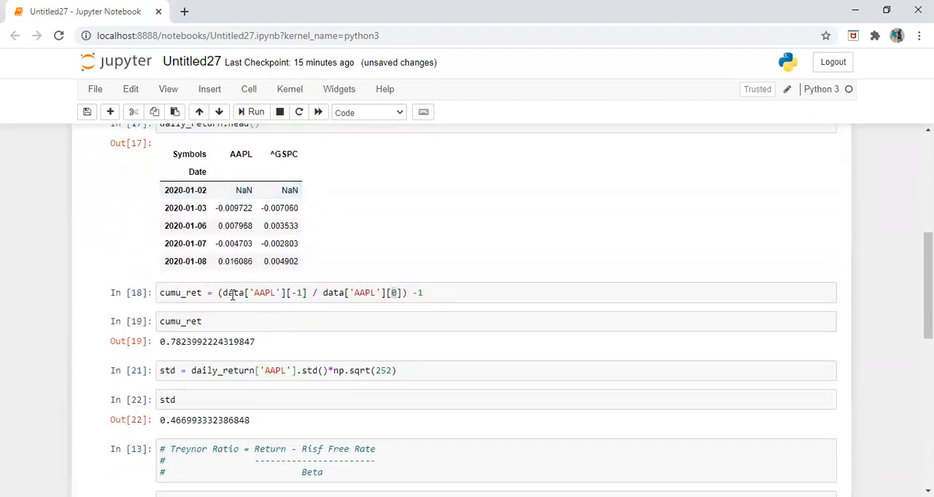
pyautogui.click(387, 292)
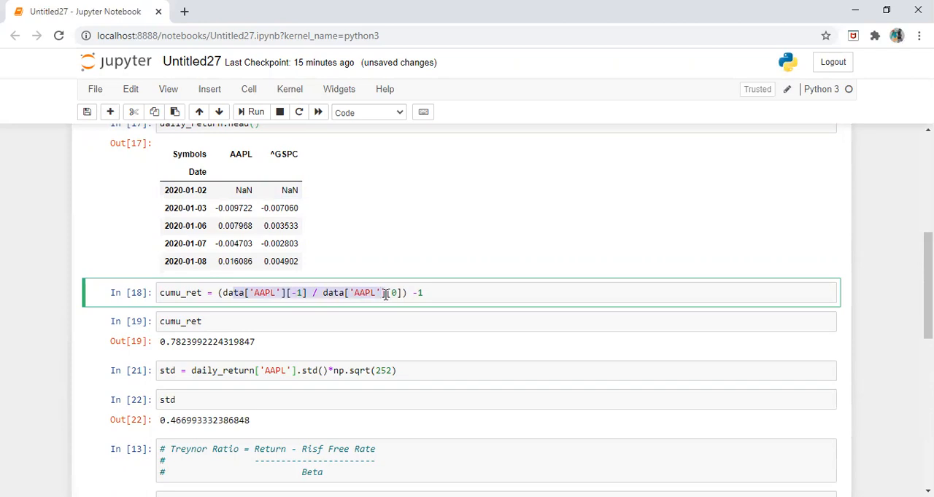
pyautogui.scroll(-3)
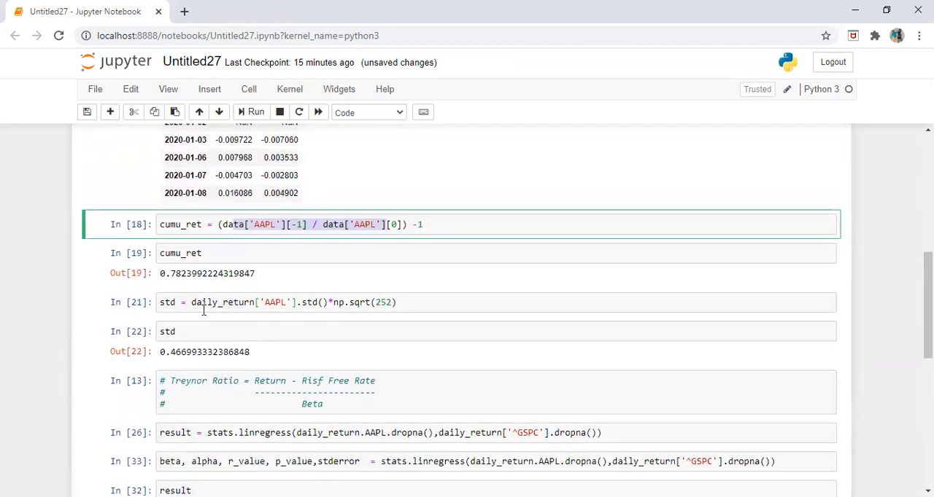
pyautogui.moveTo(272, 295)
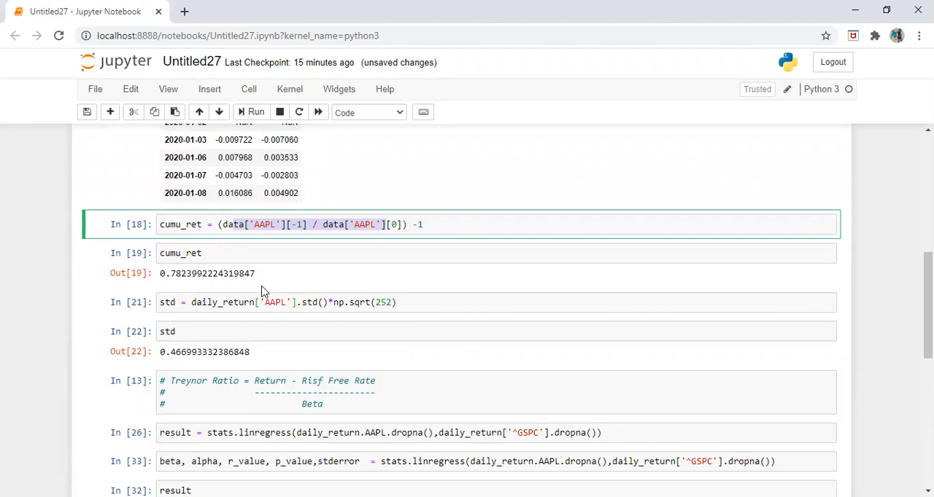
pyautogui.scroll(-3)
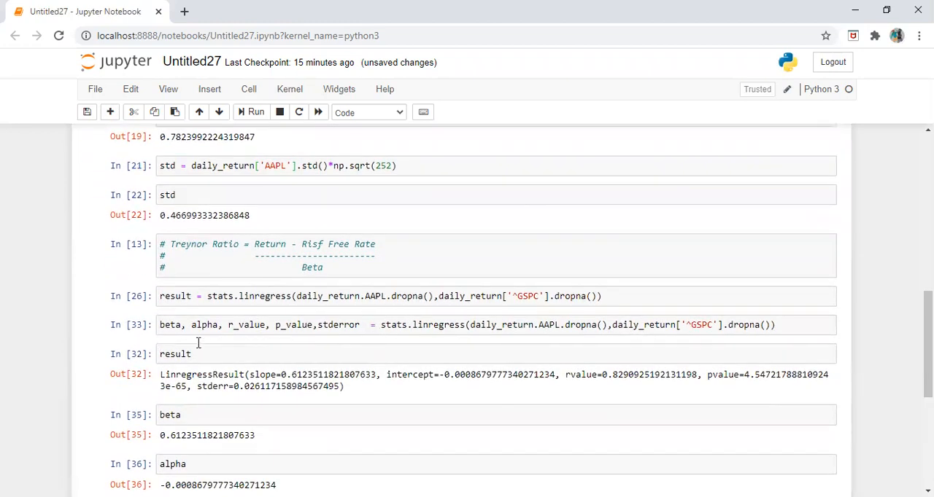
pyautogui.moveTo(589, 333)
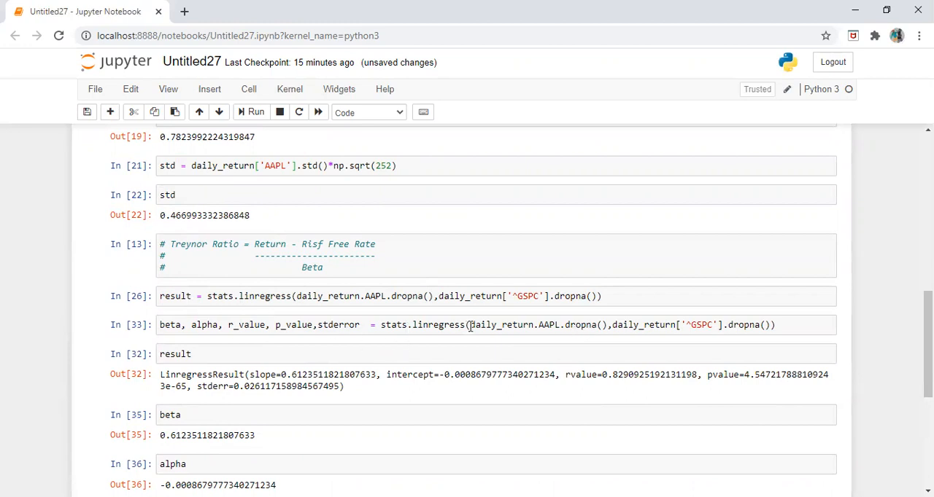
pyautogui.click(611, 324)
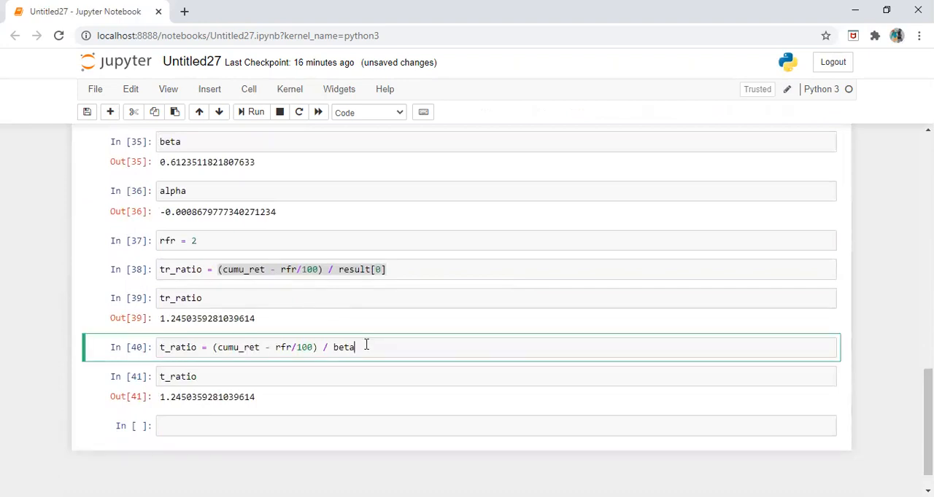
pyautogui.click(400, 268)
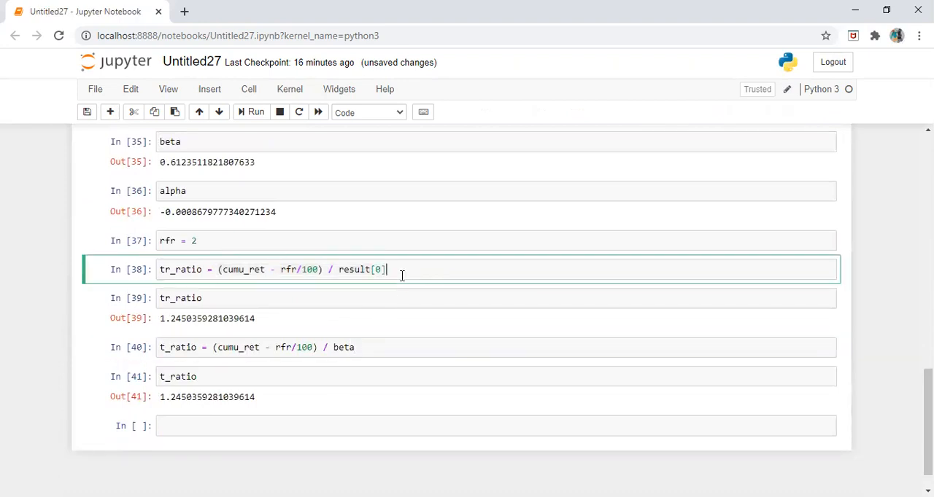
pyautogui.moveTo(420, 371)
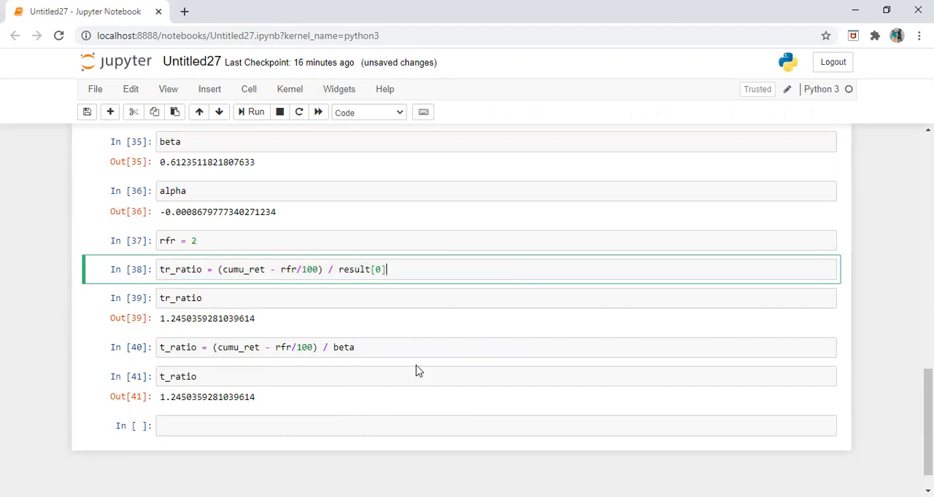
pyautogui.scroll(3)
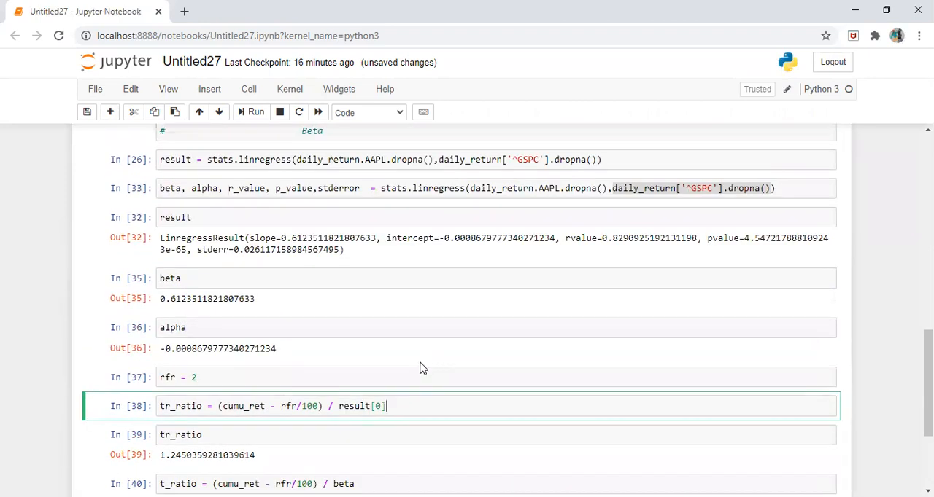
pyautogui.moveTo(533, 321)
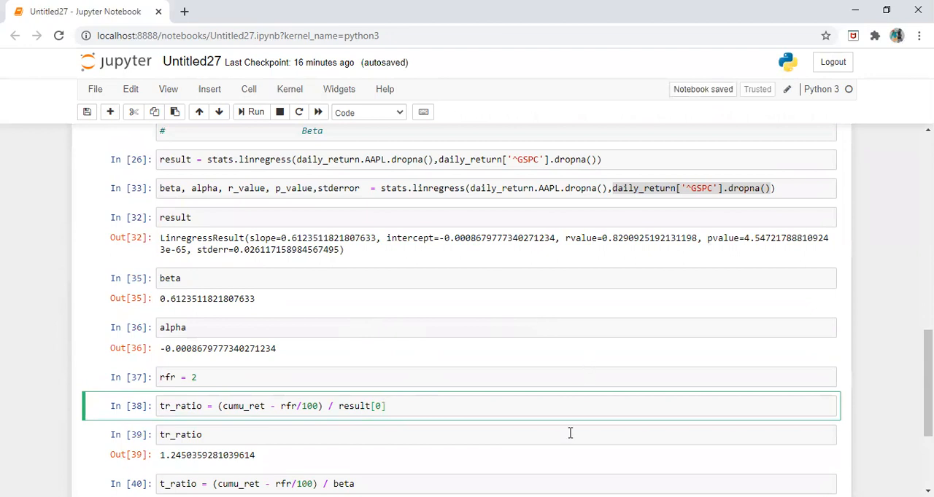
pyautogui.moveTo(589, 324)
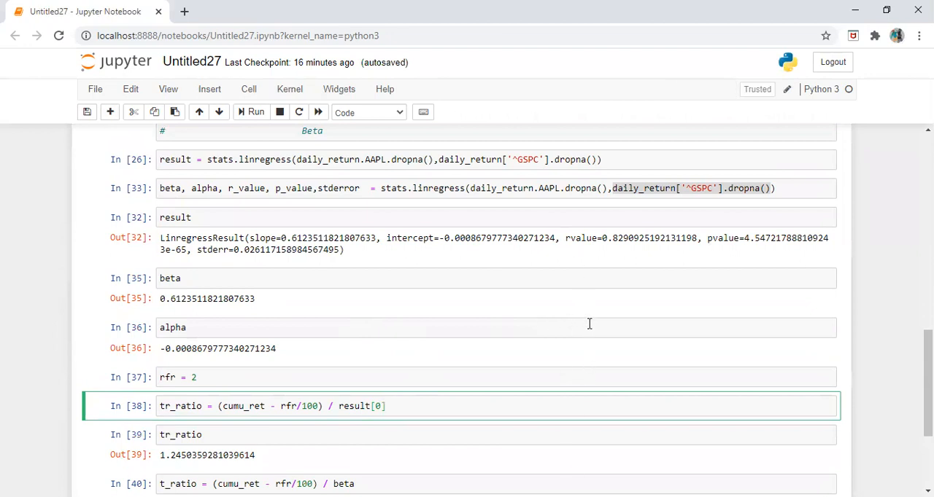
pyautogui.moveTo(612, 379)
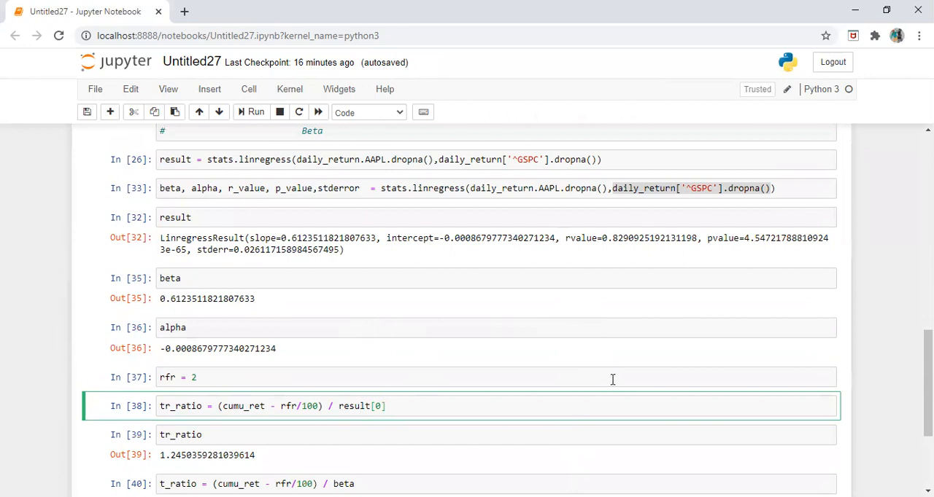
pyautogui.moveTo(639, 376)
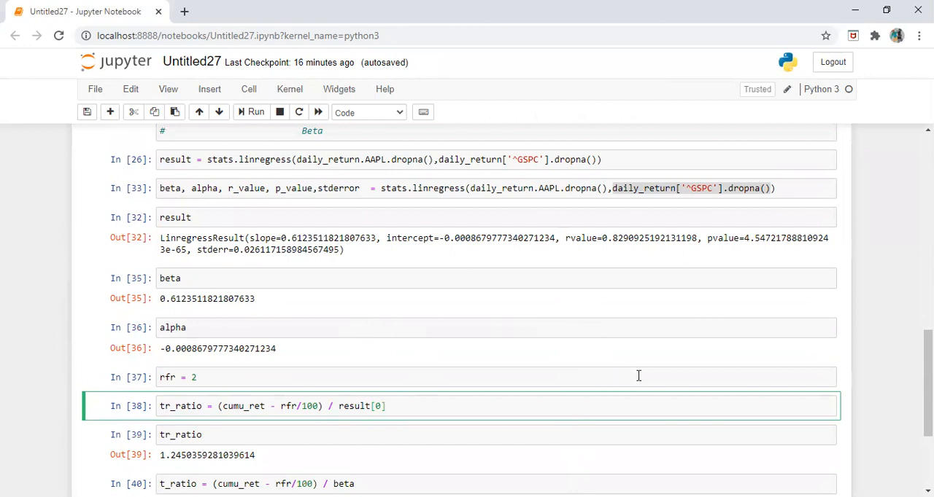